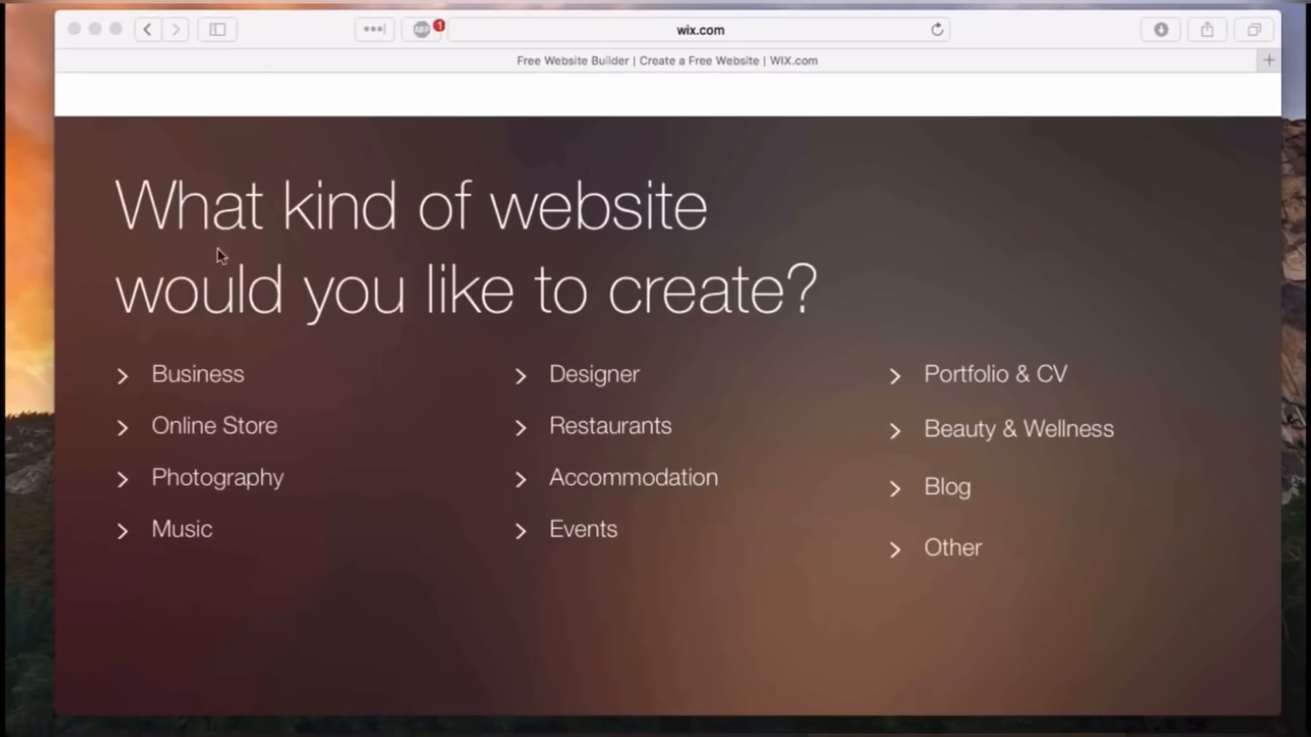
# - Choose the category's All option to show every available Wix website template
pyautogui.click(197, 373)
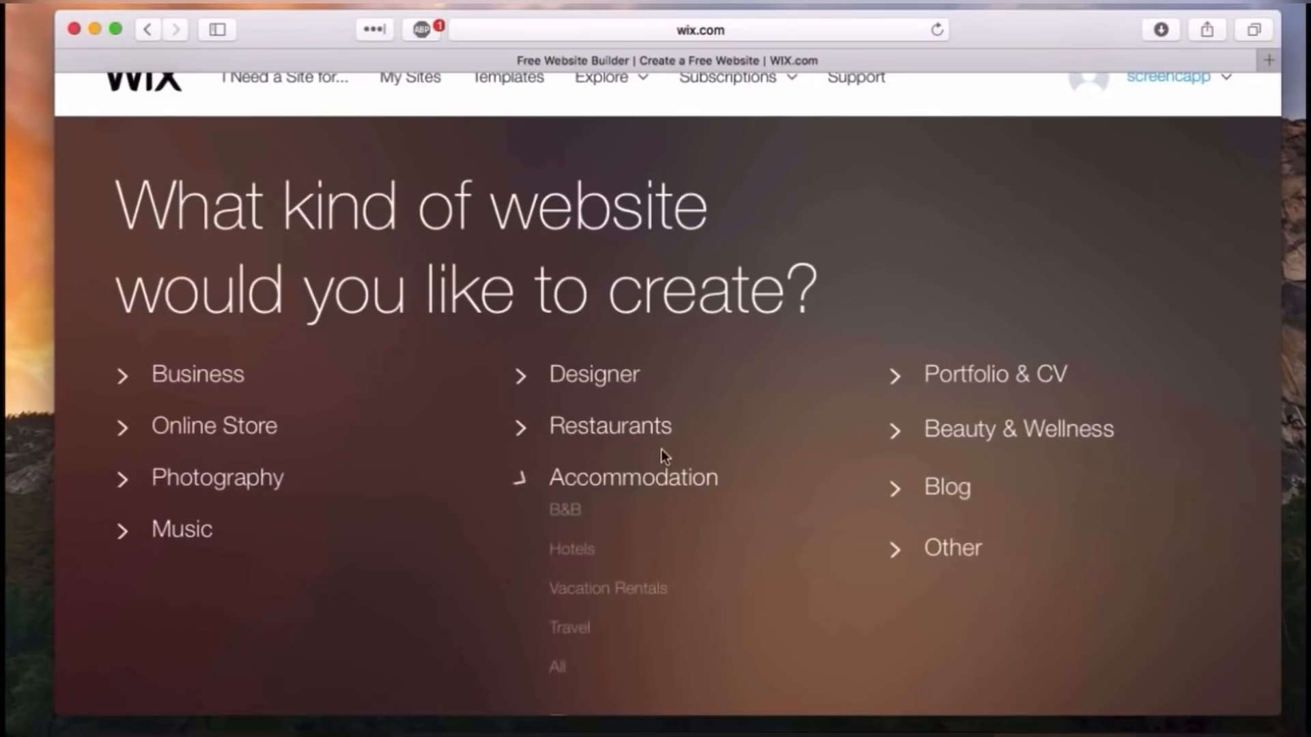
pyautogui.click(610, 425)
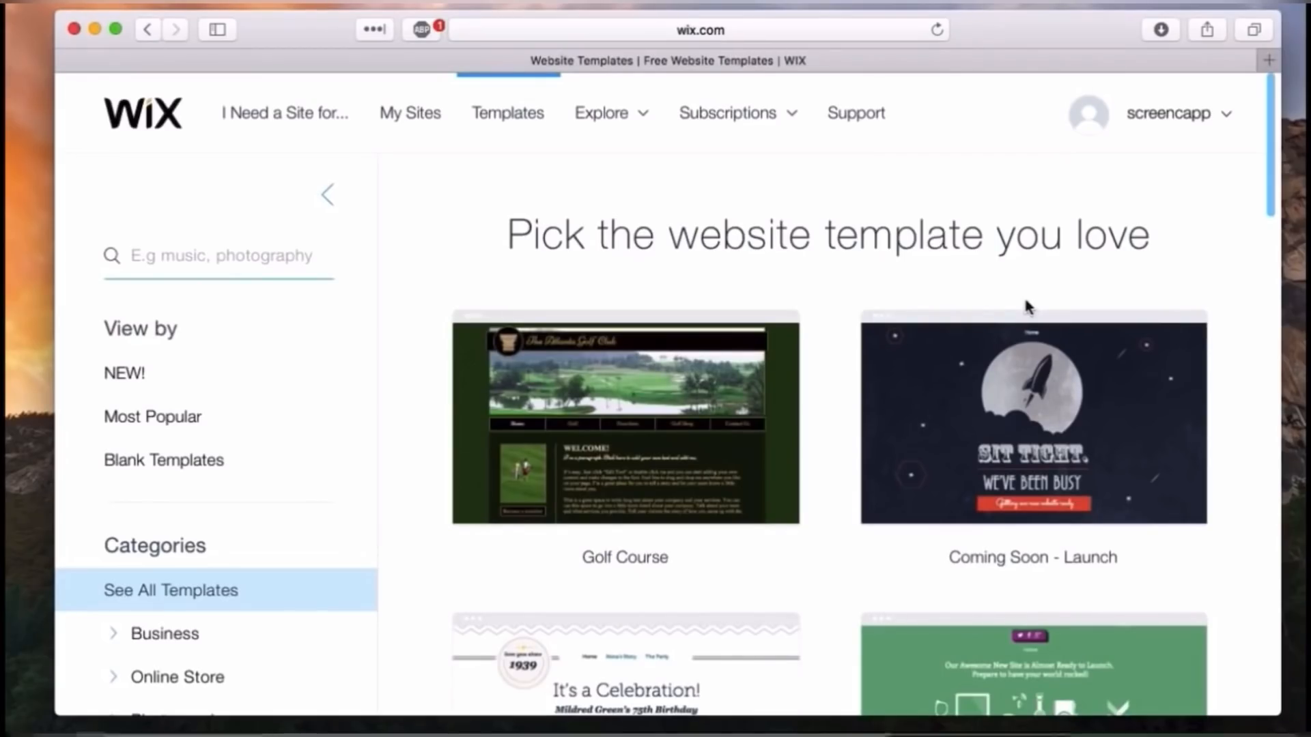
# - Scroll through the template gallery, reviewing categories and templates like Golf Course and Boutique Law Firm
pyautogui.scroll(-3)
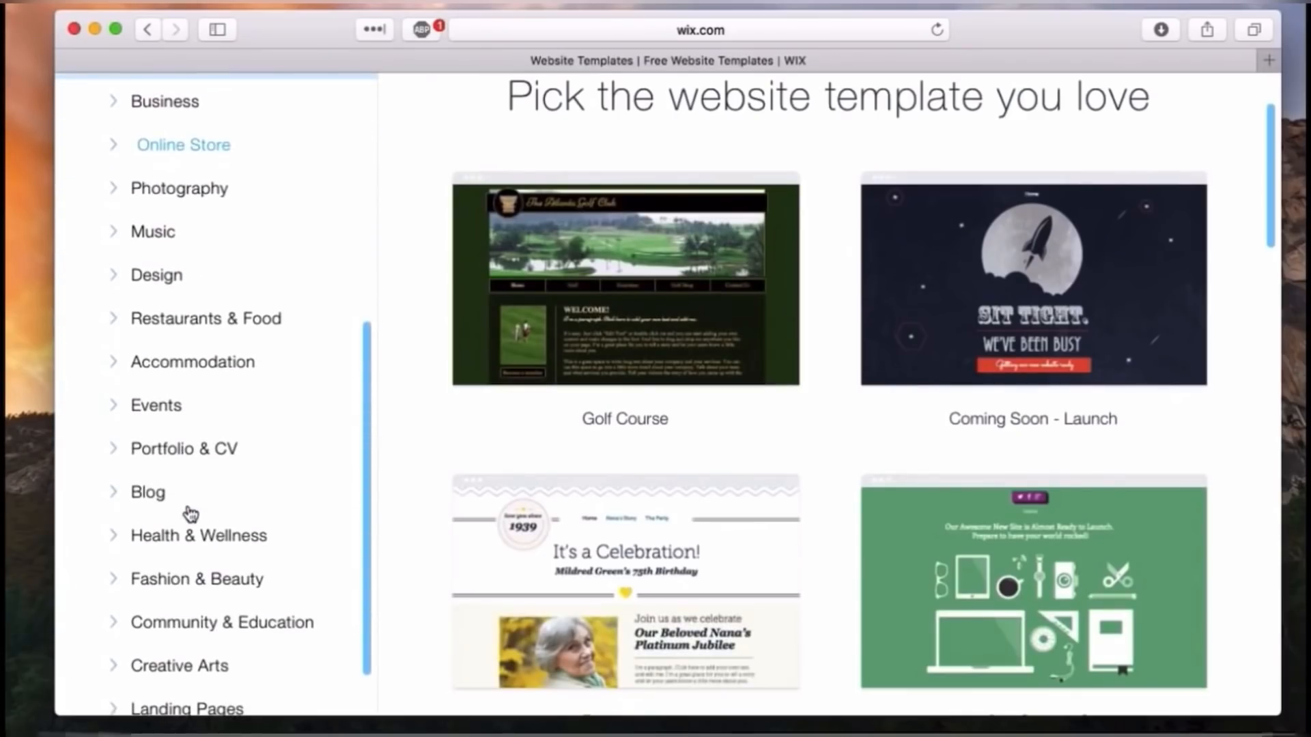
pyautogui.scroll(-3)
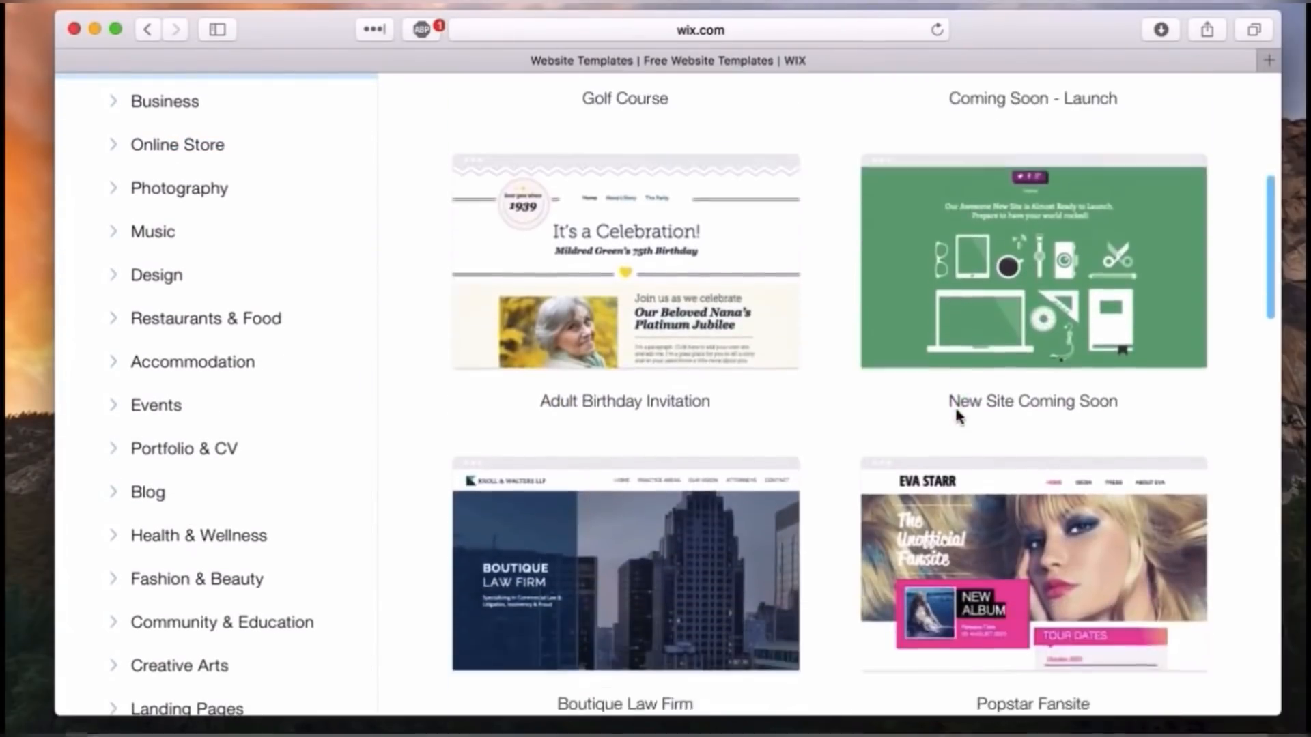
pyautogui.scroll(-3)
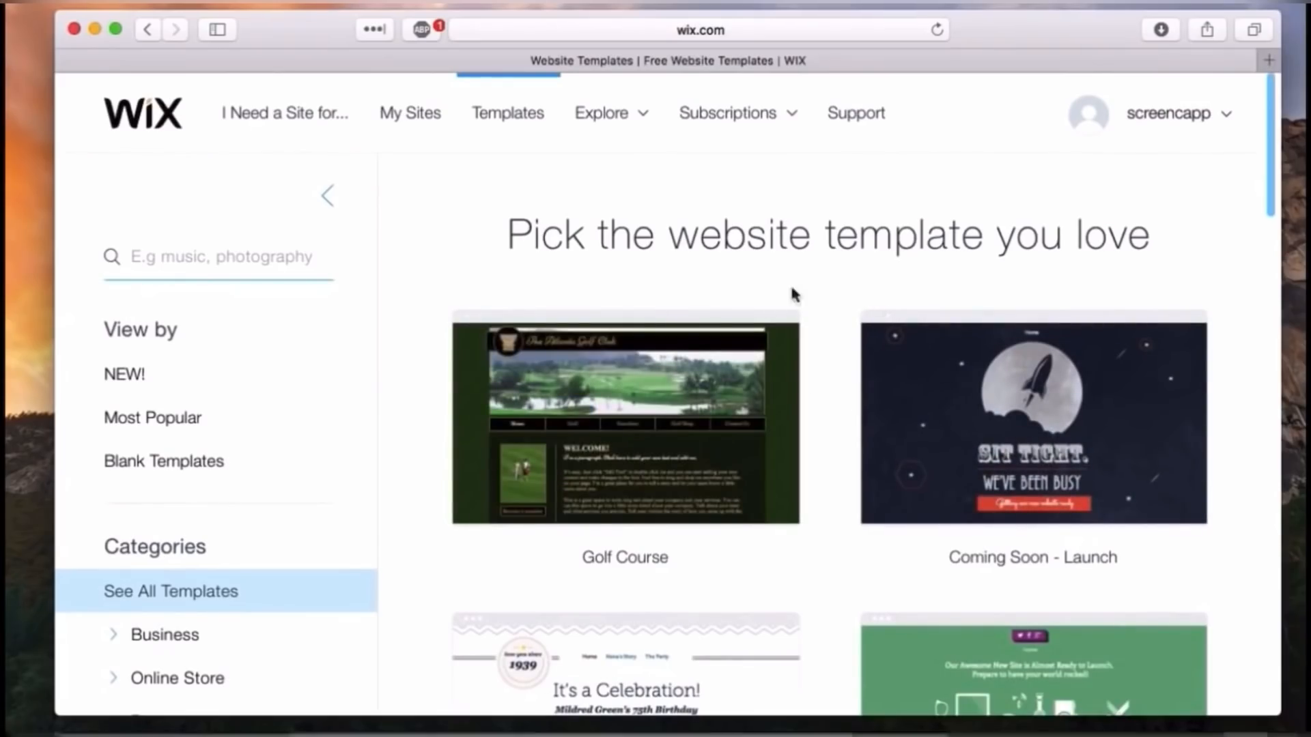
pyautogui.moveTo(164, 460)
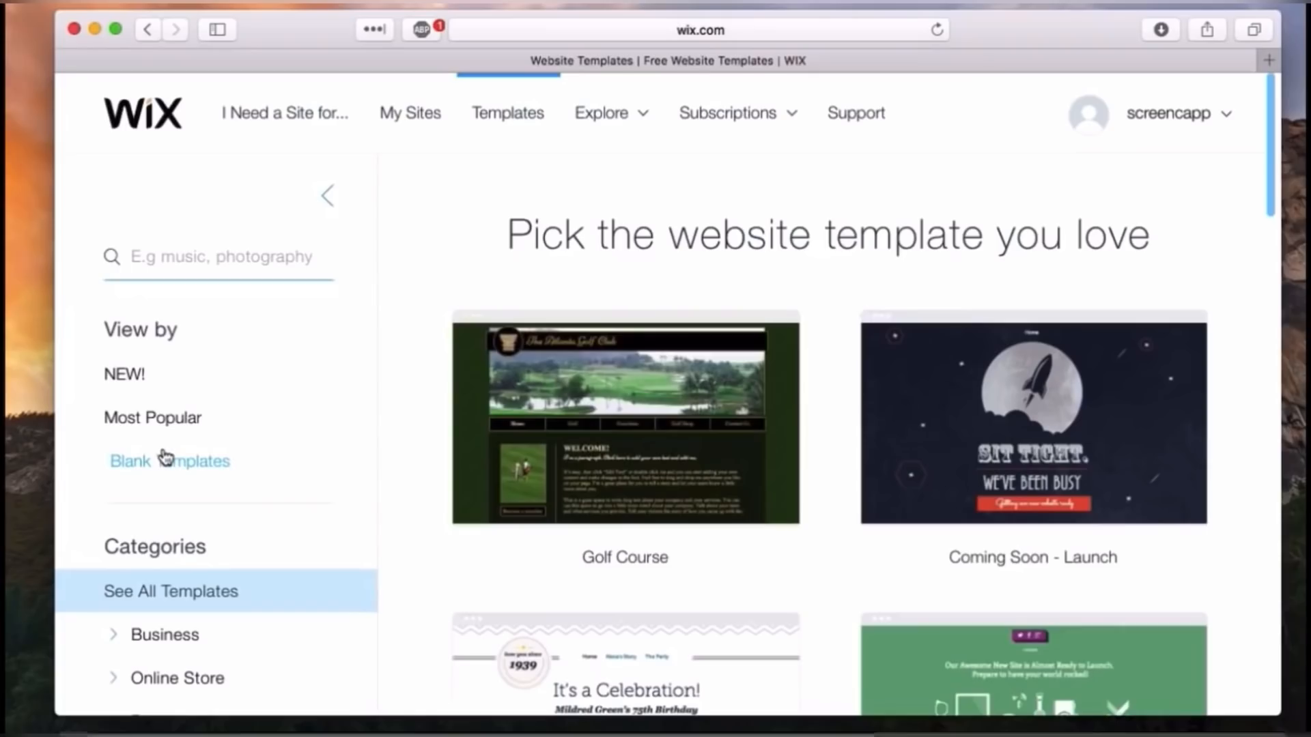
pyautogui.moveTo(625, 418)
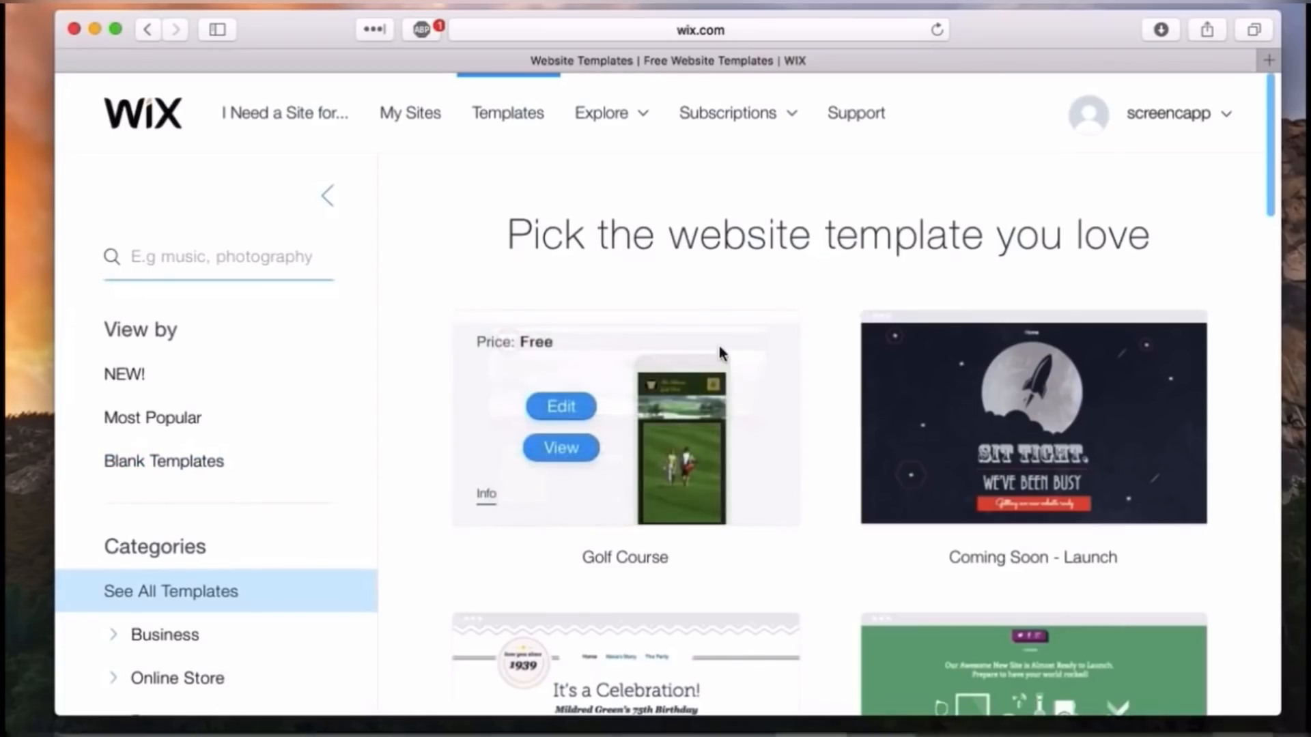
pyautogui.scroll(-3)
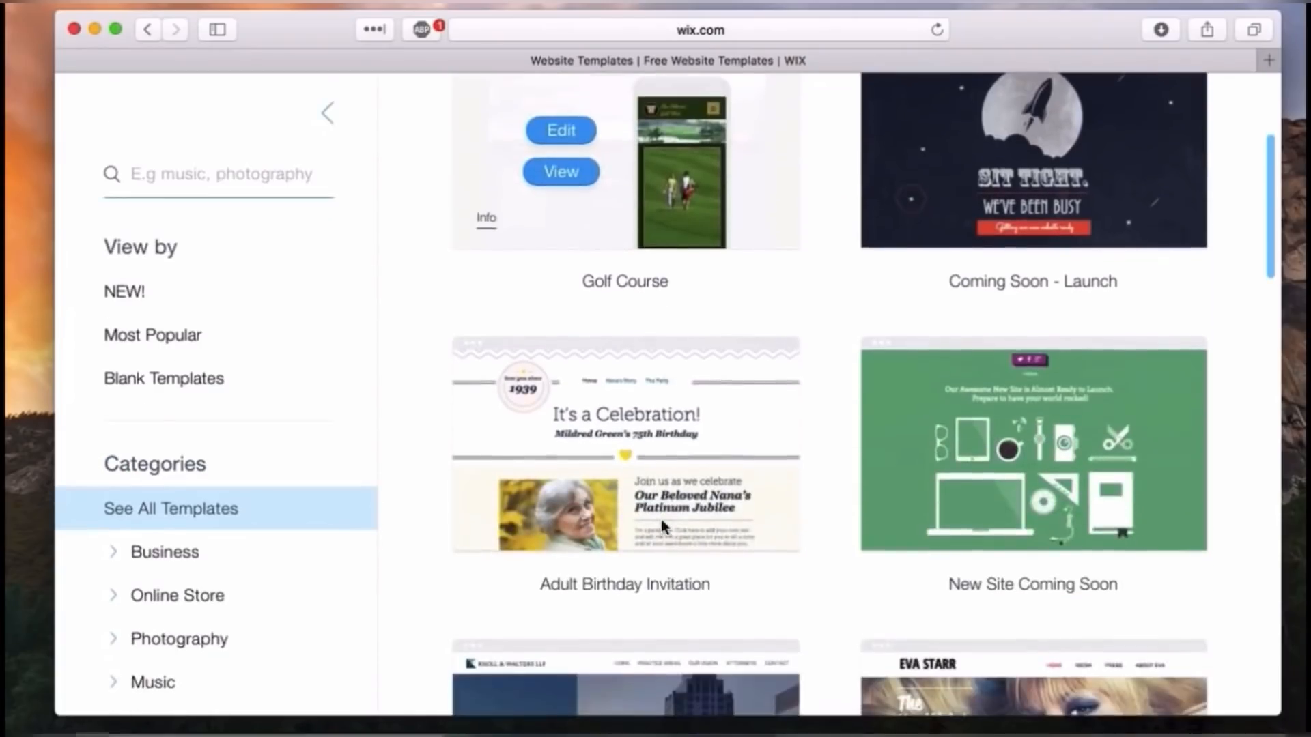
pyautogui.scroll(-3)
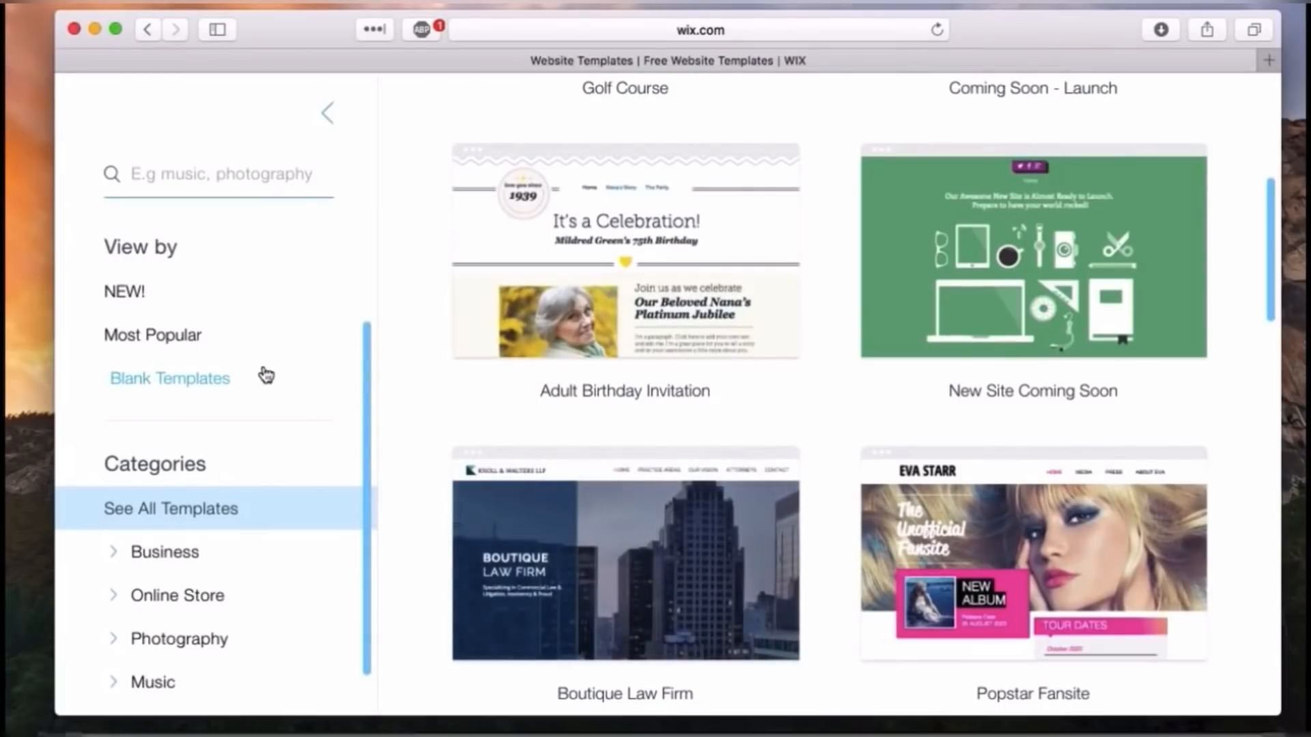
pyautogui.moveTo(164, 394)
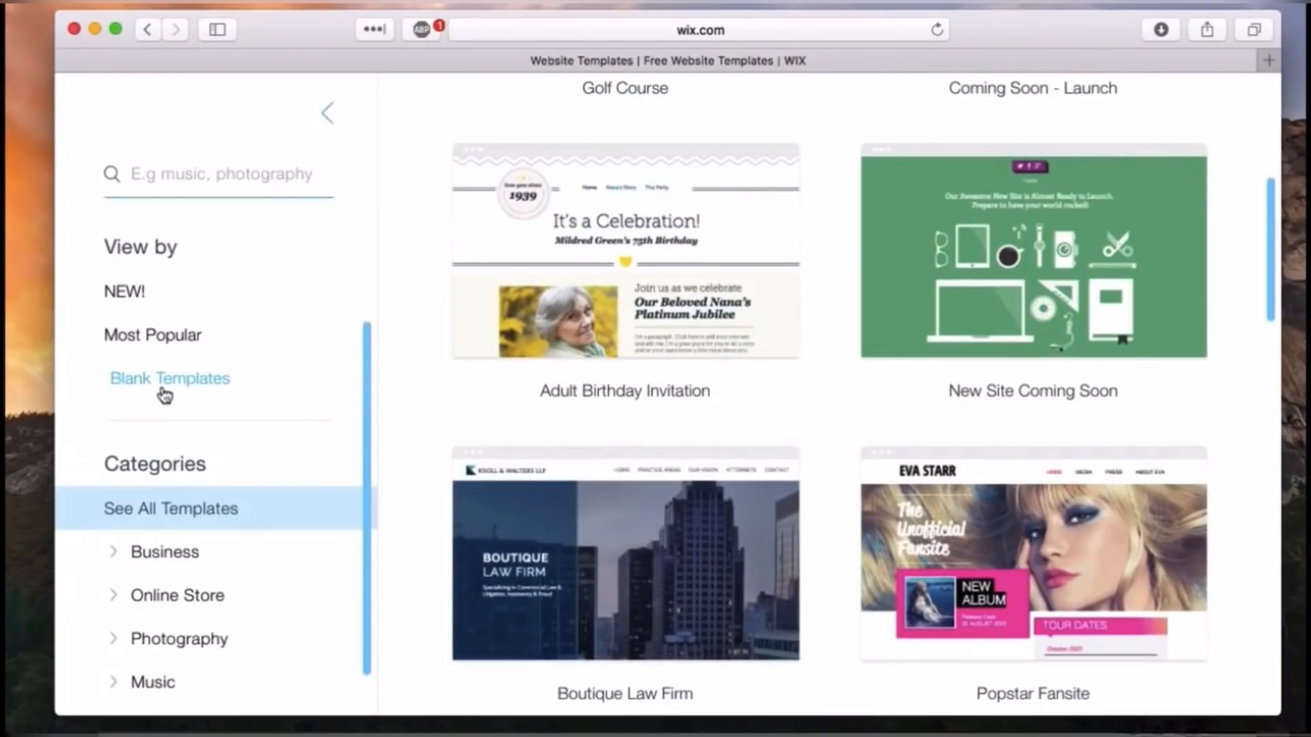
pyautogui.moveTo(165, 393)
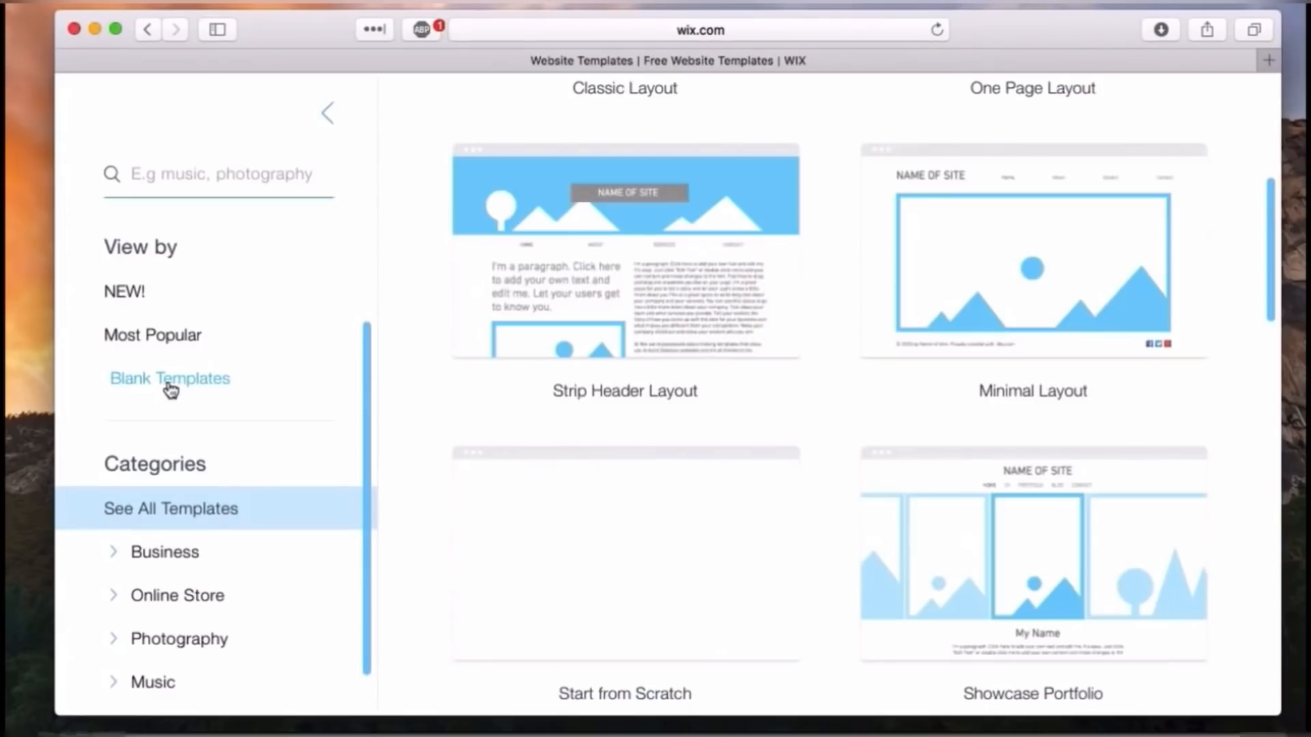
# - Filter to Blank Templates and start editing the Start from Scratch template
pyautogui.click(170, 377)
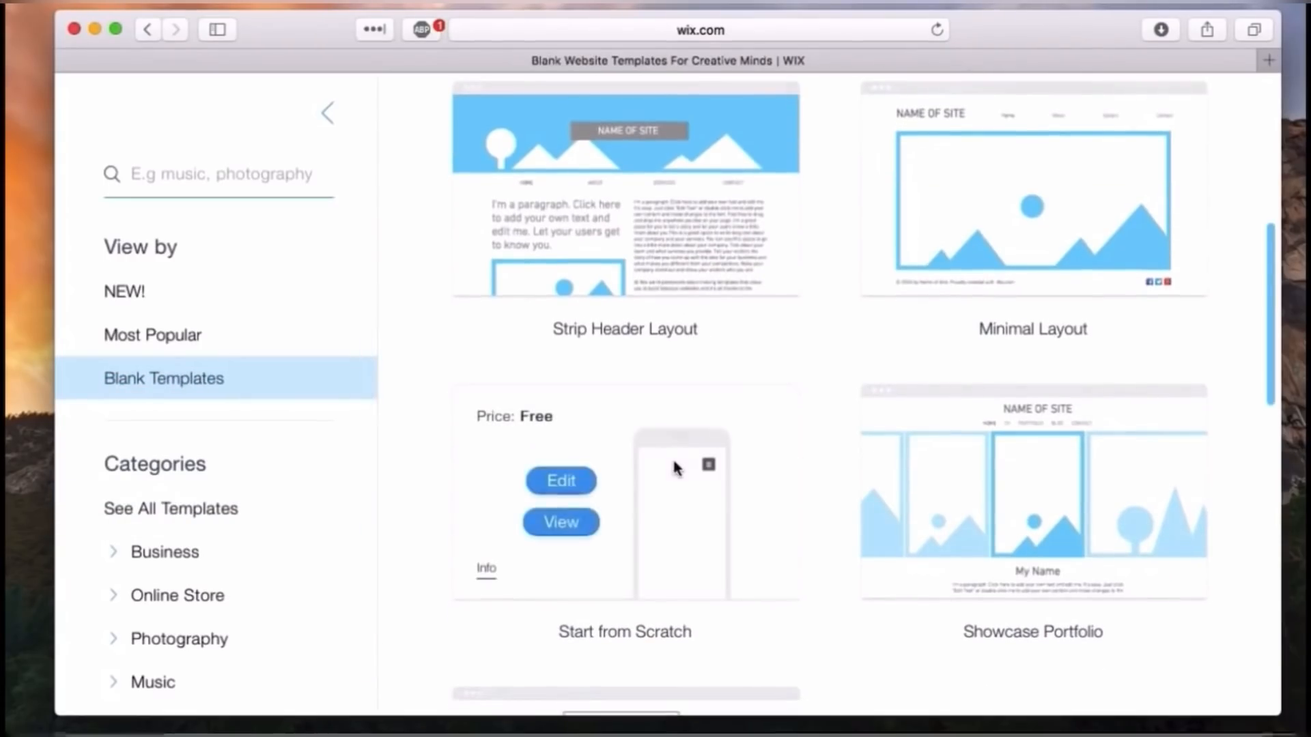
pyautogui.click(560, 480)
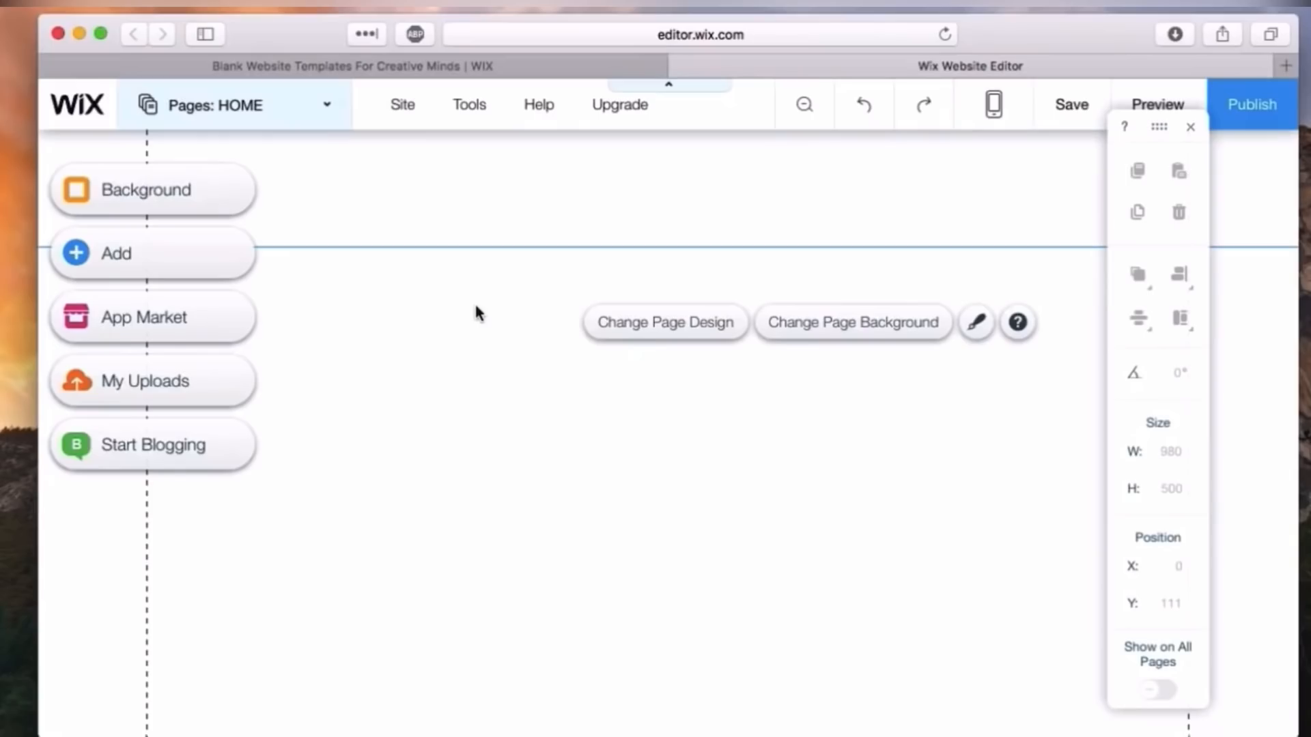
pyautogui.moveTo(618, 311)
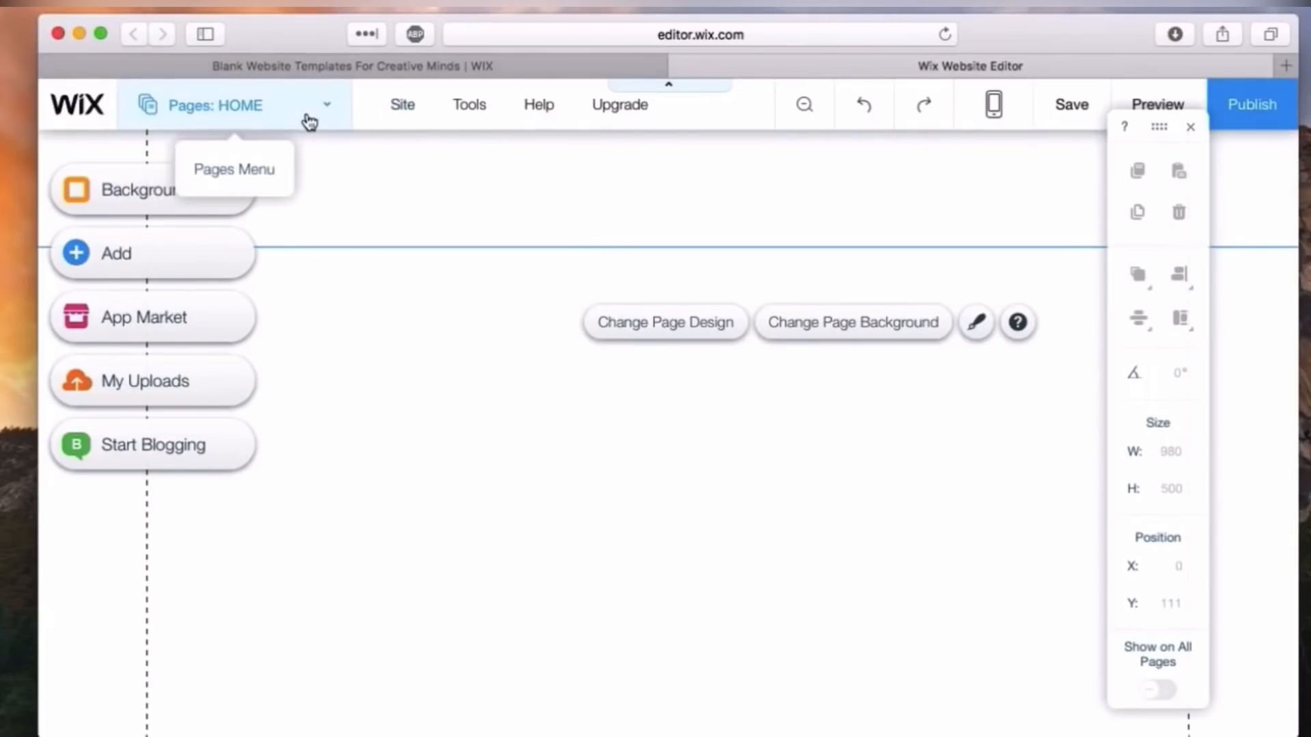
# - Show the Pages manager from the Pages: HOME dropdown, listing only HOME
pyautogui.click(235, 104)
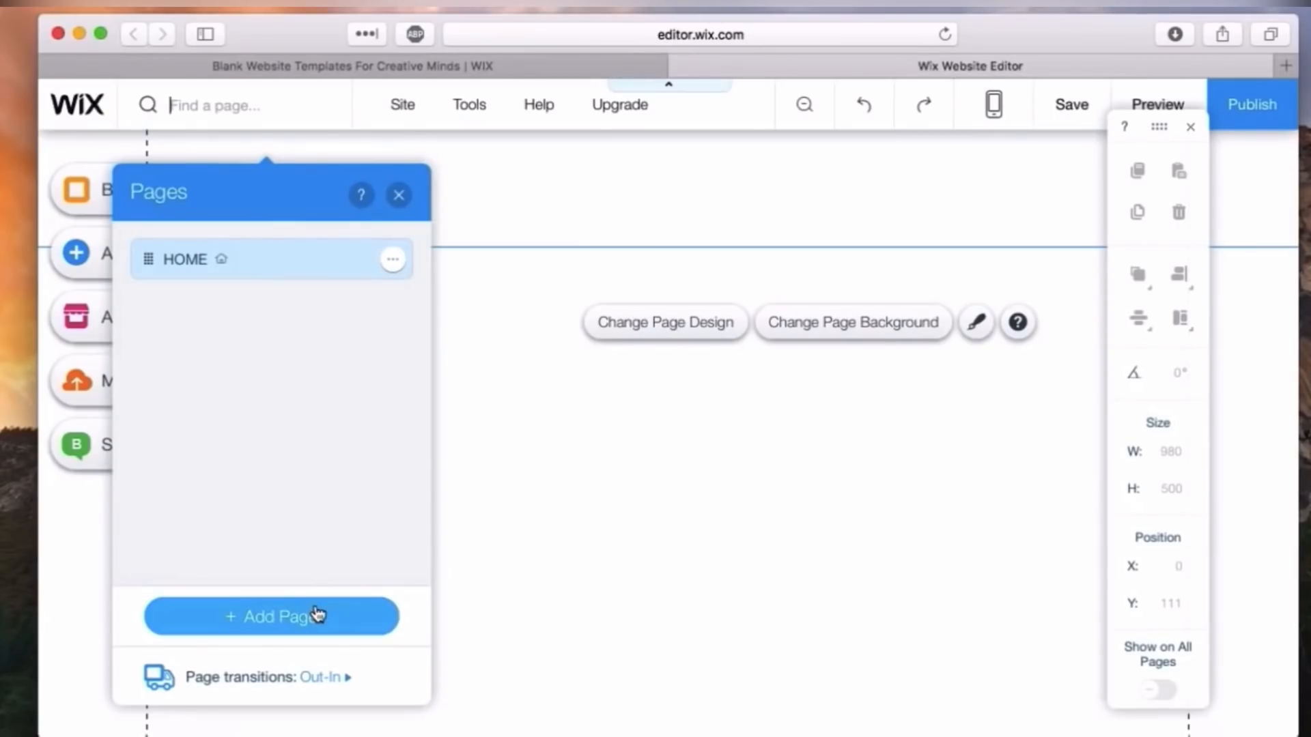
pyautogui.click(270, 617)
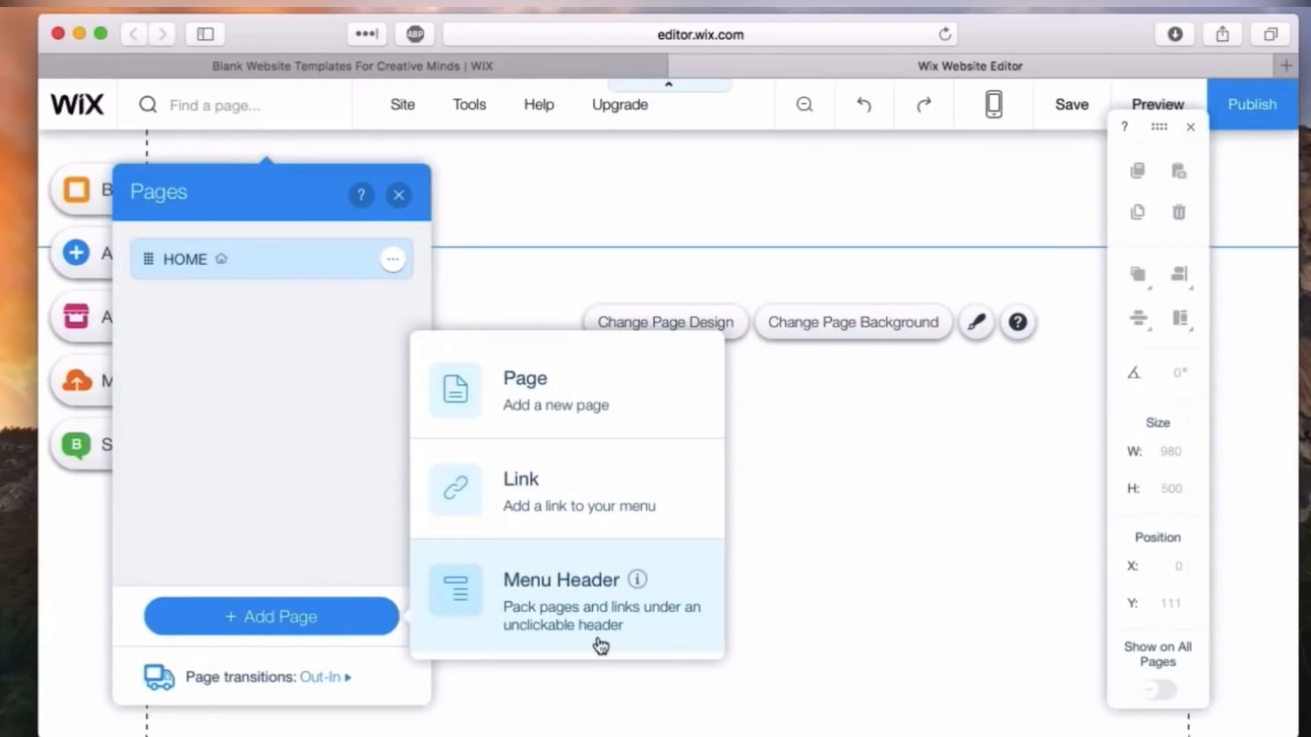
pyautogui.click(524, 391)
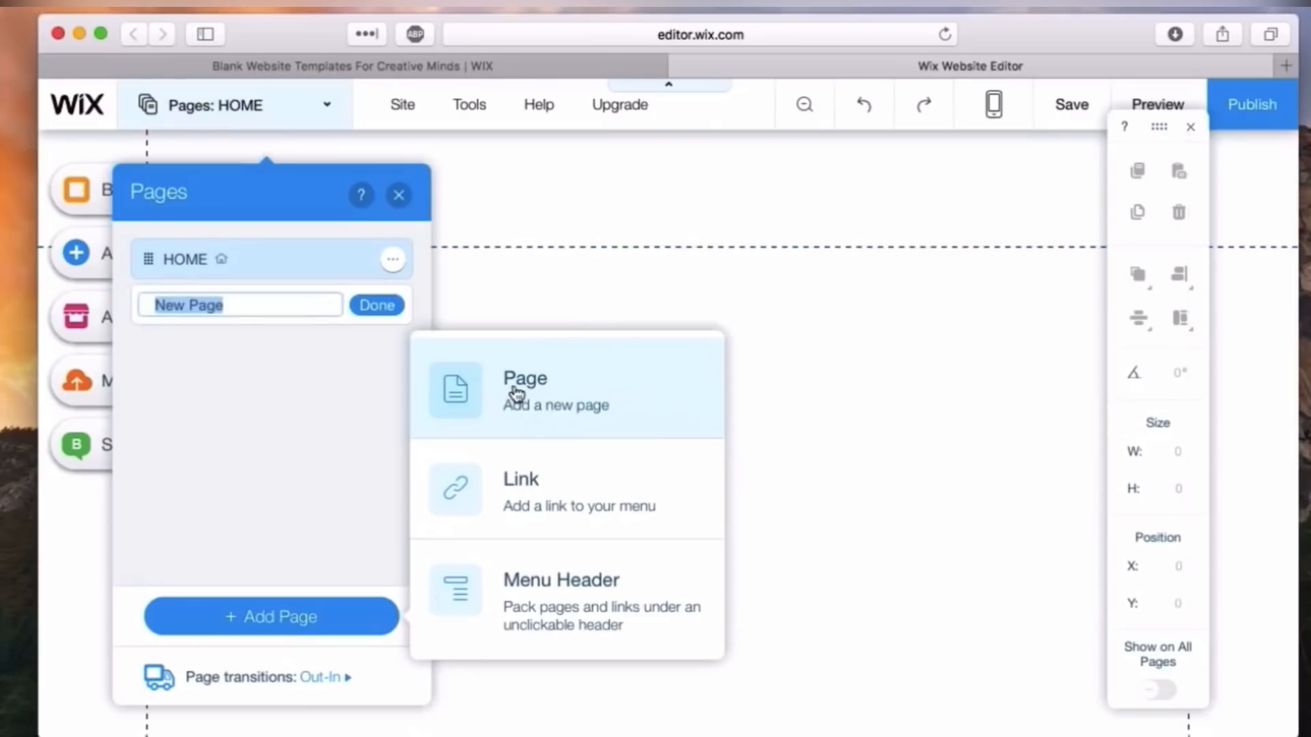
pyautogui.write('A')
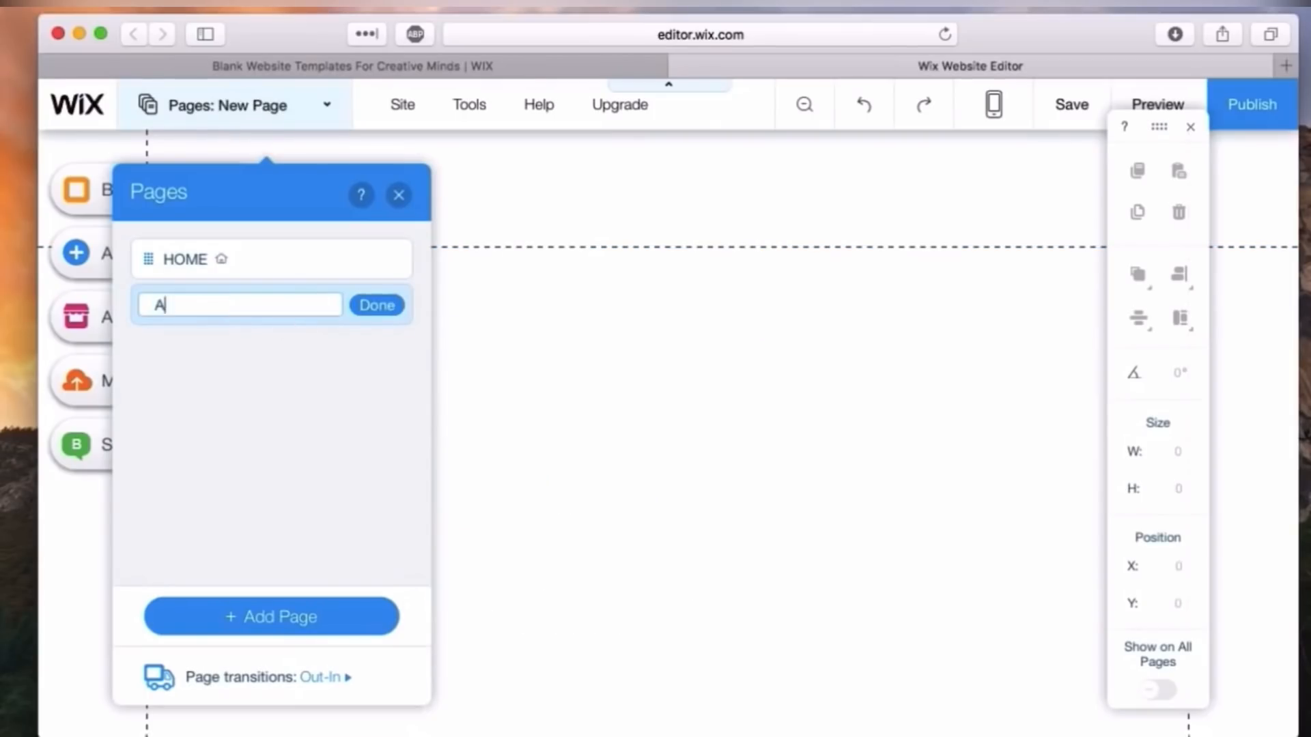
pyautogui.click(376, 305)
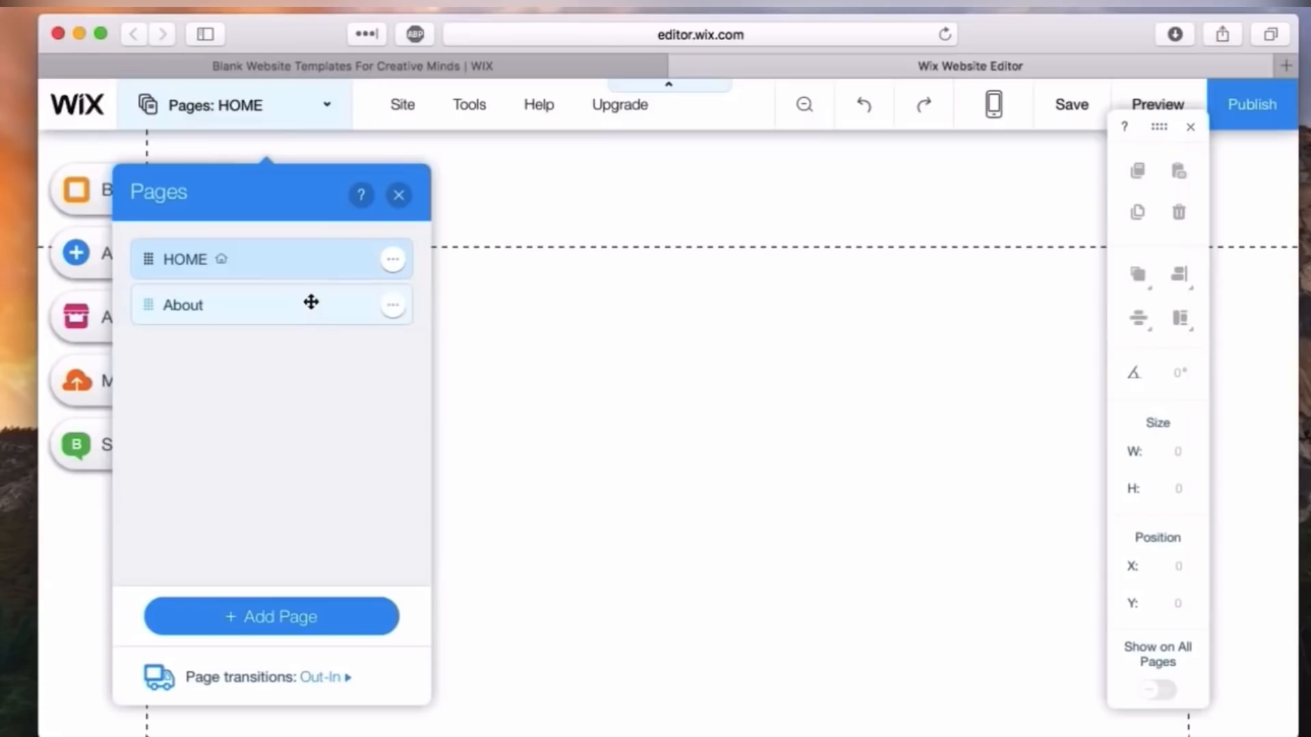
pyautogui.click(209, 305)
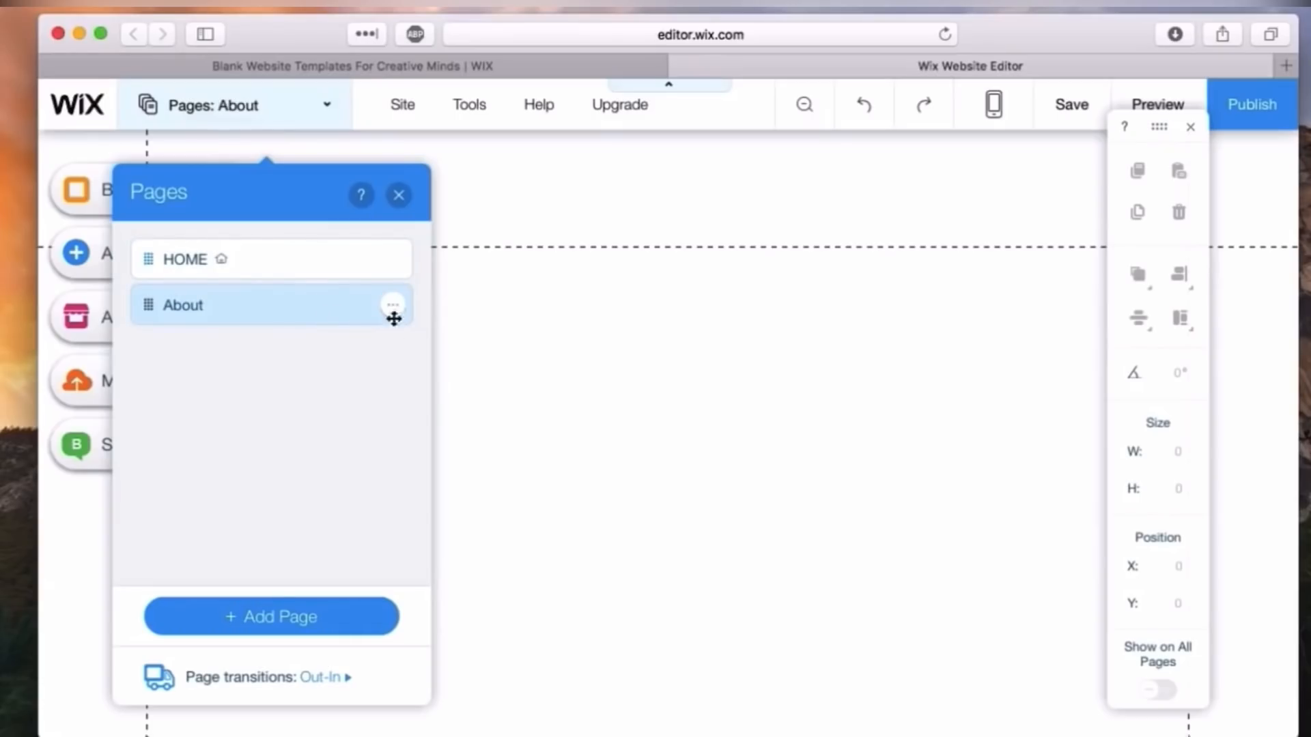
pyautogui.click(393, 305)
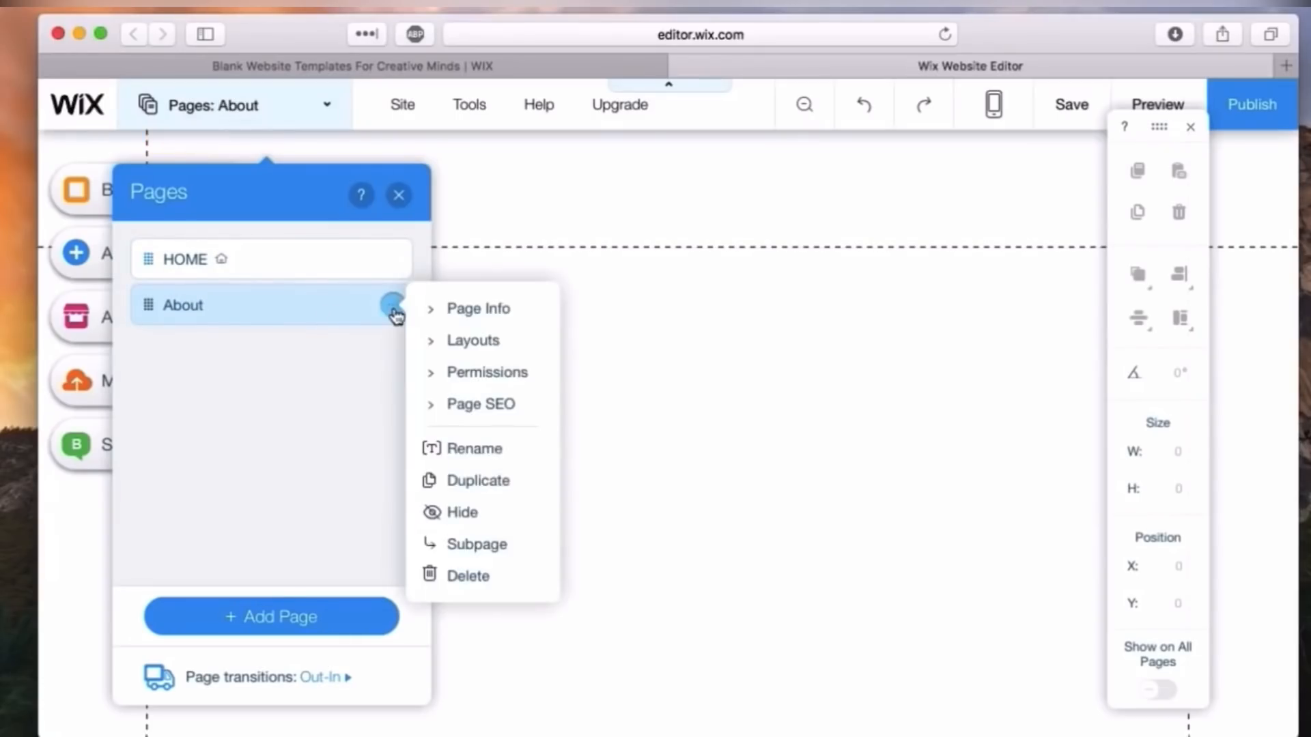
pyautogui.click(467, 575)
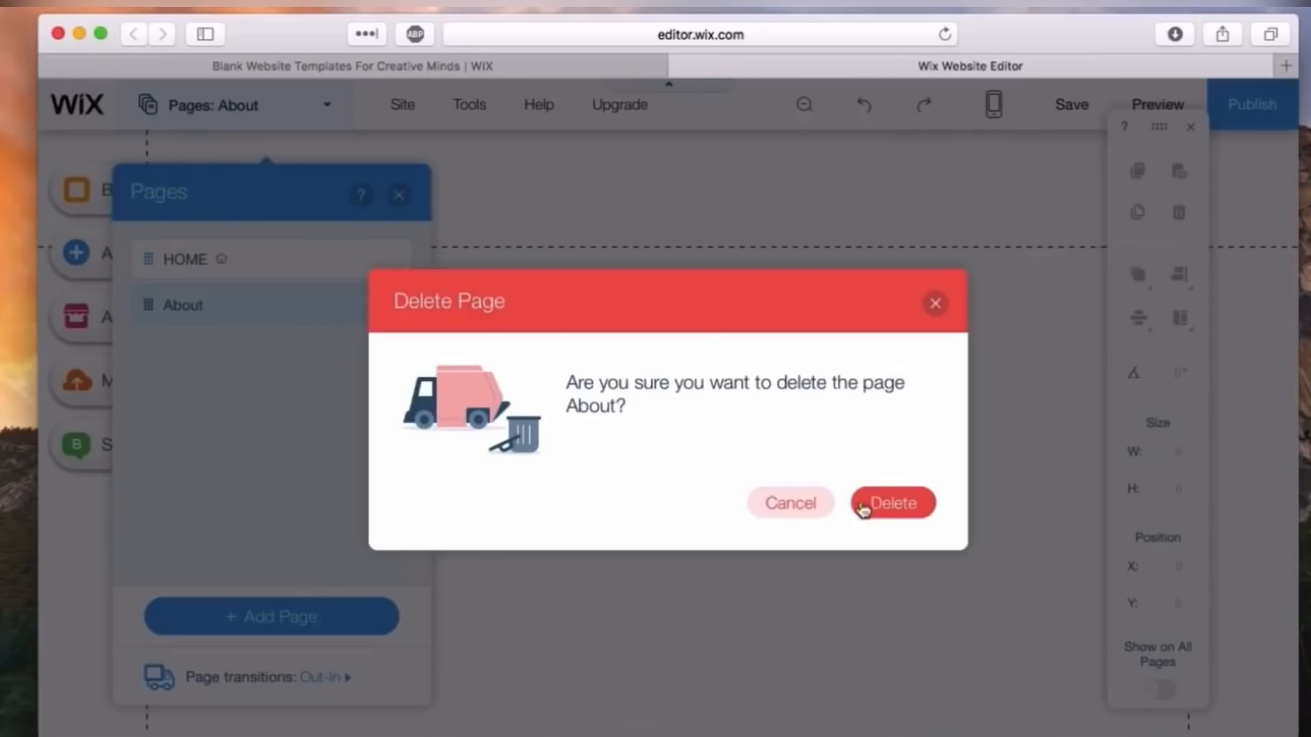
pyautogui.click(892, 503)
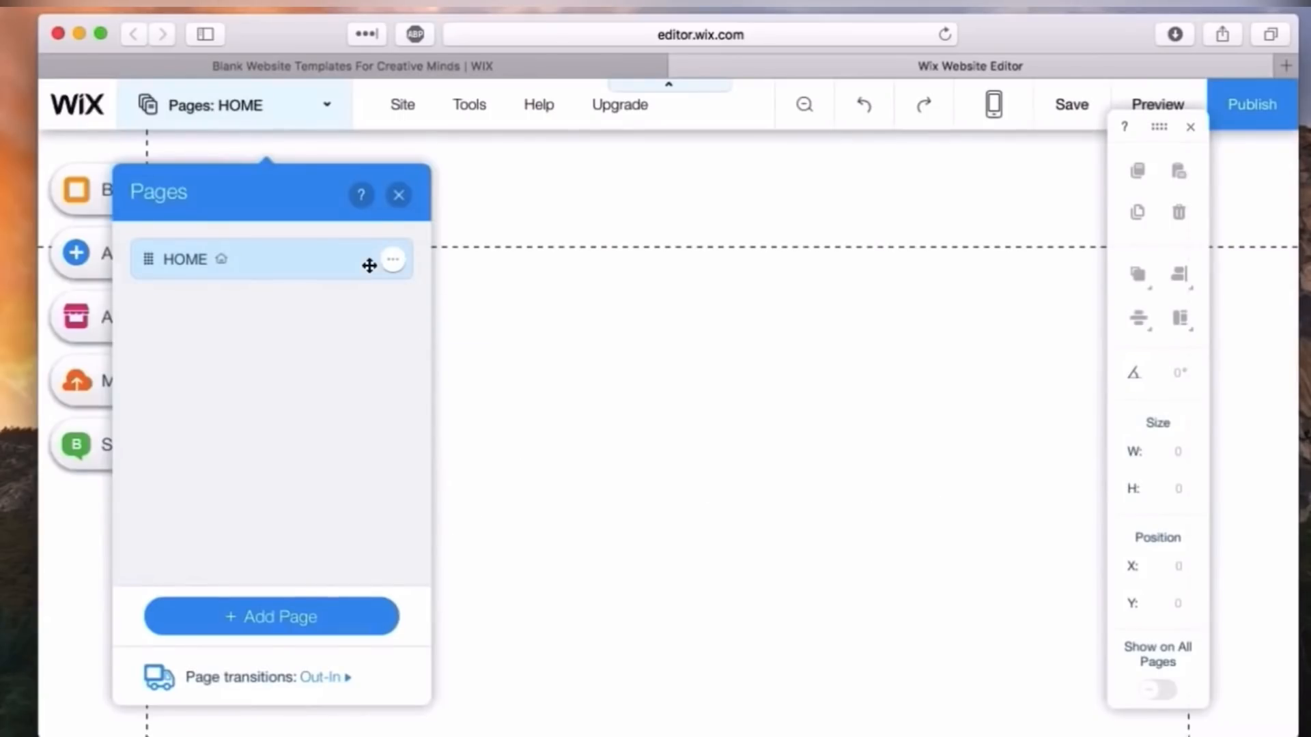
pyautogui.click(398, 195)
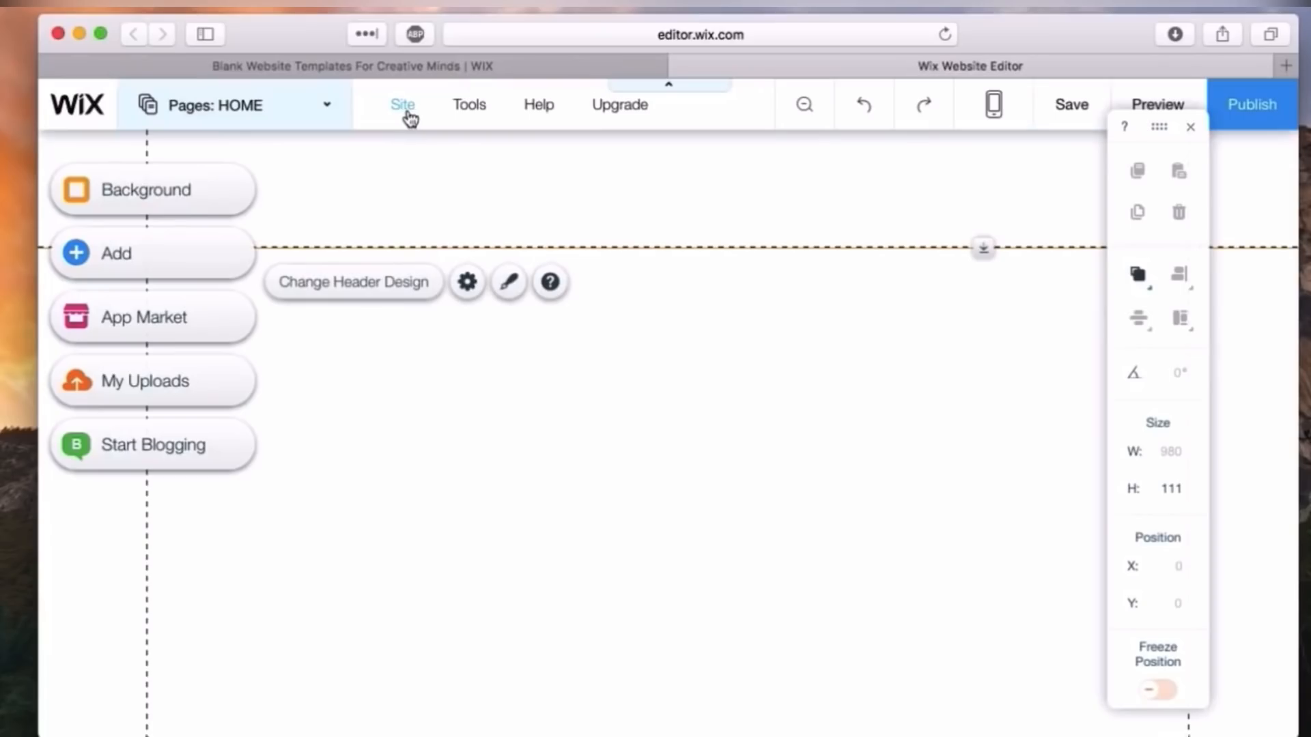
pyautogui.click(403, 104)
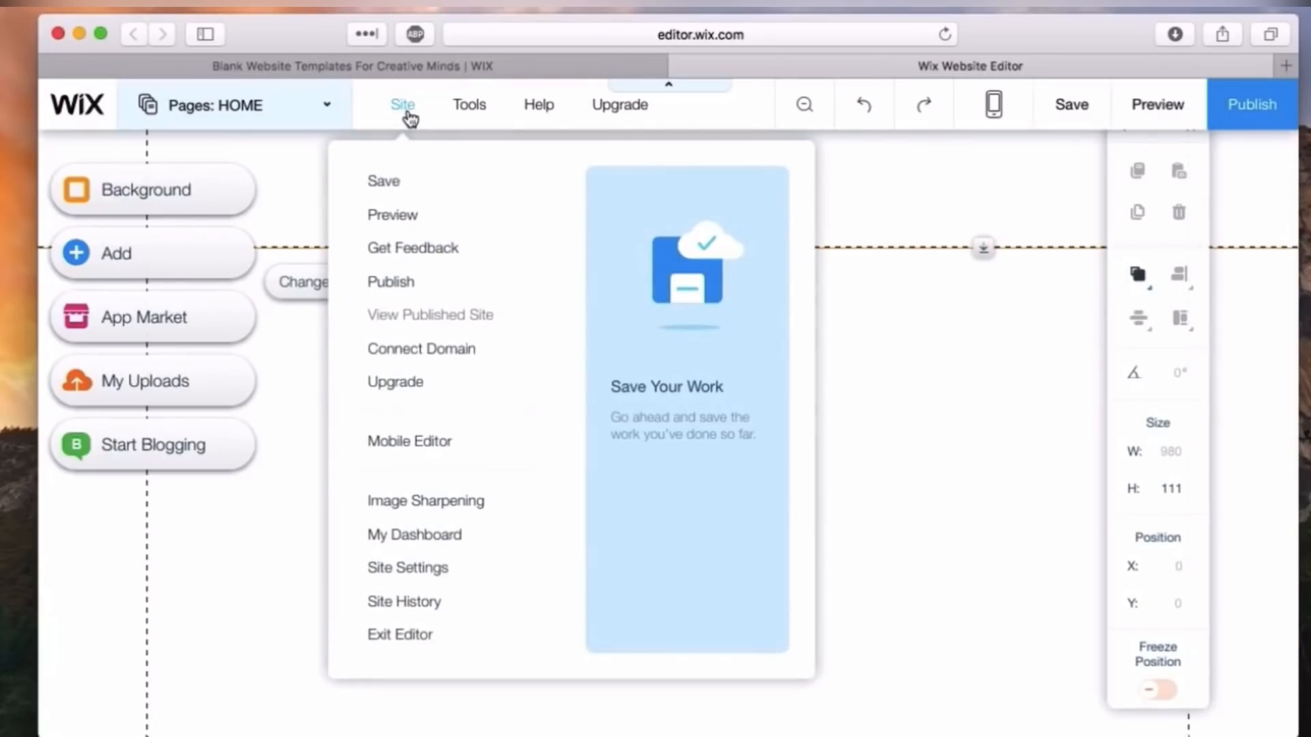
pyautogui.moveTo(392, 214)
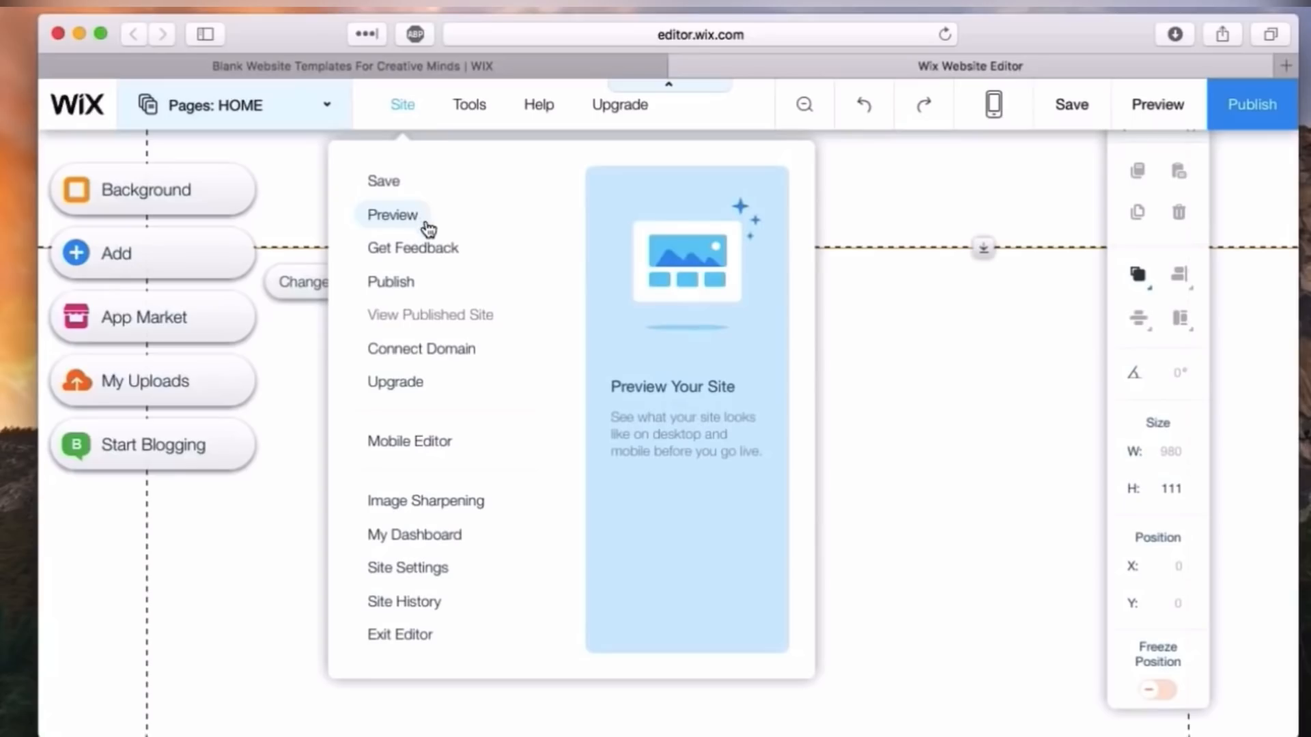
pyautogui.click(469, 104)
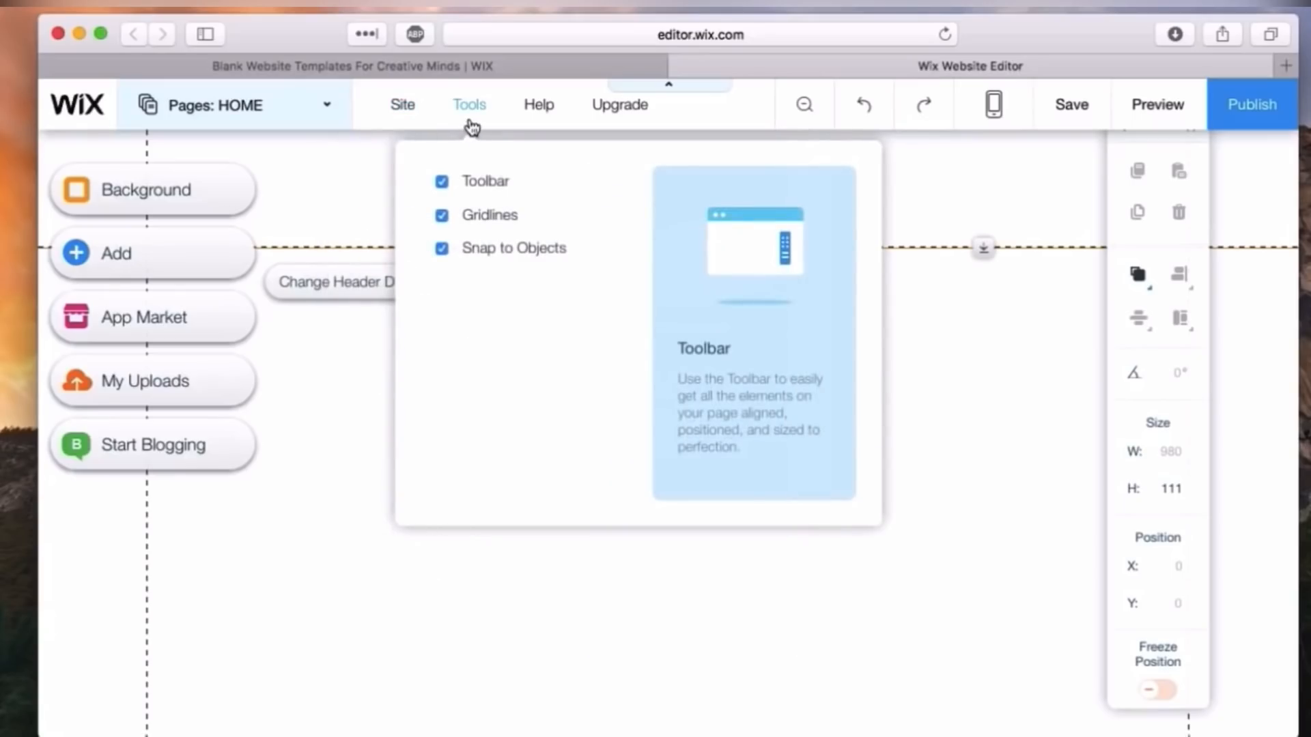
pyautogui.click(619, 104)
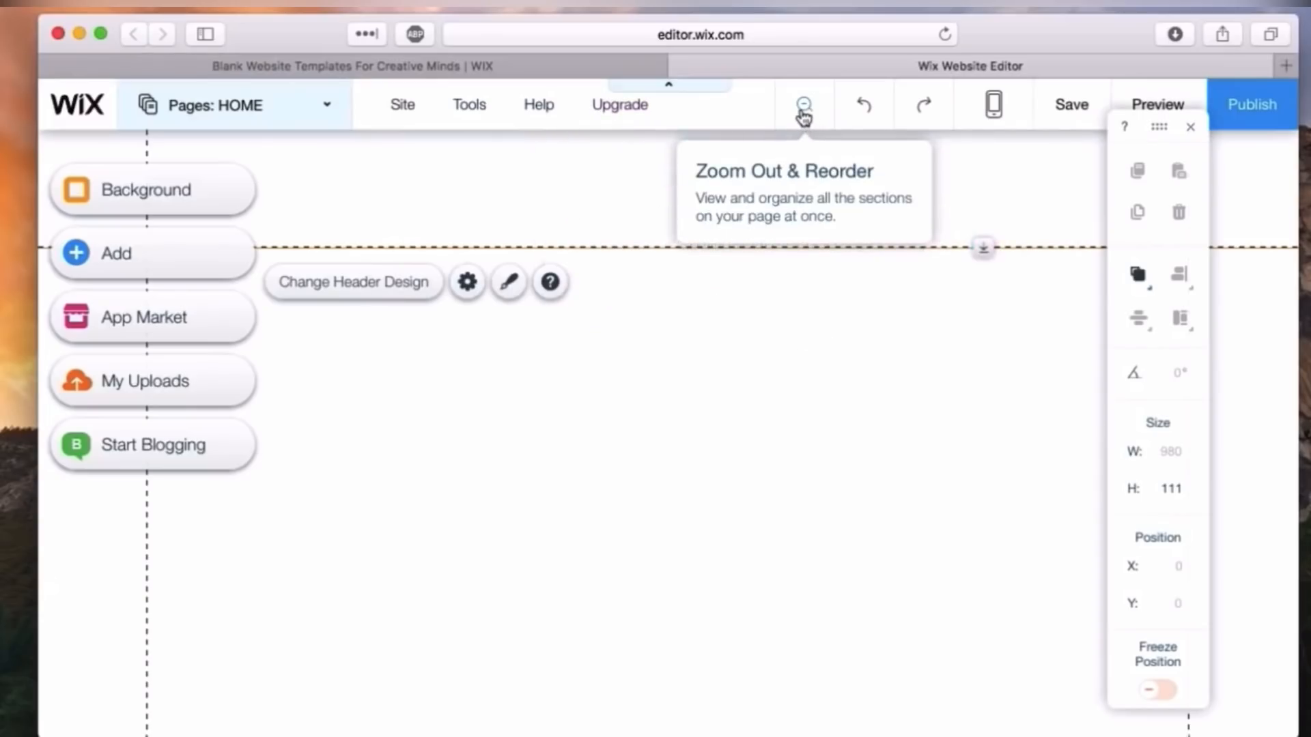
pyautogui.click(801, 105)
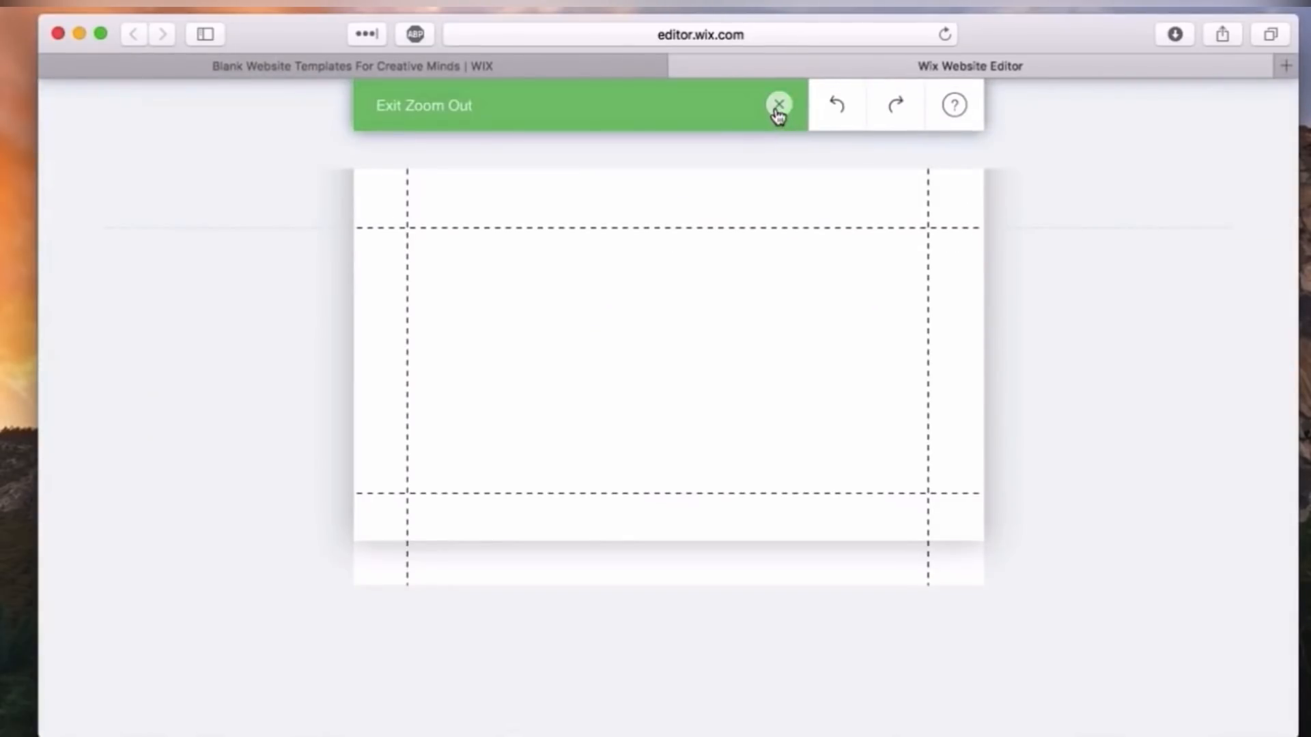
pyautogui.click(777, 105)
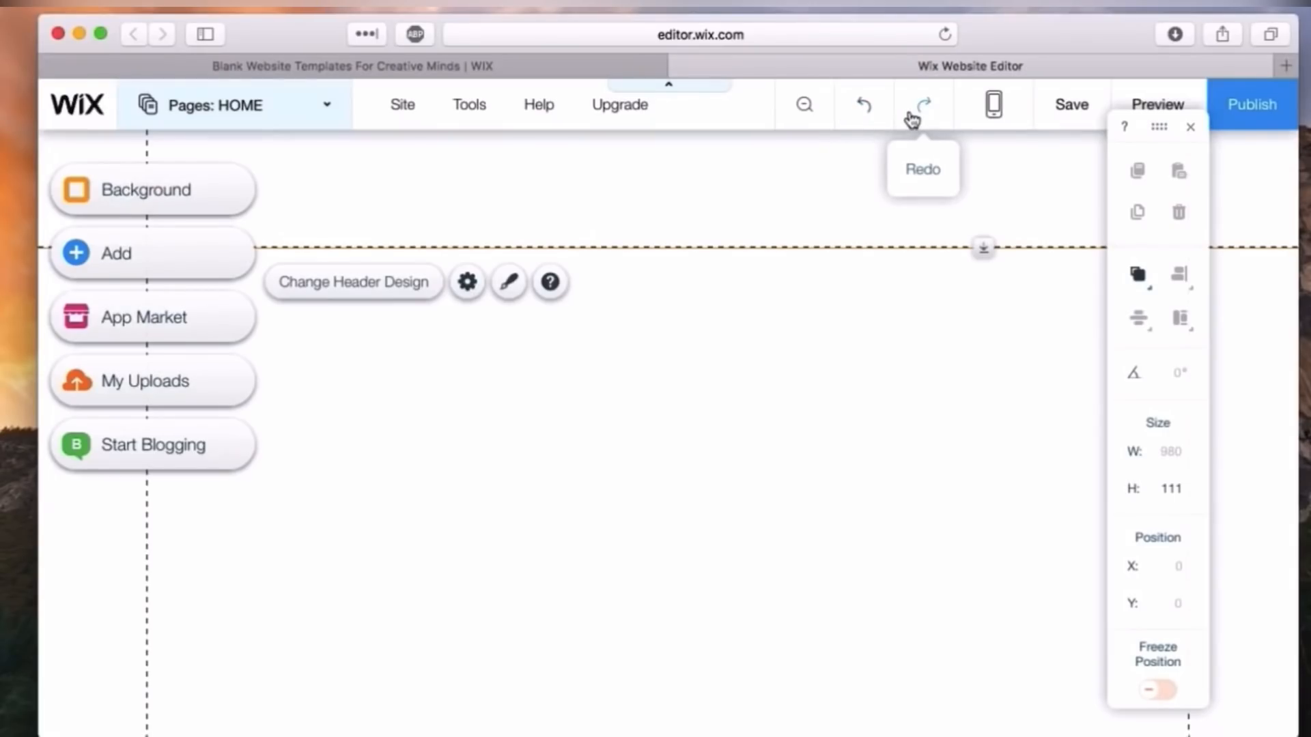
pyautogui.moveTo(863, 104)
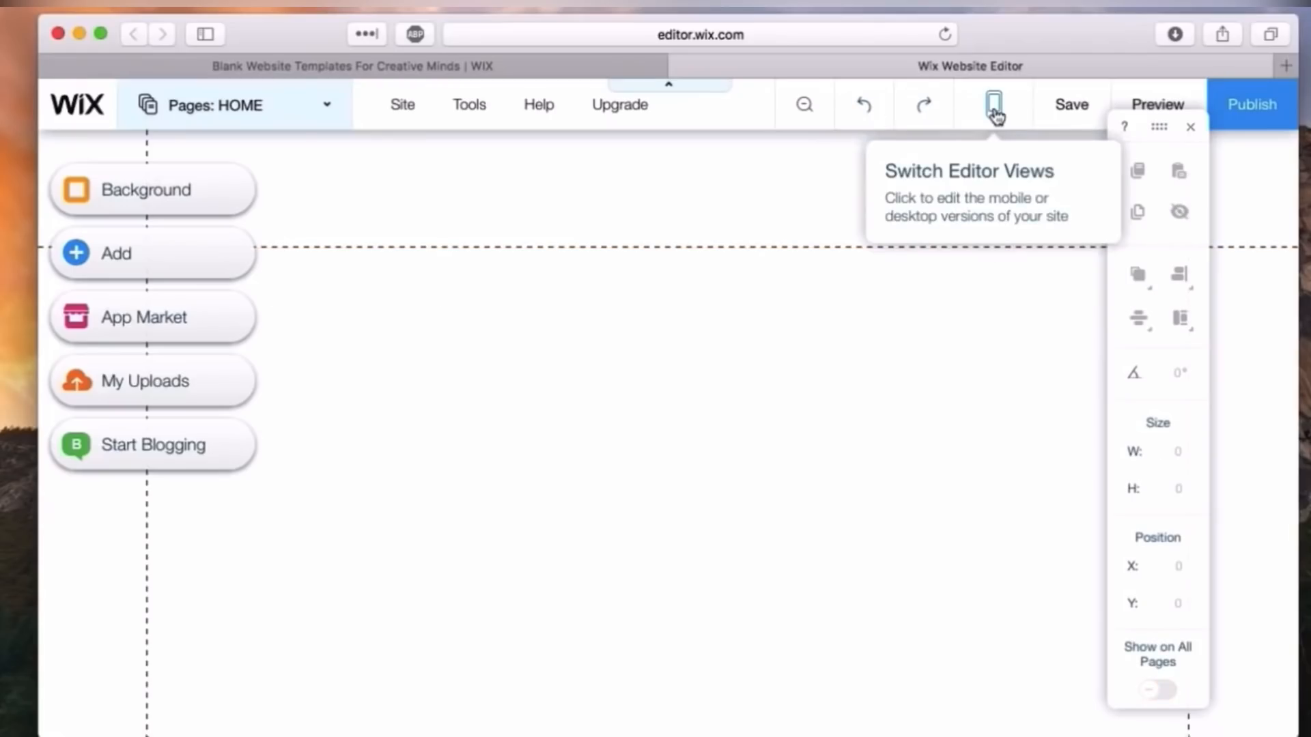
pyautogui.click(992, 105)
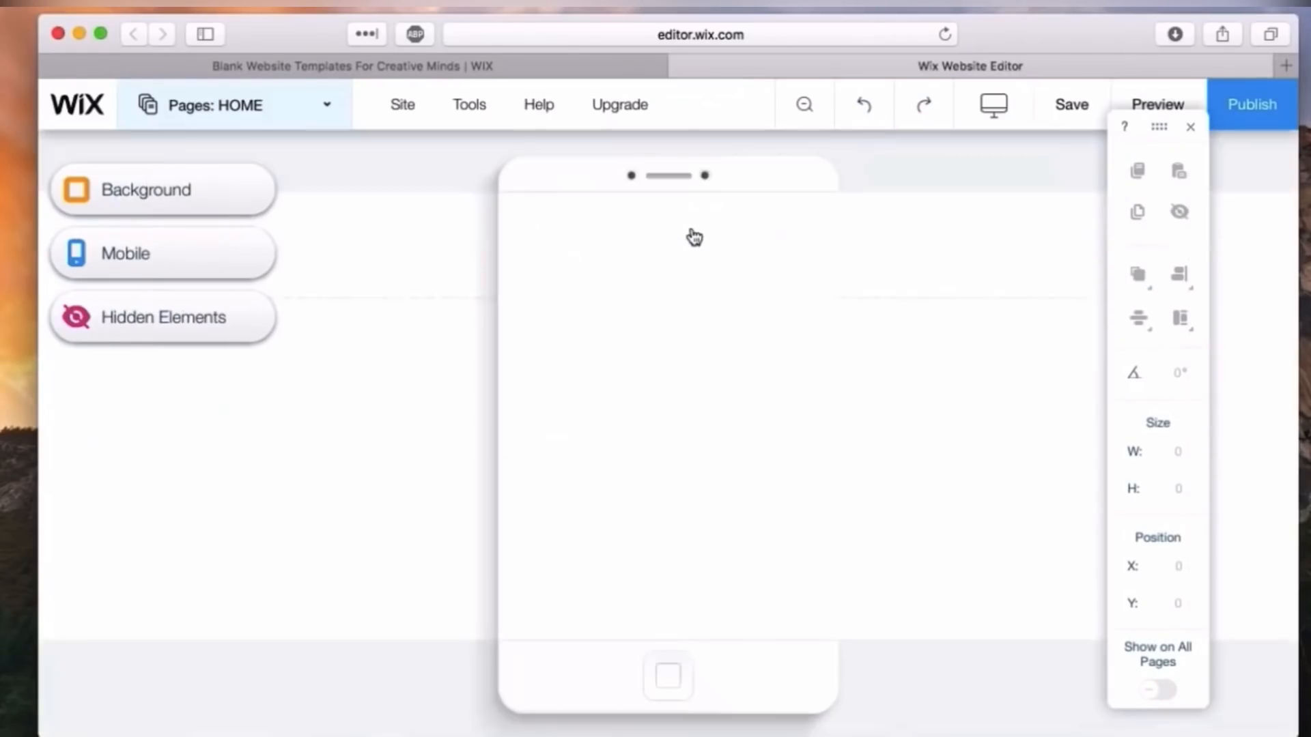
pyautogui.moveTo(992, 104)
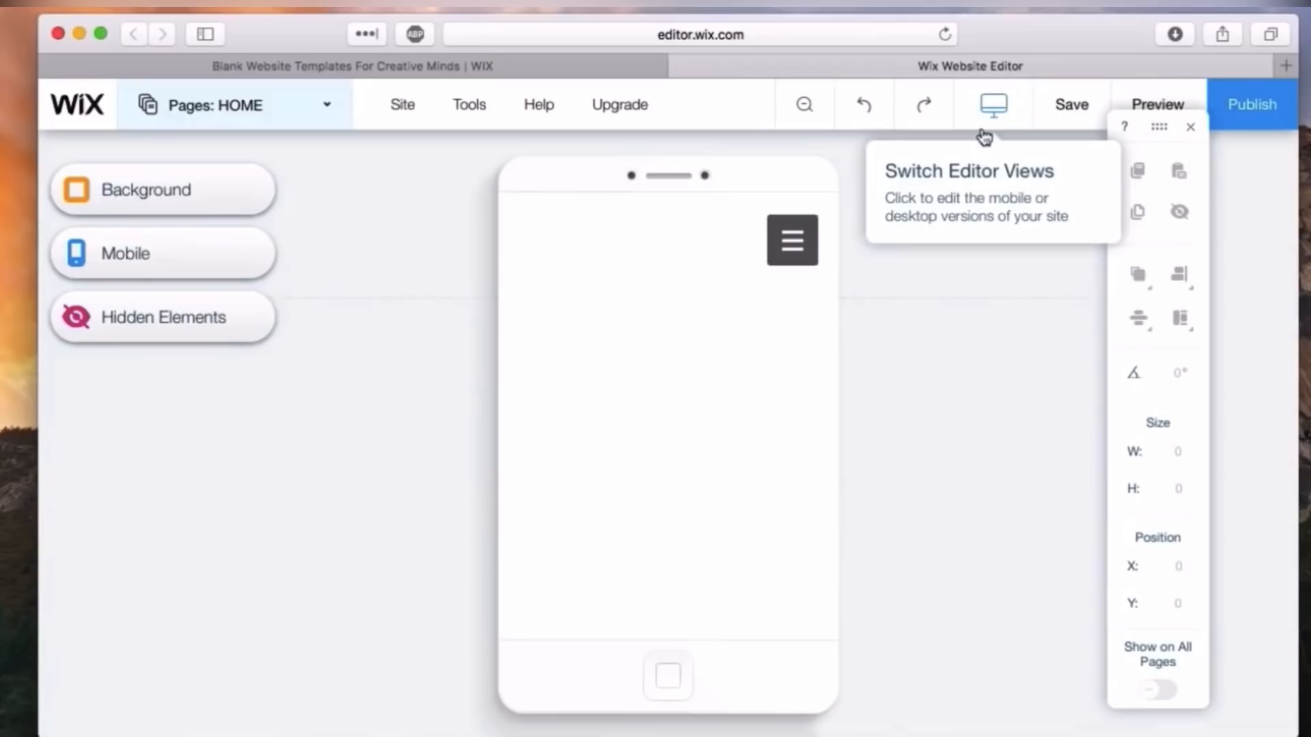
pyautogui.click(991, 103)
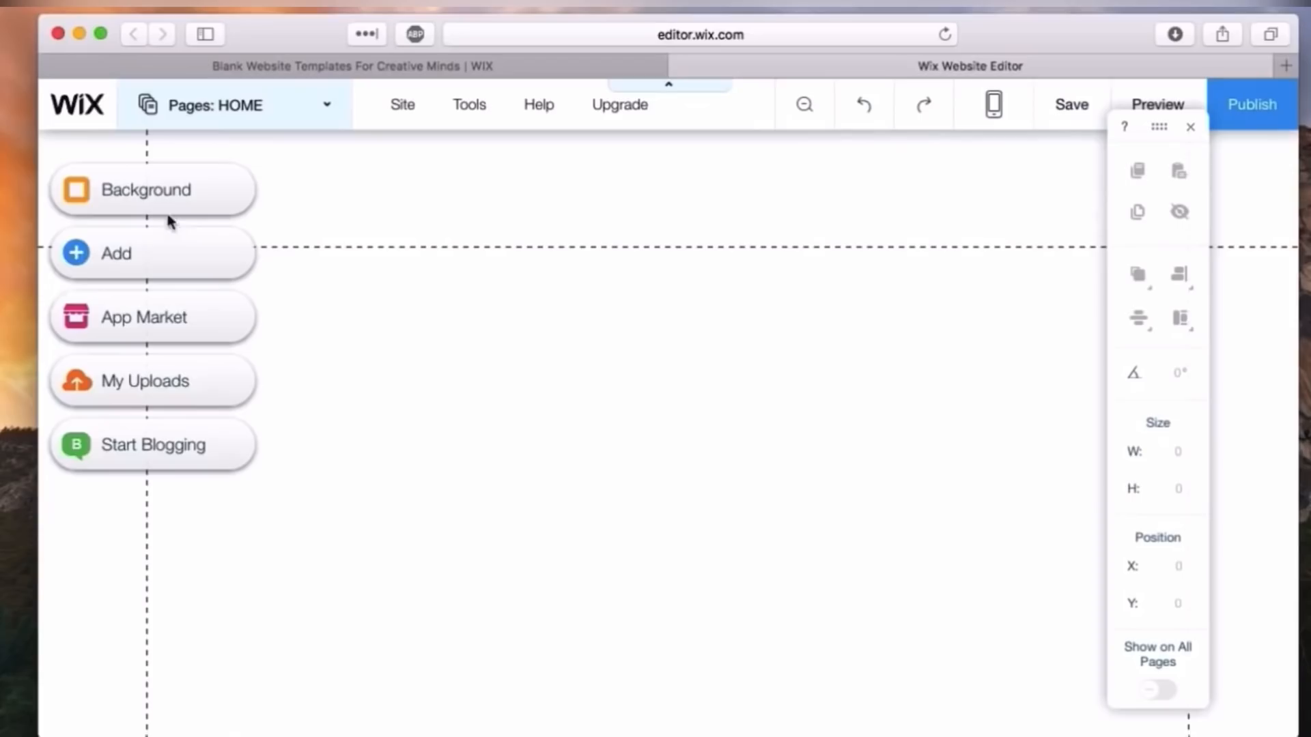
pyautogui.moveTo(135, 338)
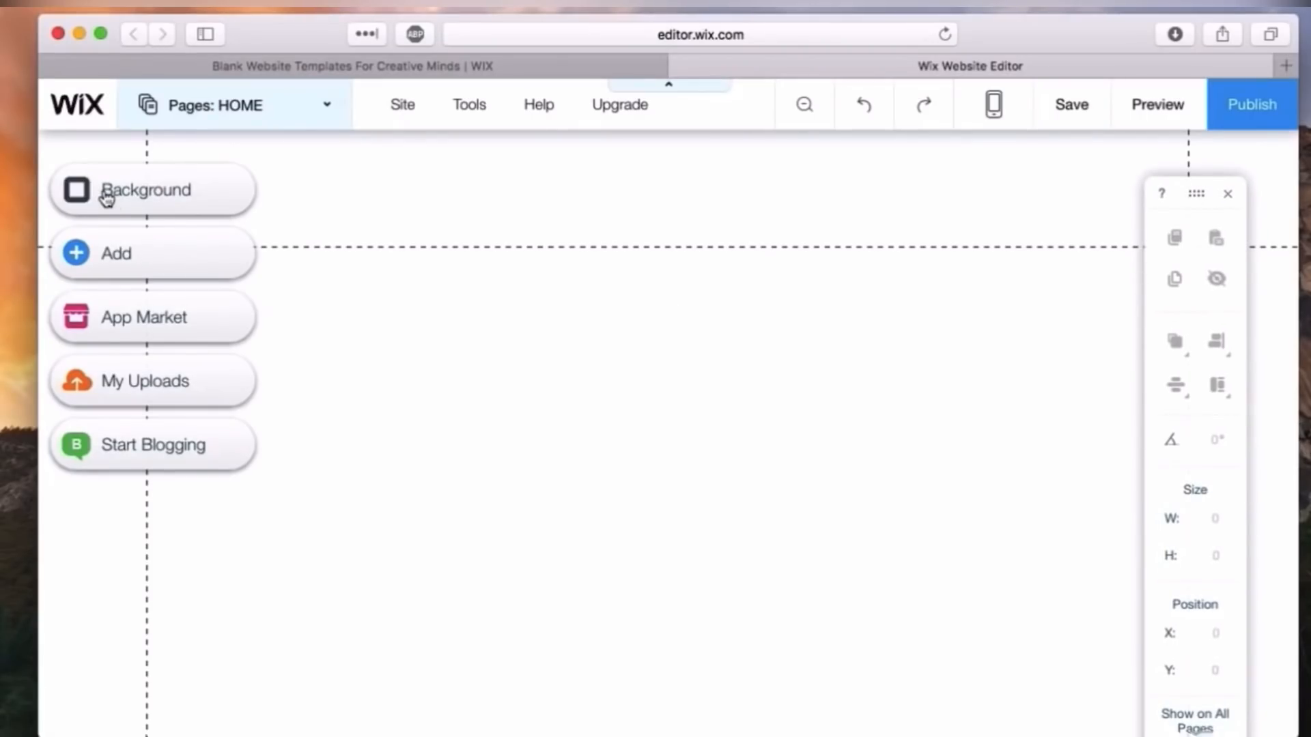
# - Look at the page background choices, then bring up the Add Text panel with themed styles
pyautogui.click(145, 190)
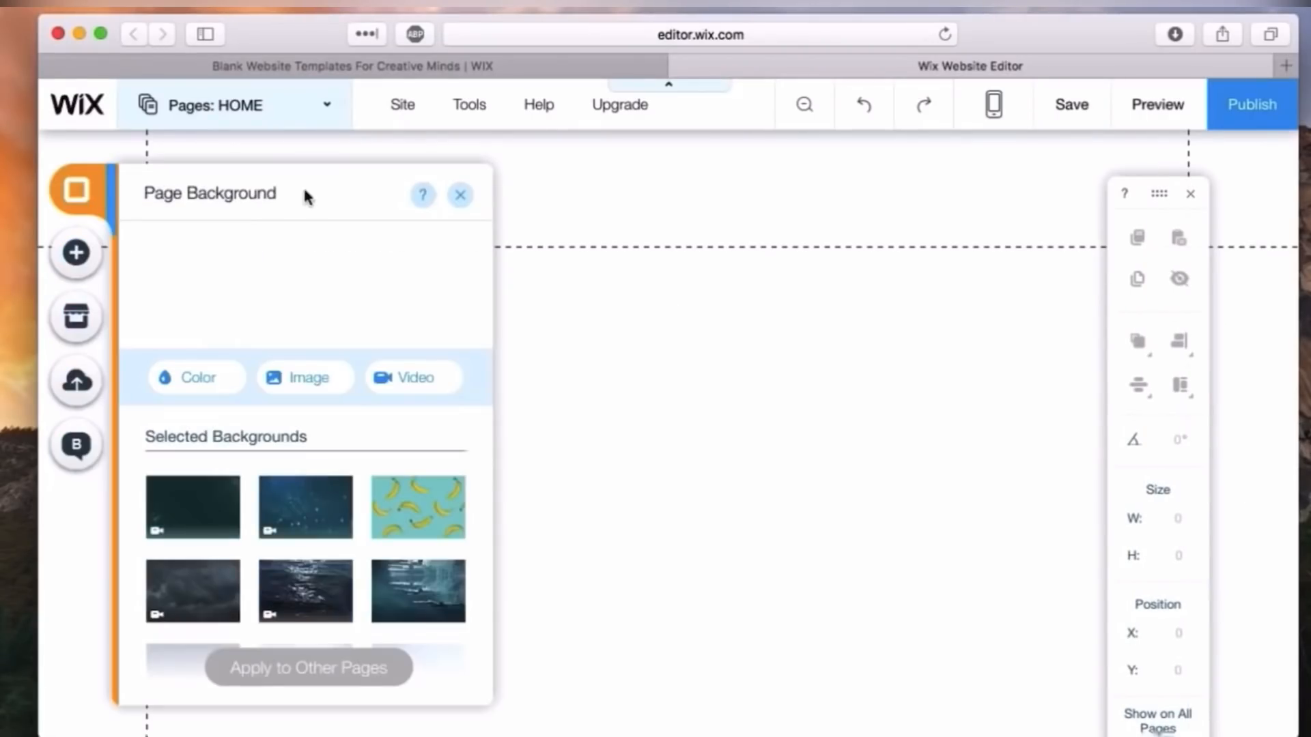
pyautogui.click(74, 252)
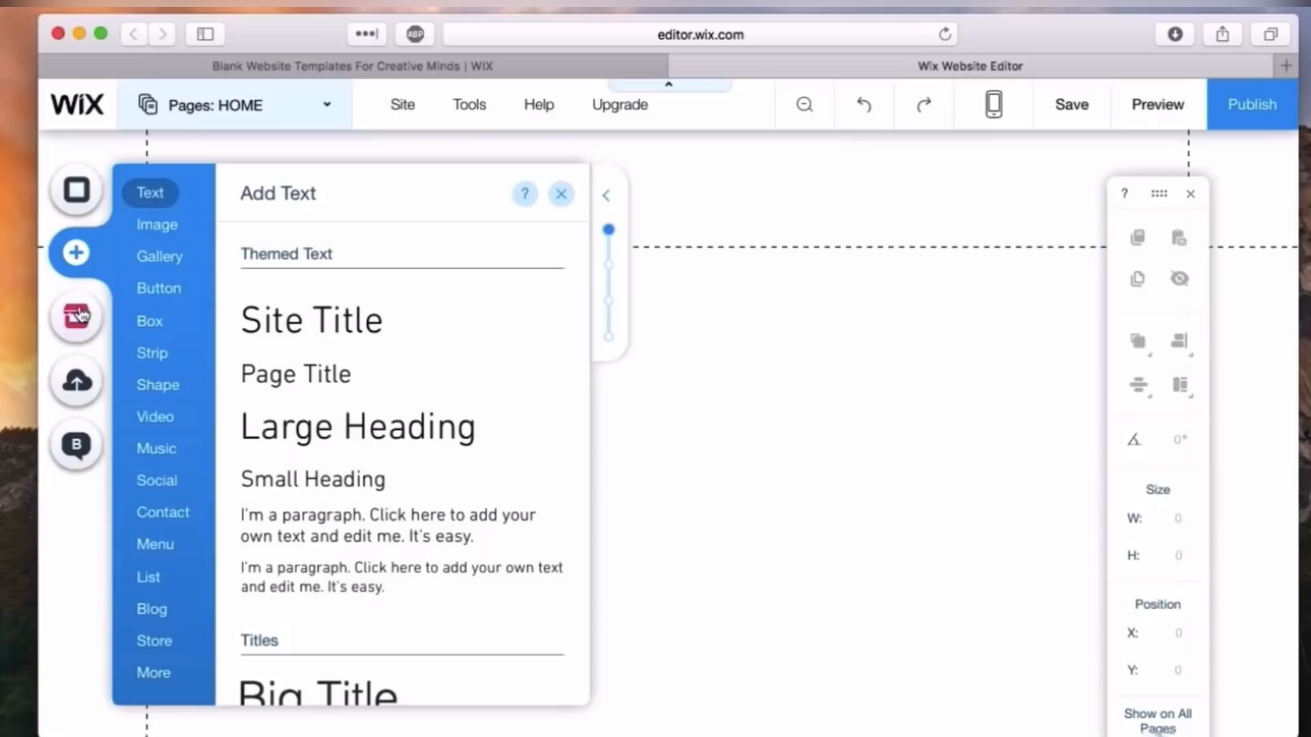
# - Browse App Market categories, then show the My Uploads media library
pyautogui.click(75, 315)
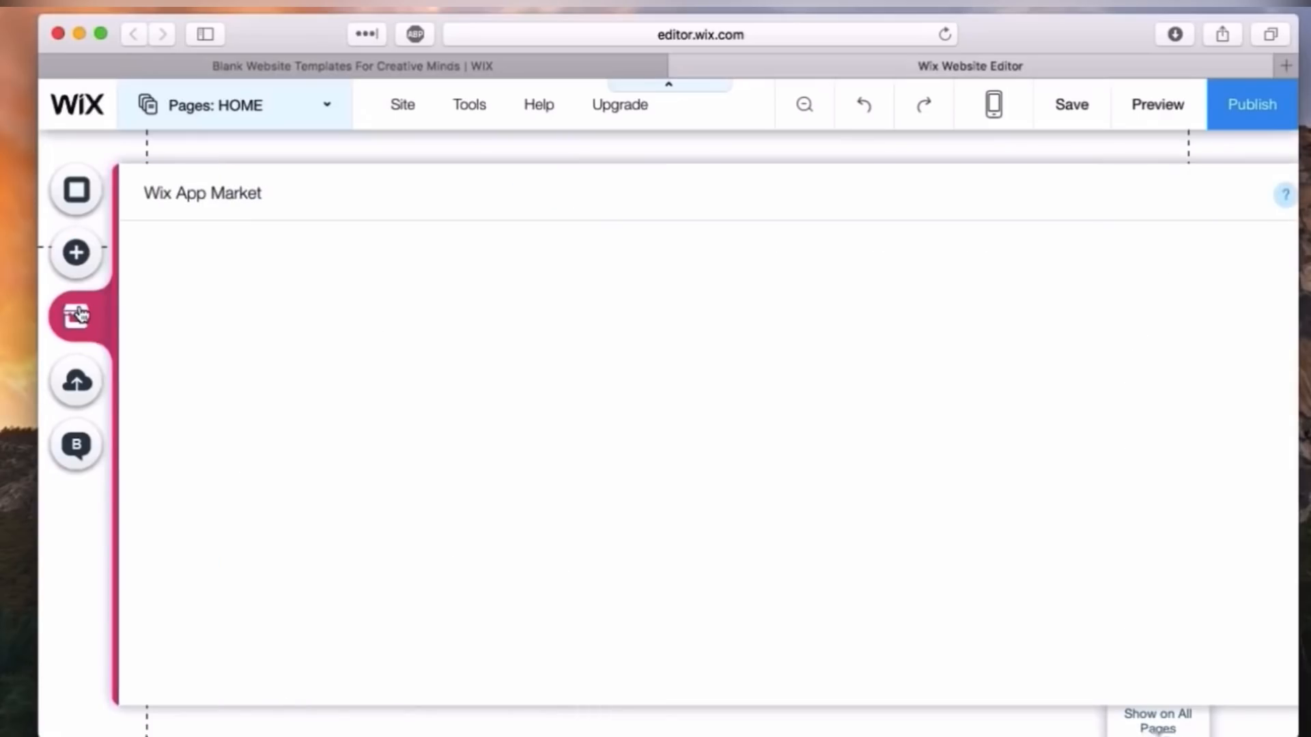
pyautogui.click(76, 316)
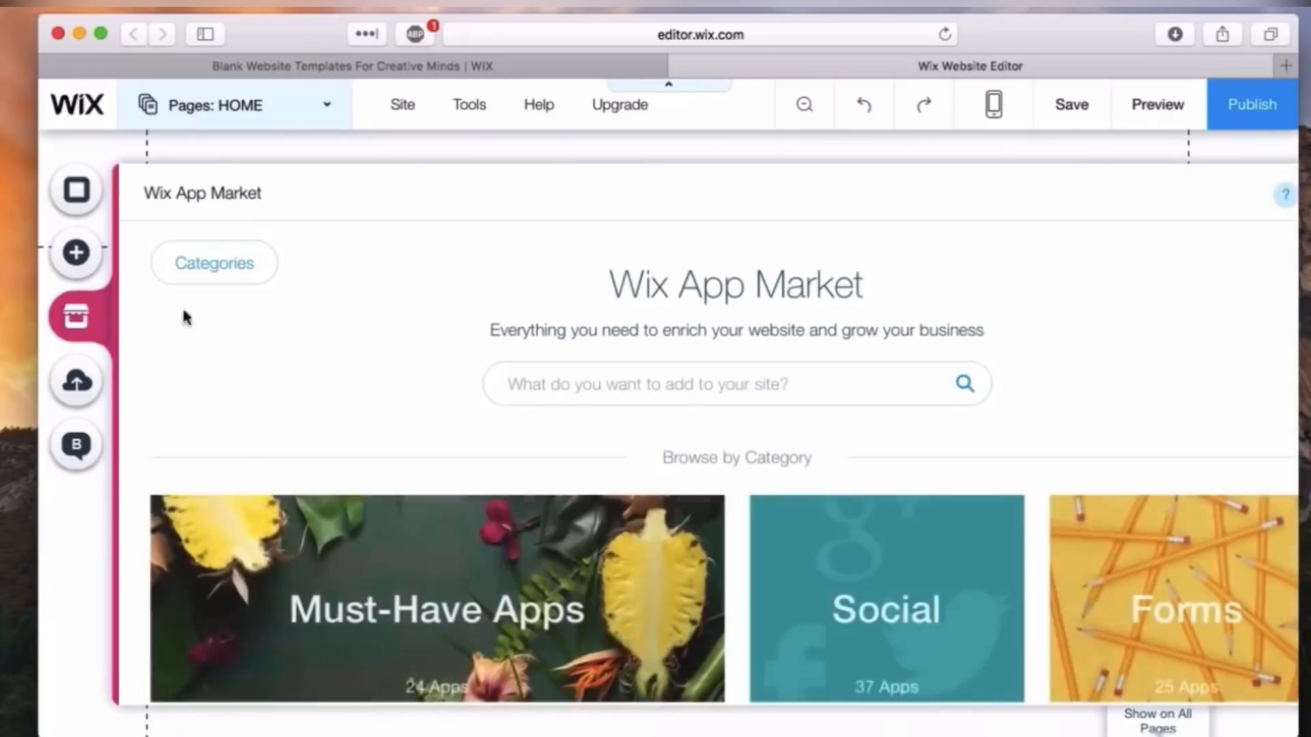
pyautogui.scroll(-3)
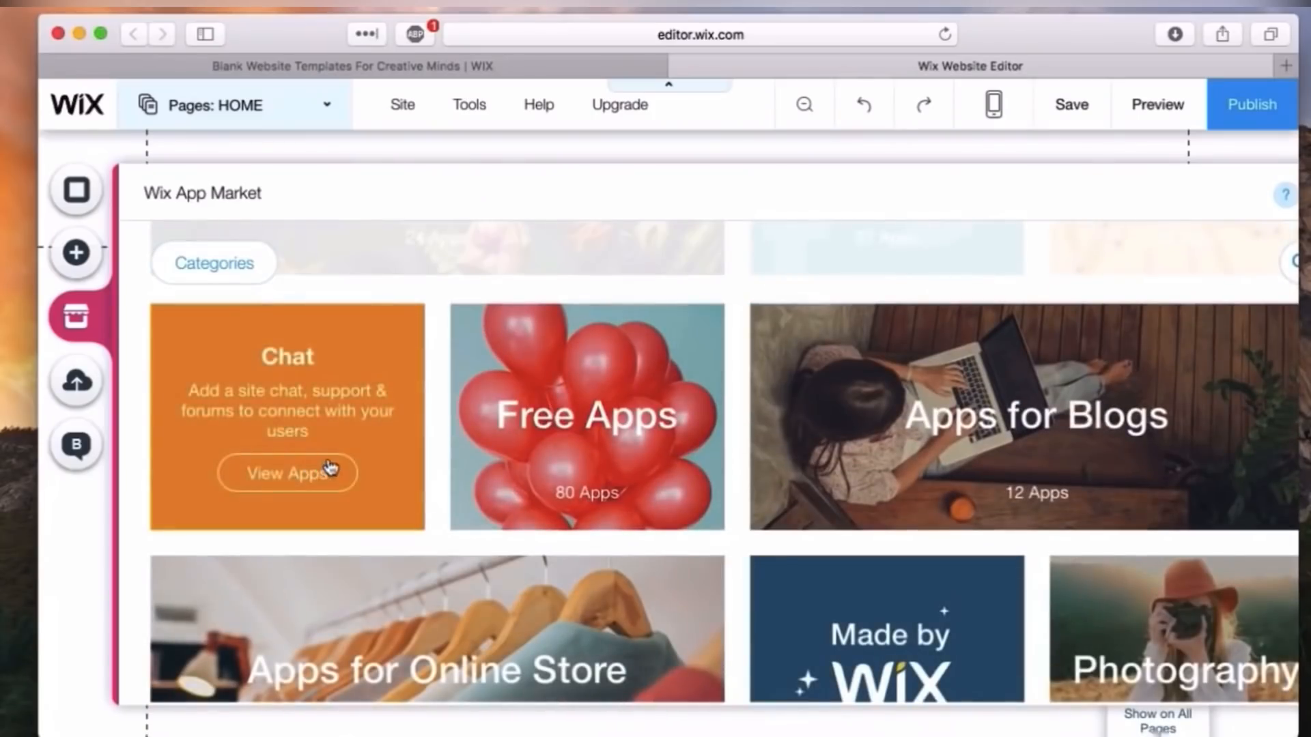
pyautogui.moveTo(75, 381)
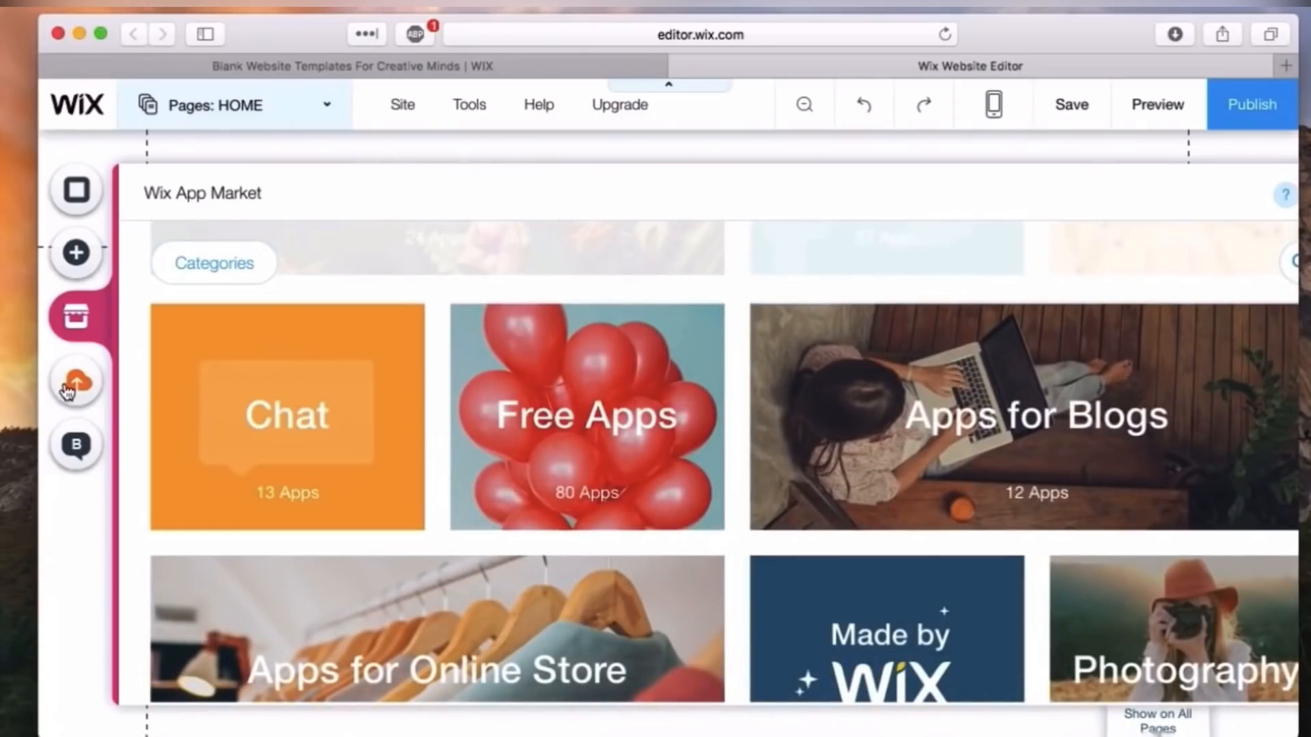
pyautogui.click(75, 383)
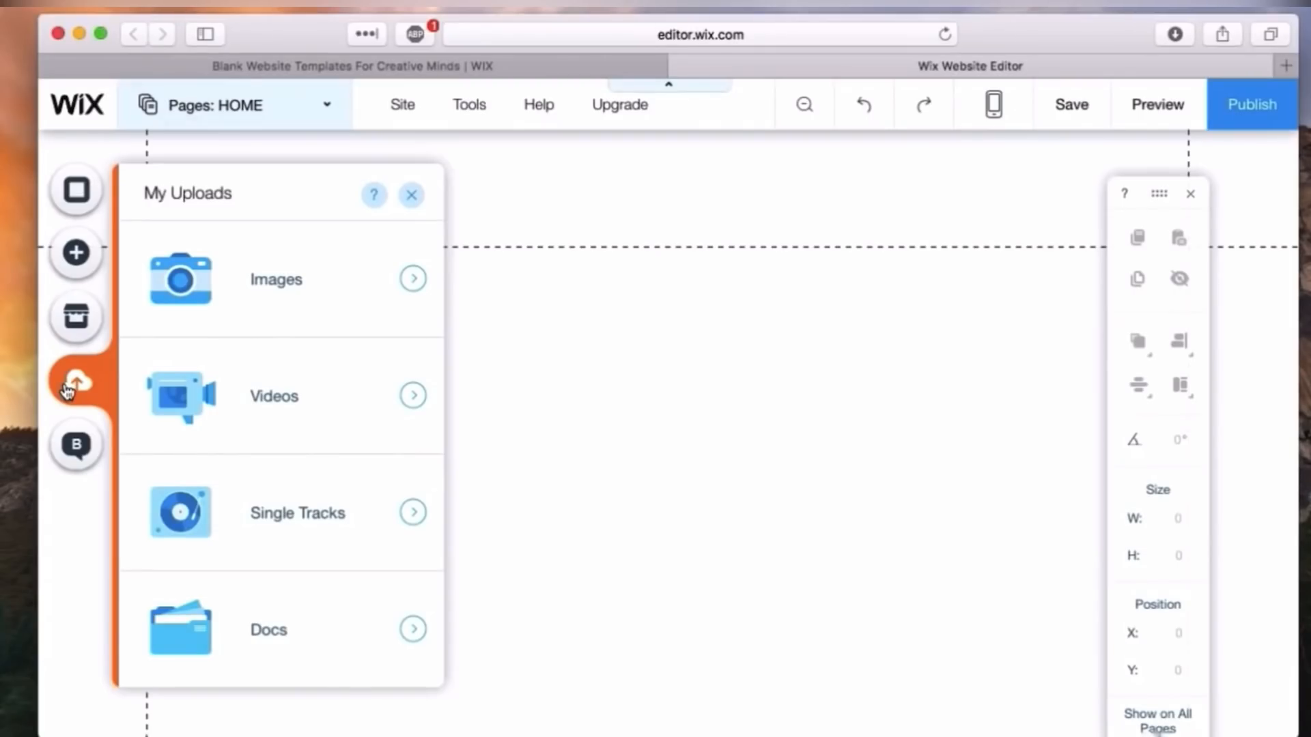
# - Bring up the Wix Blog welcome panel describing blog features
pyautogui.click(75, 444)
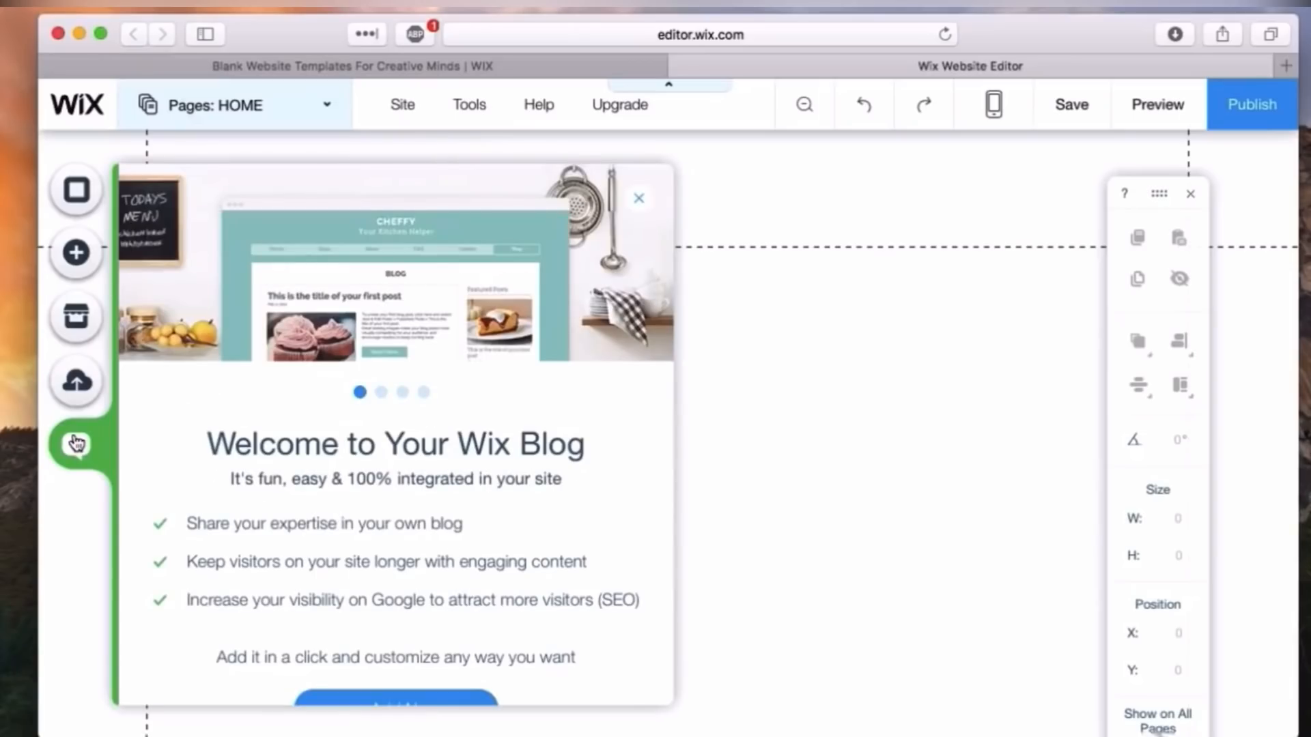
pyautogui.click(381, 392)
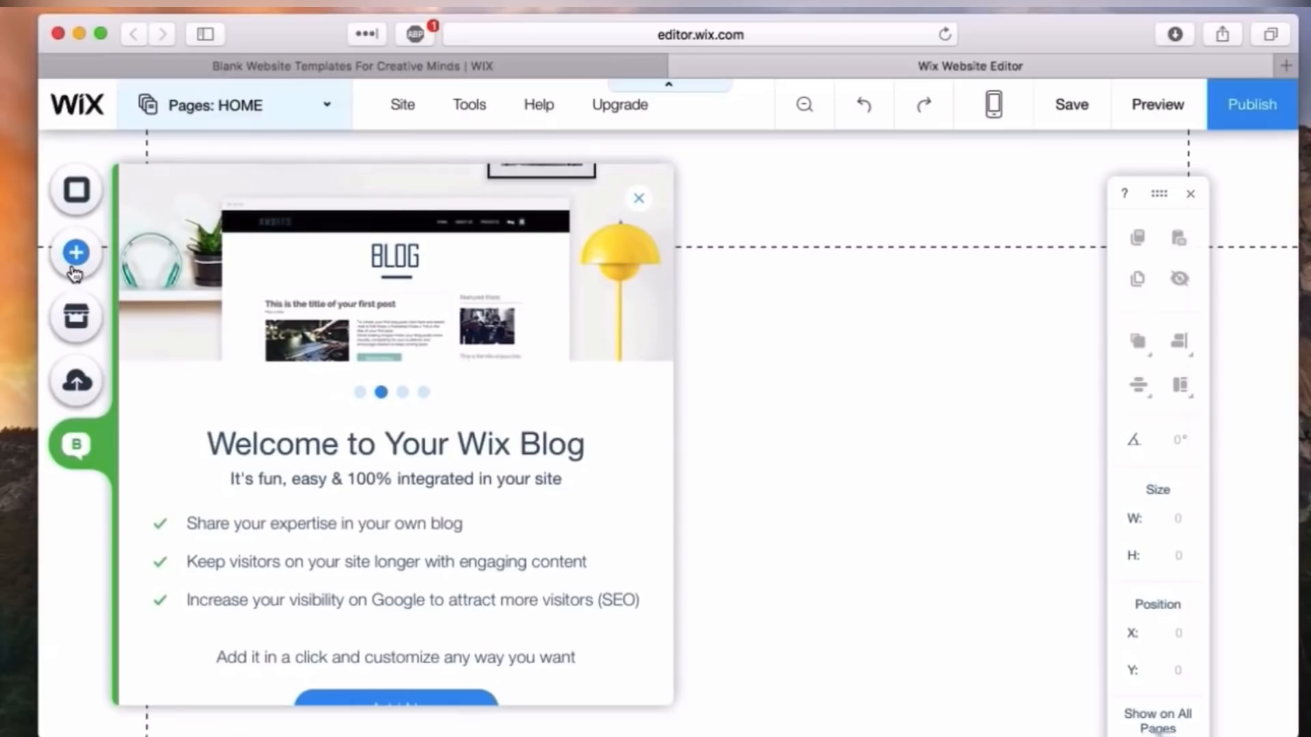
# - Add a Site Title text to HOME, widen its box, and enter Text Settings
pyautogui.click(76, 252)
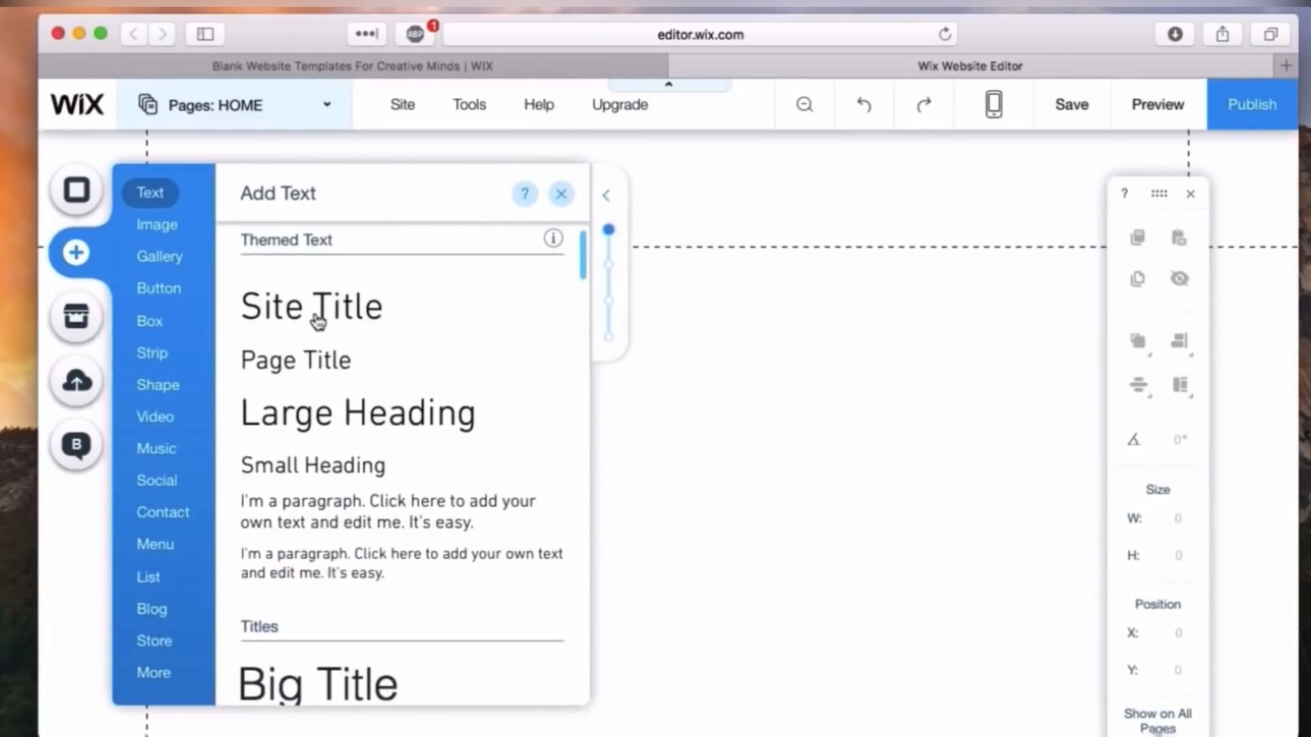
pyautogui.click(312, 306)
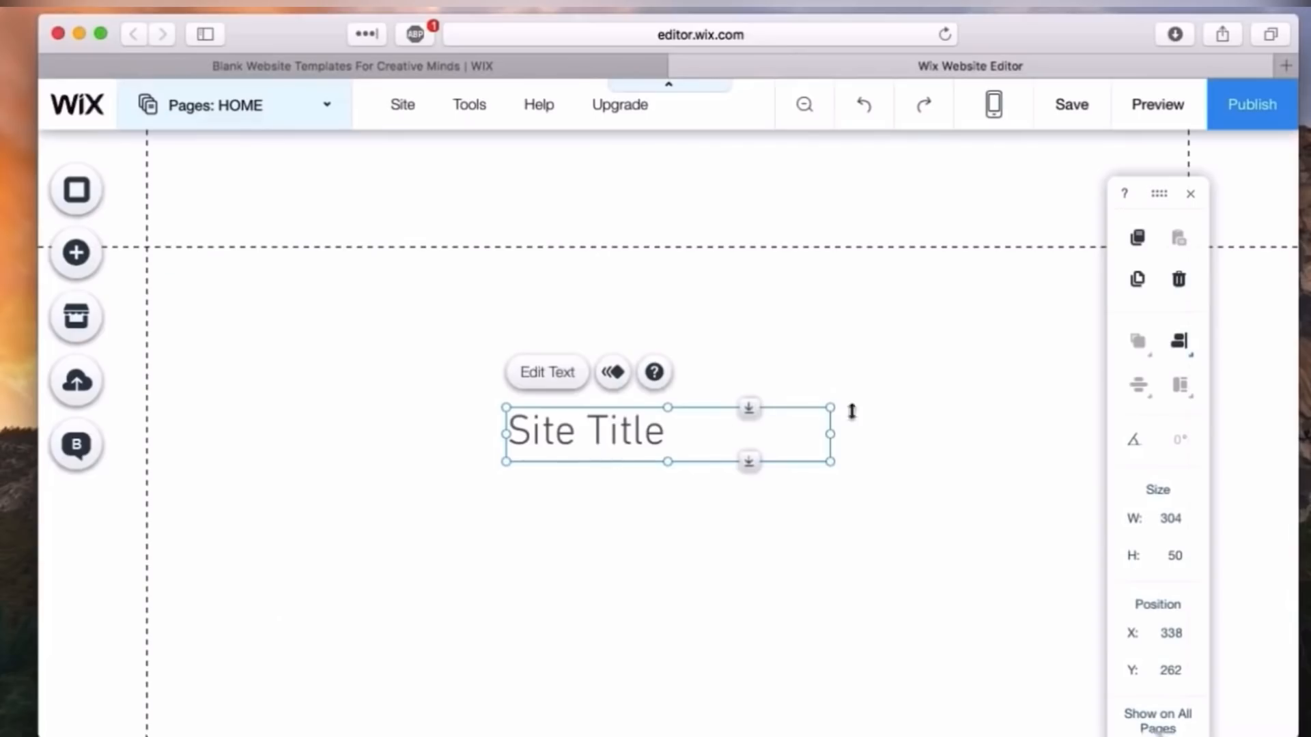
pyautogui.moveTo(655, 432)
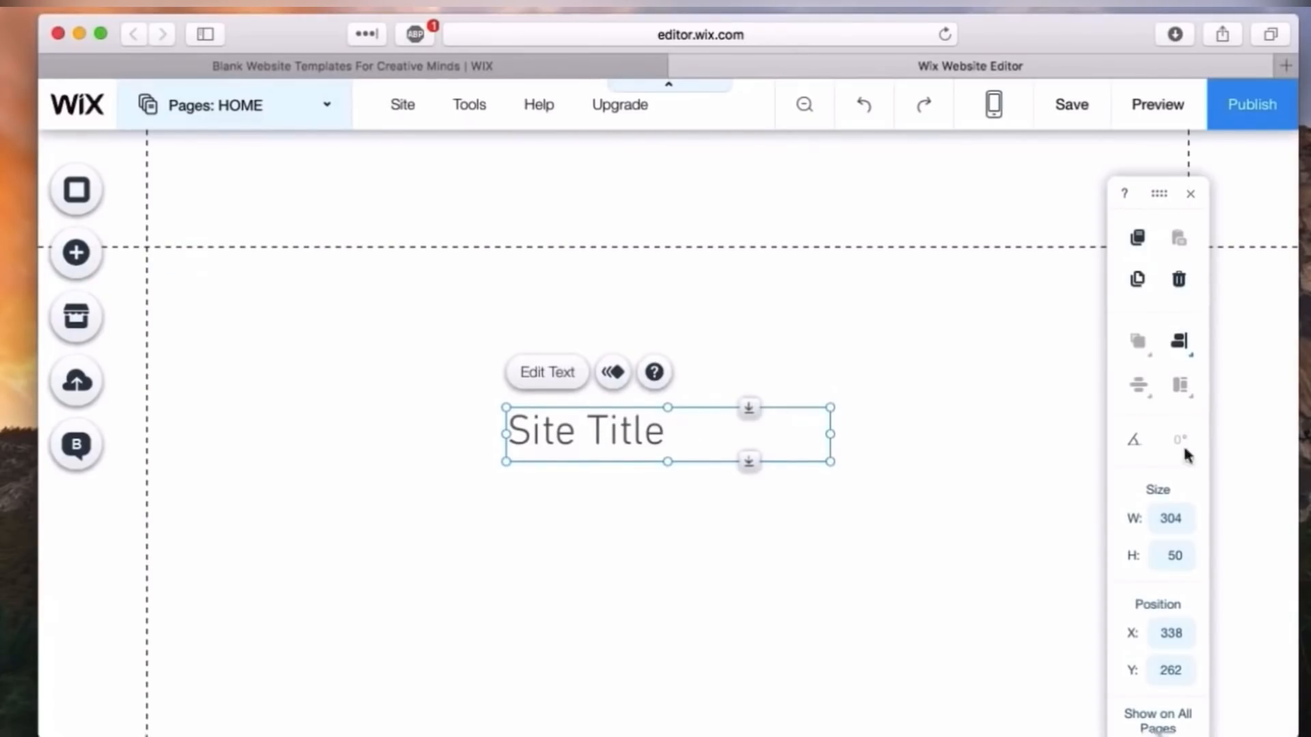
pyautogui.moveTo(1138, 278)
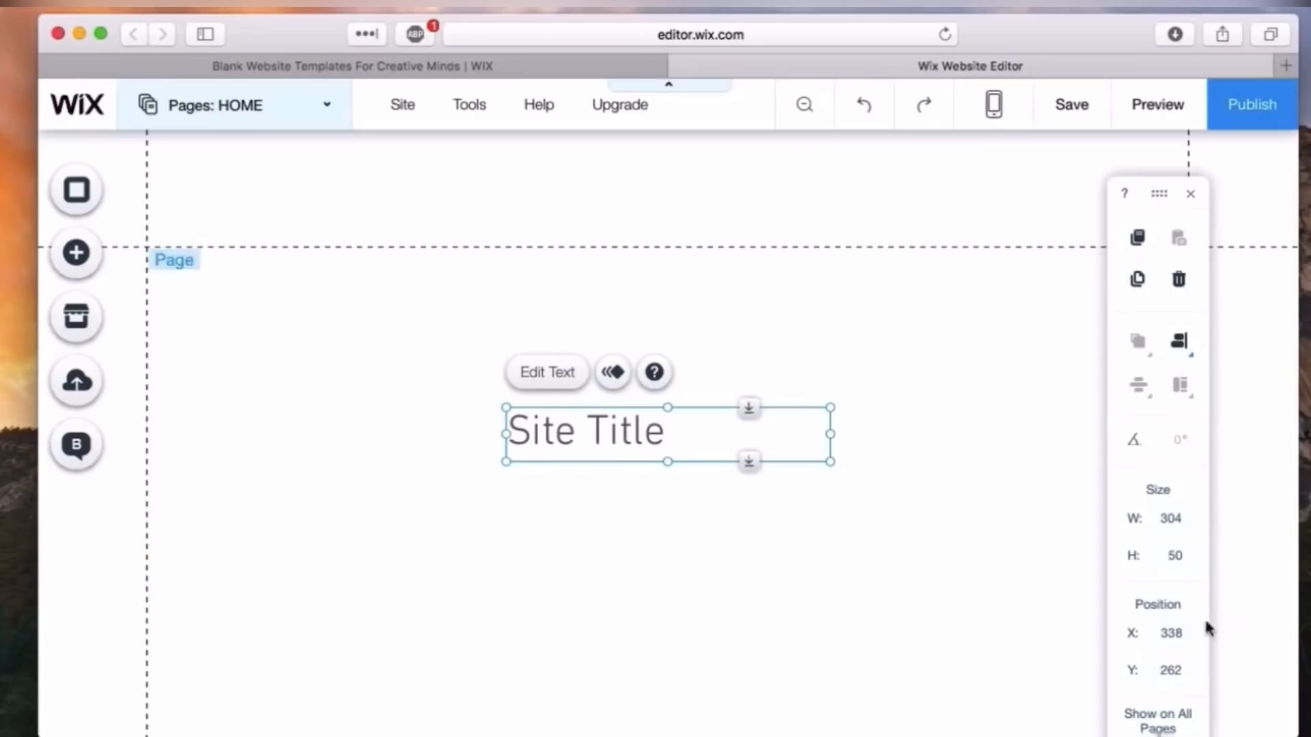
pyautogui.moveTo(915, 445)
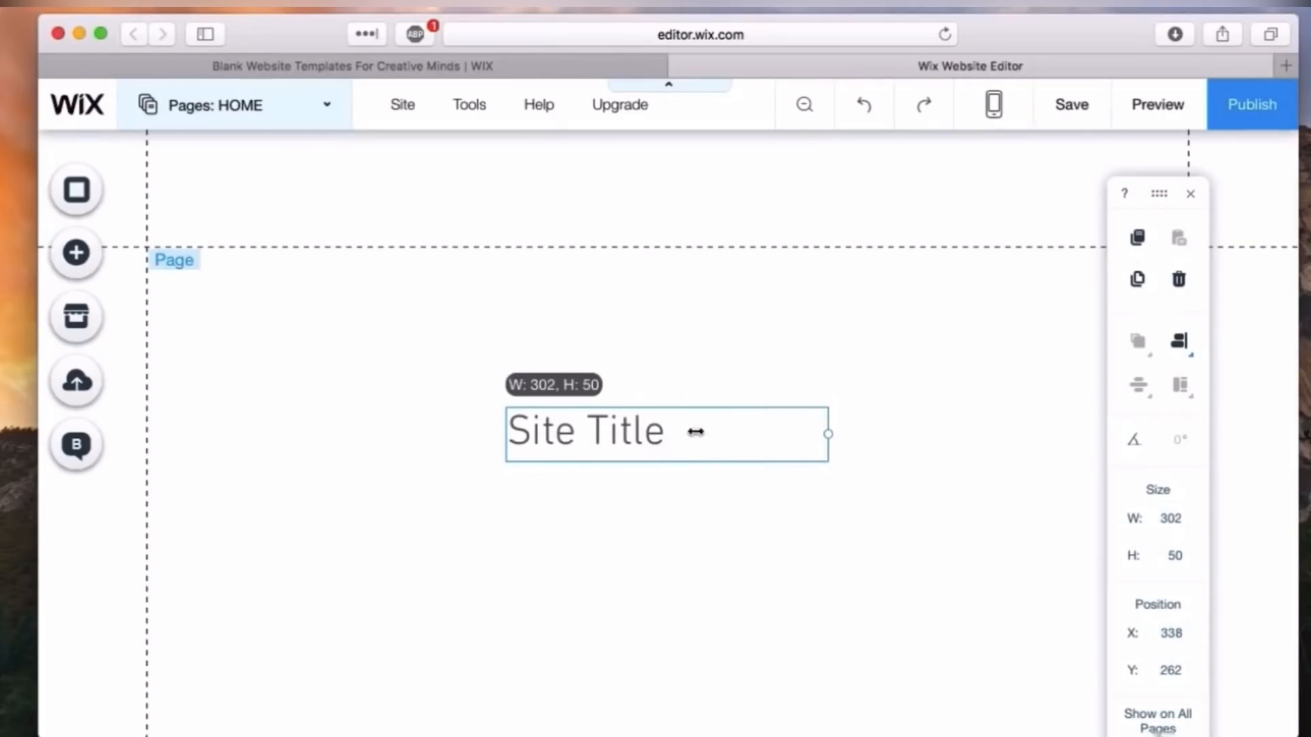
pyautogui.moveTo(827, 433); pyautogui.dragTo(721, 534)
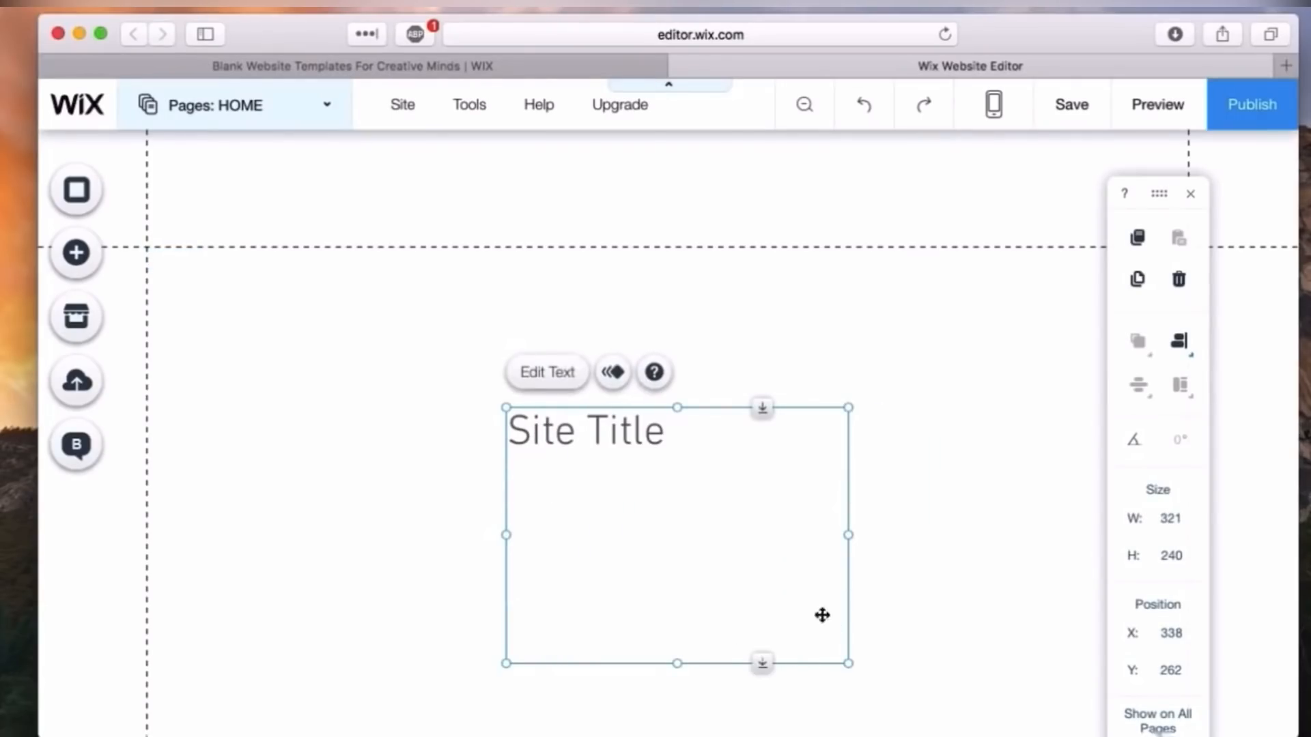
pyautogui.moveTo(675, 662)
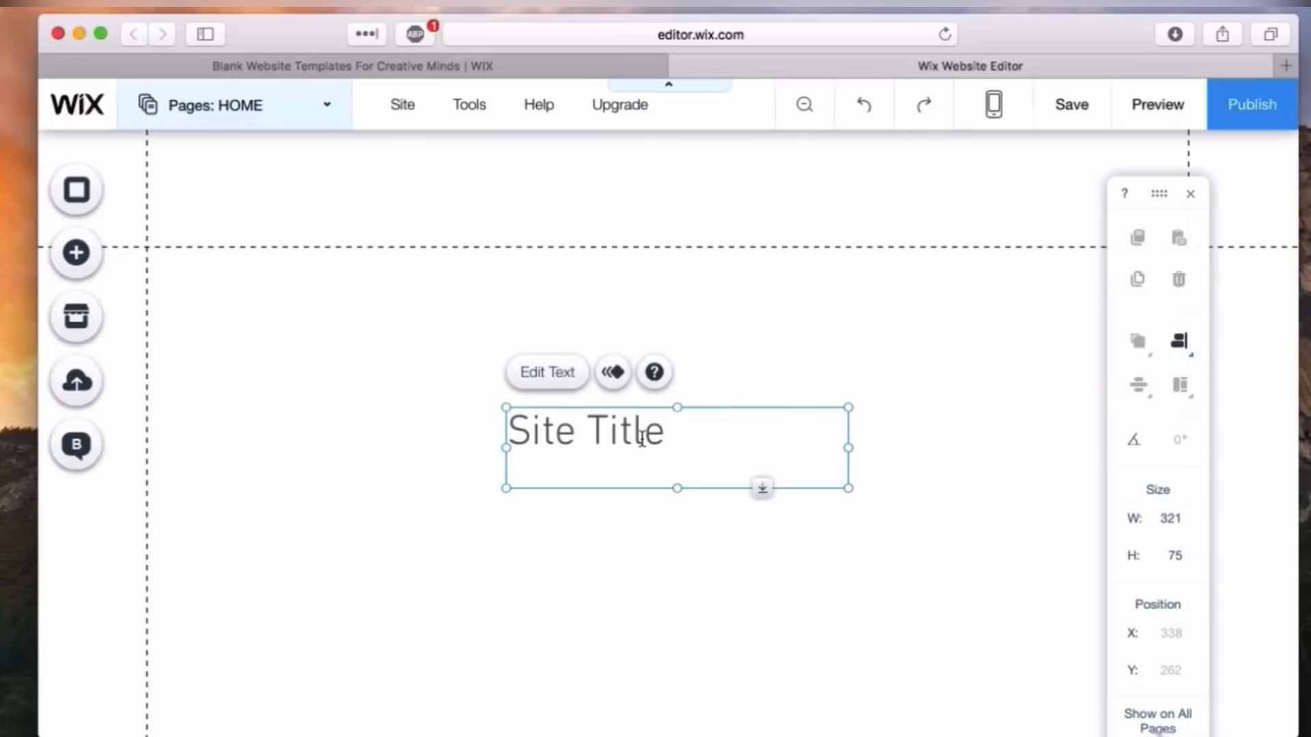
pyautogui.click(547, 372)
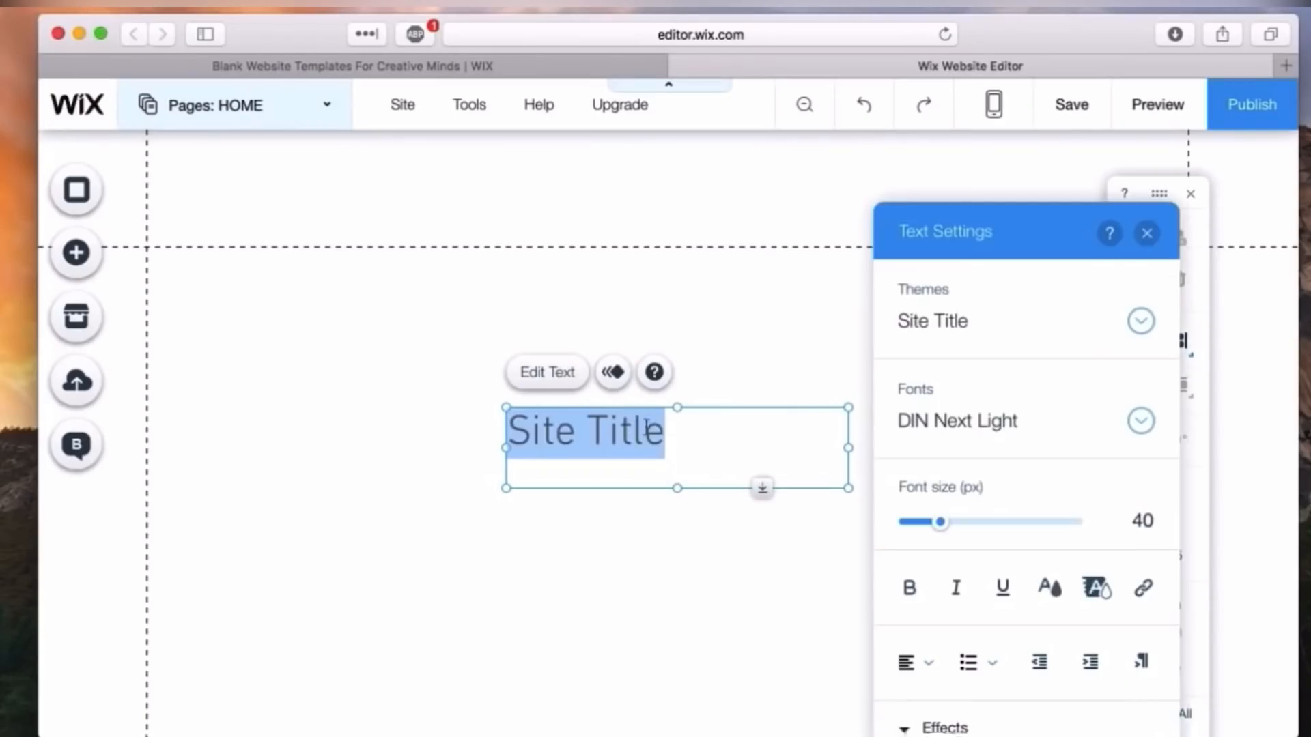
# - Change the title to 'Foodie', move it into the header, and select it
pyautogui.write('Foodie')
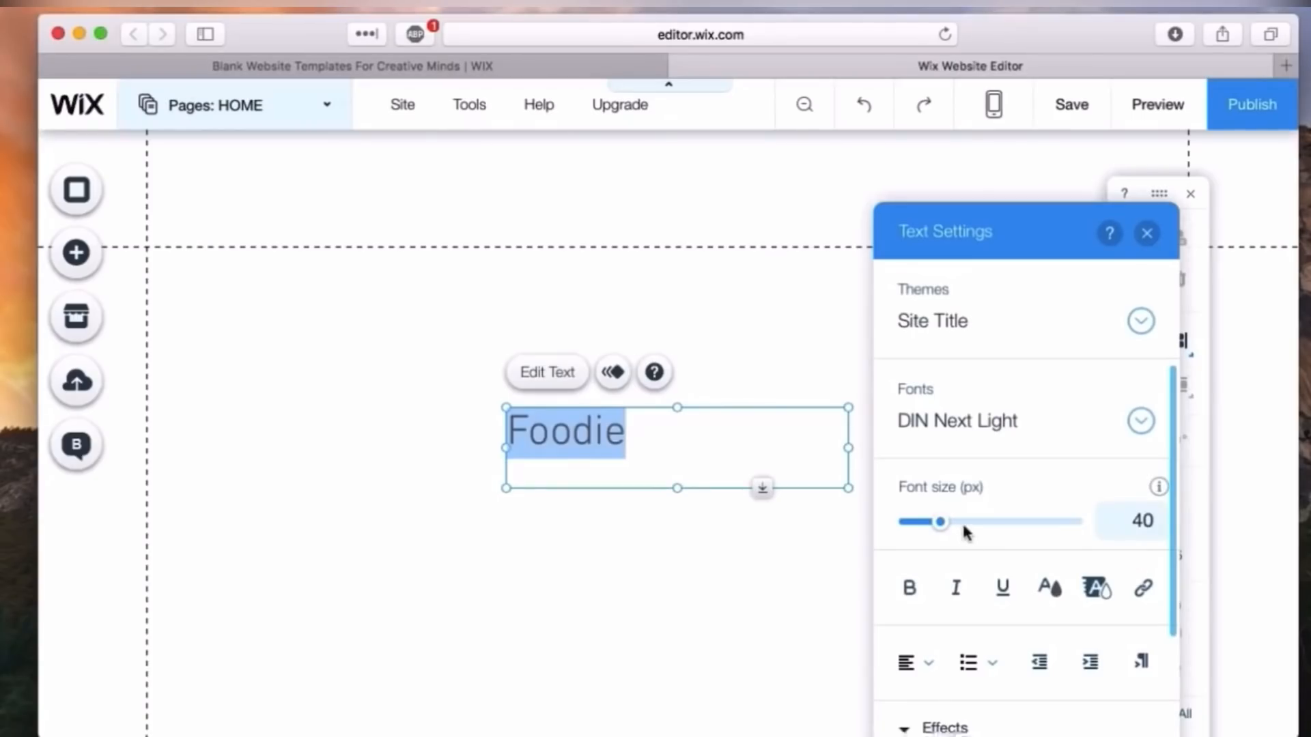
pyautogui.moveTo(940, 521); pyautogui.dragTo(970, 521)
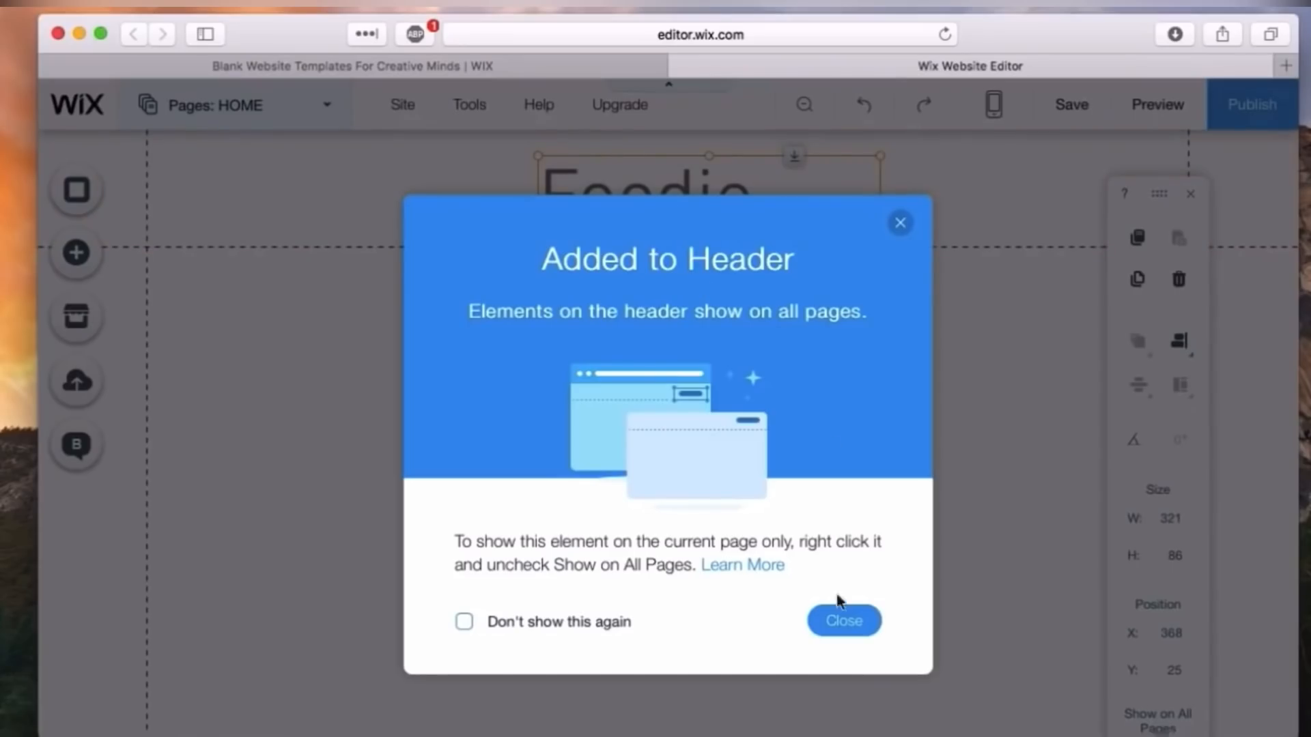
pyautogui.click(842, 620)
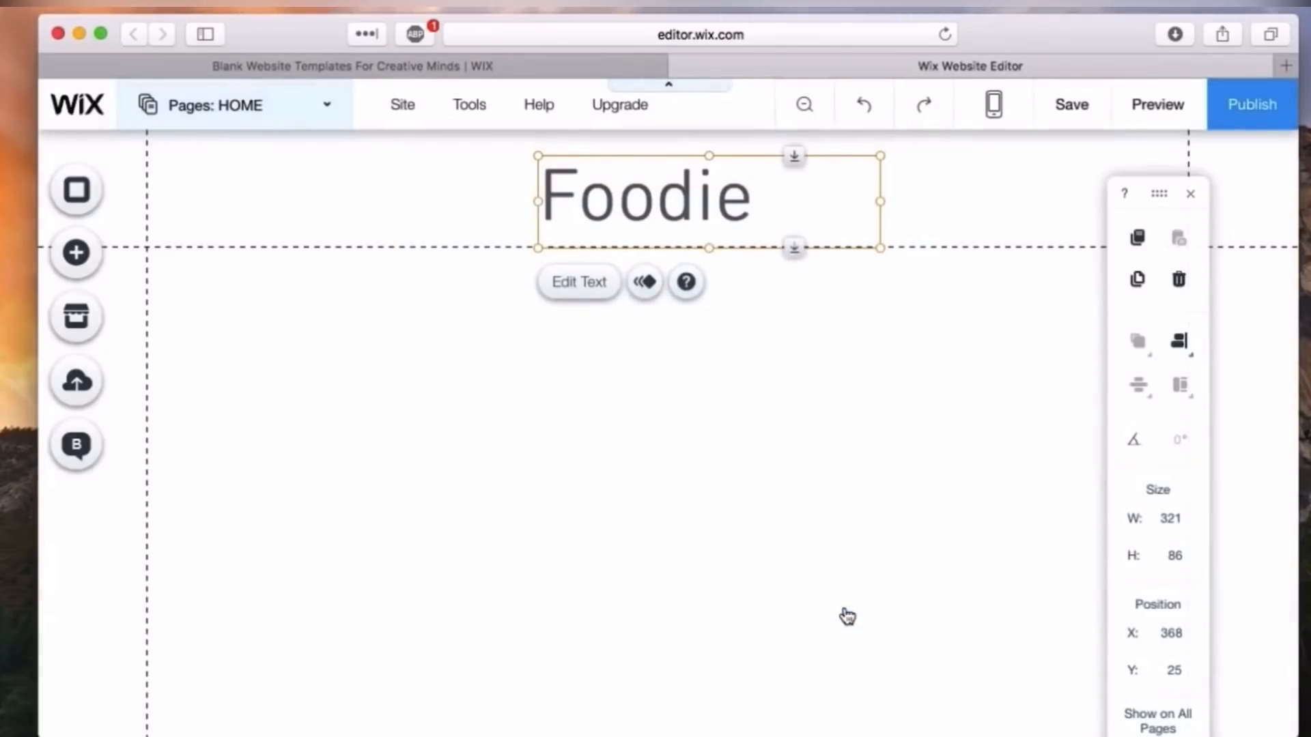
pyautogui.moveTo(384, 254)
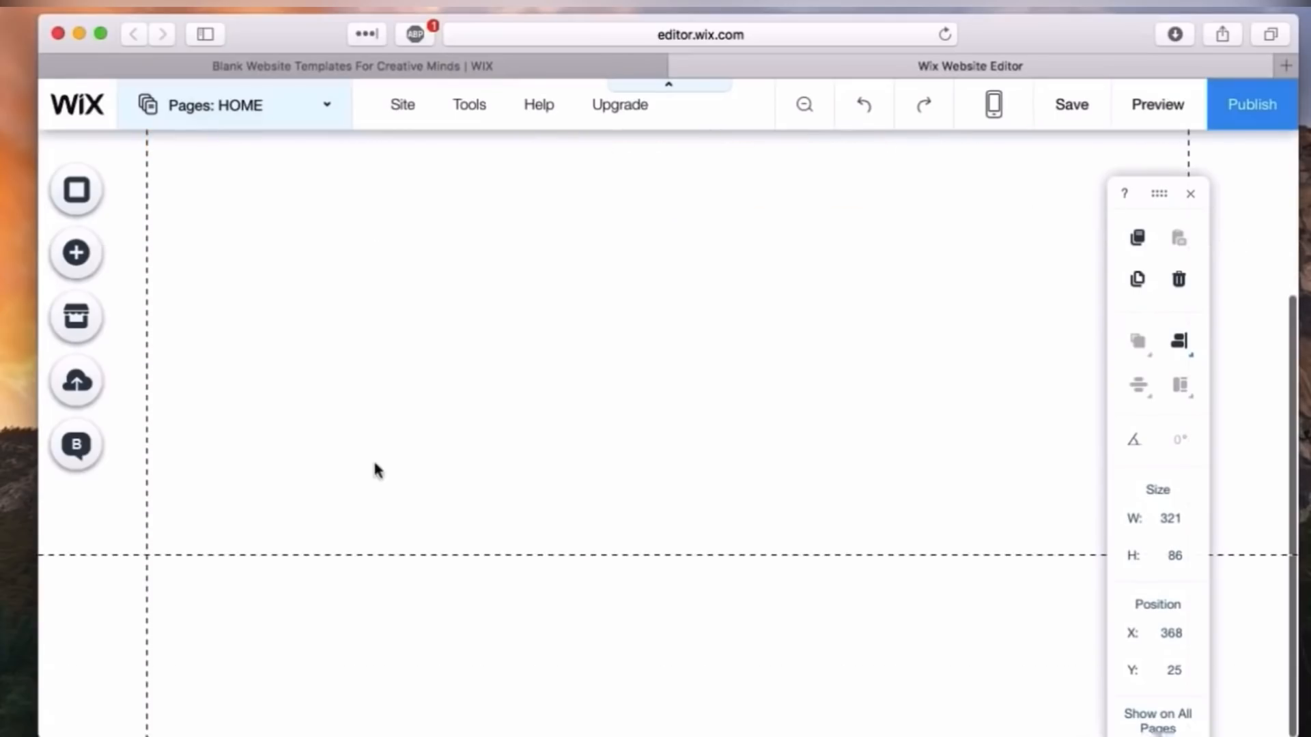
pyautogui.click(644, 197)
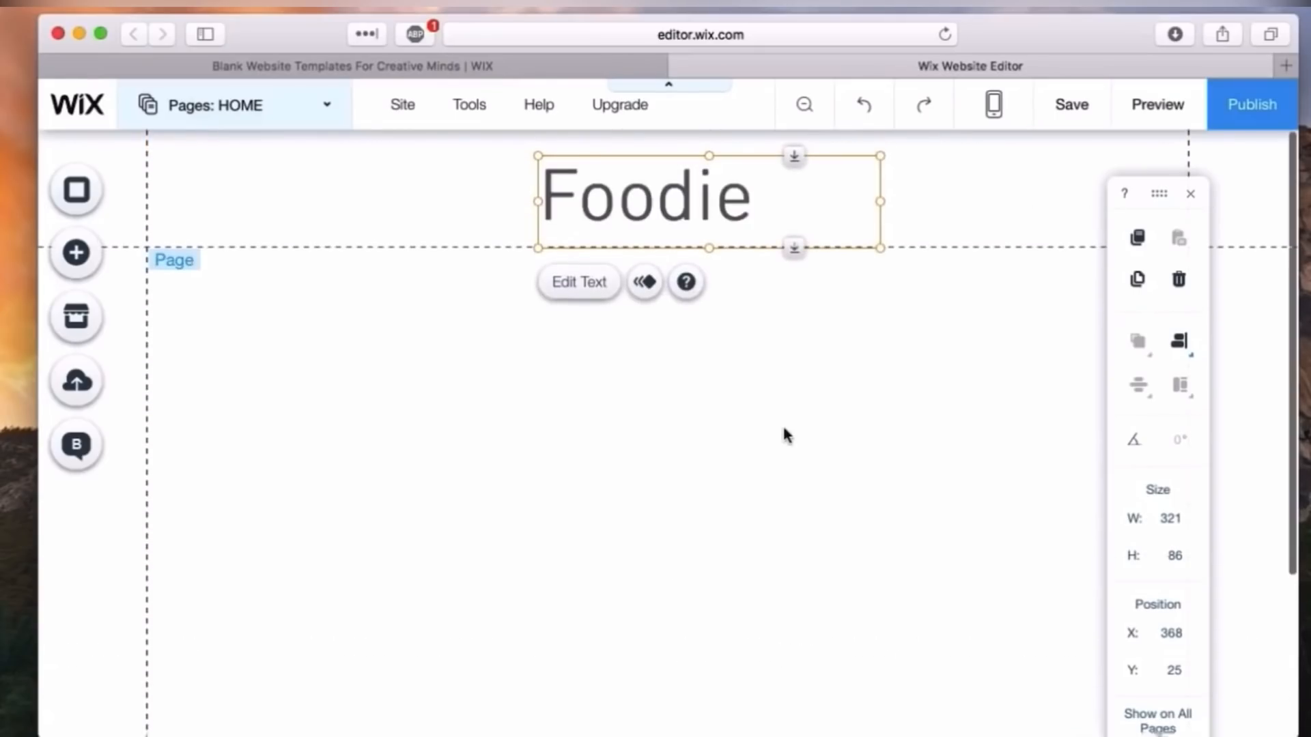
pyautogui.moveTo(247, 280)
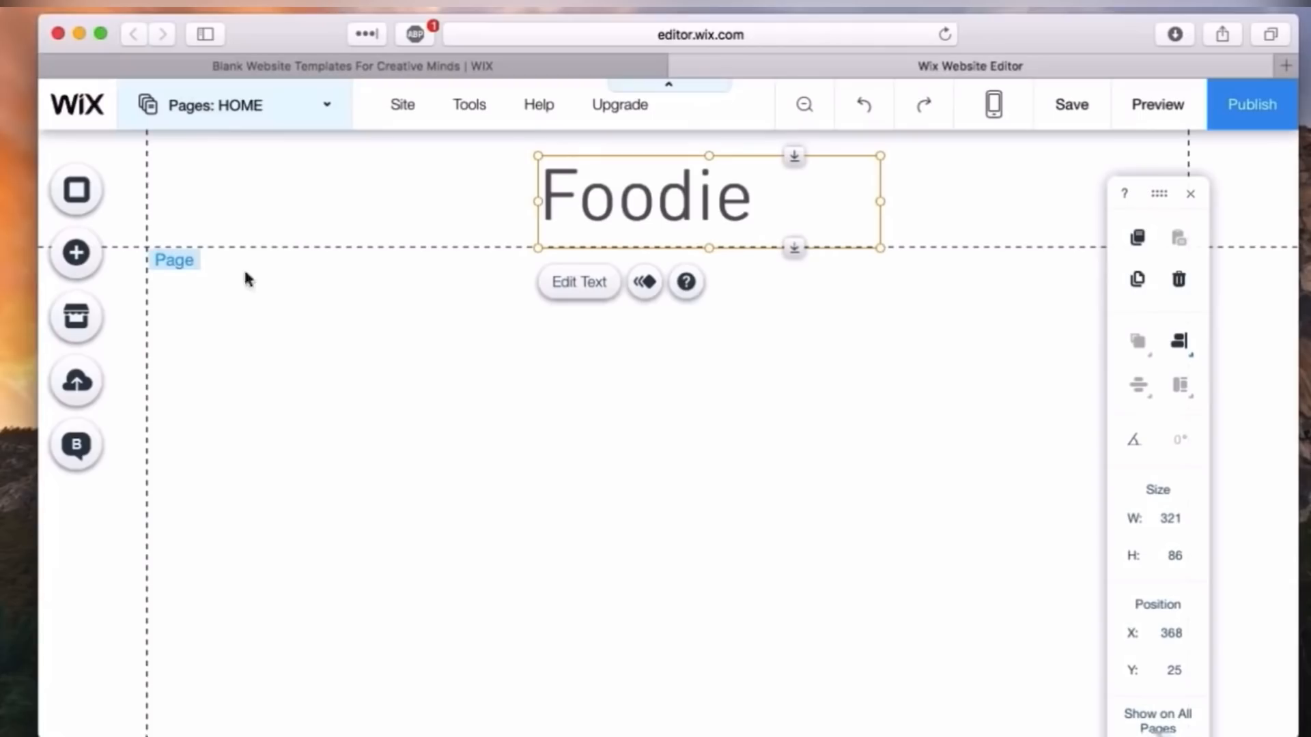
pyautogui.moveTo(492, 339)
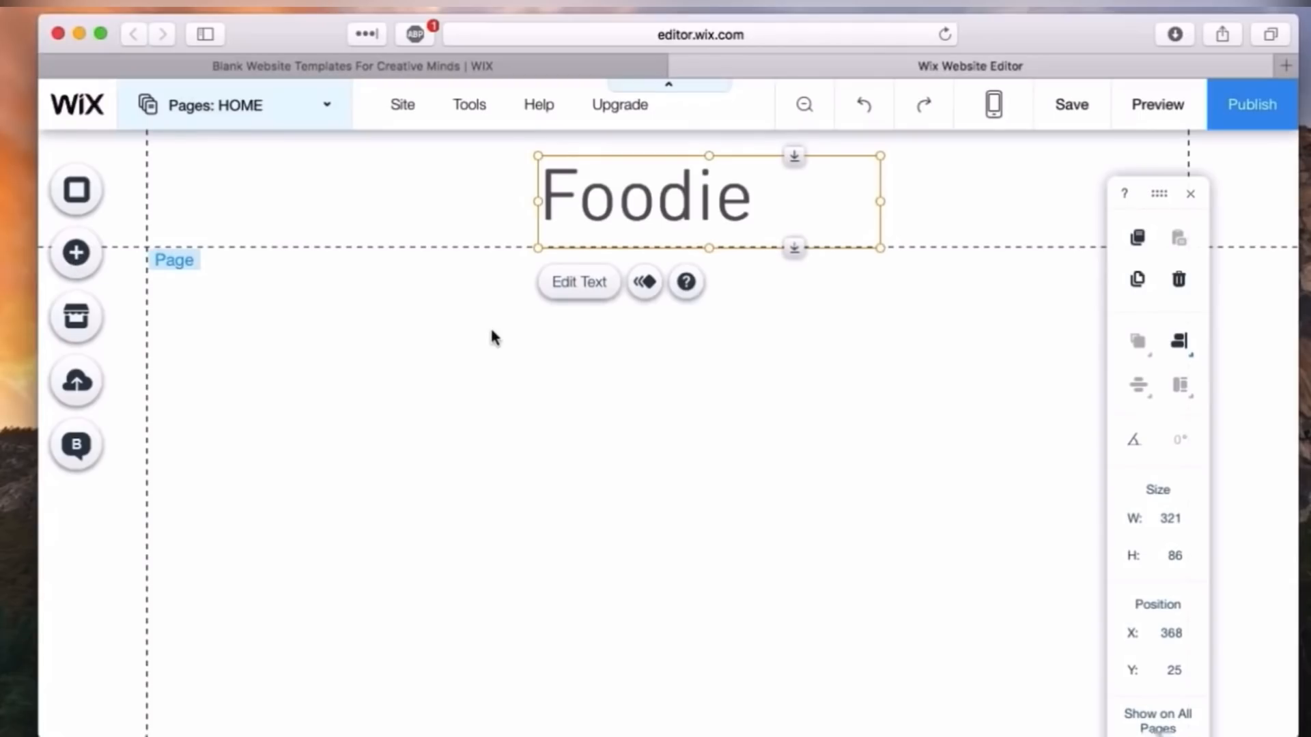
# - Add a second Site Title text, delete it, and return to the Add Text panel
pyautogui.click(75, 252)
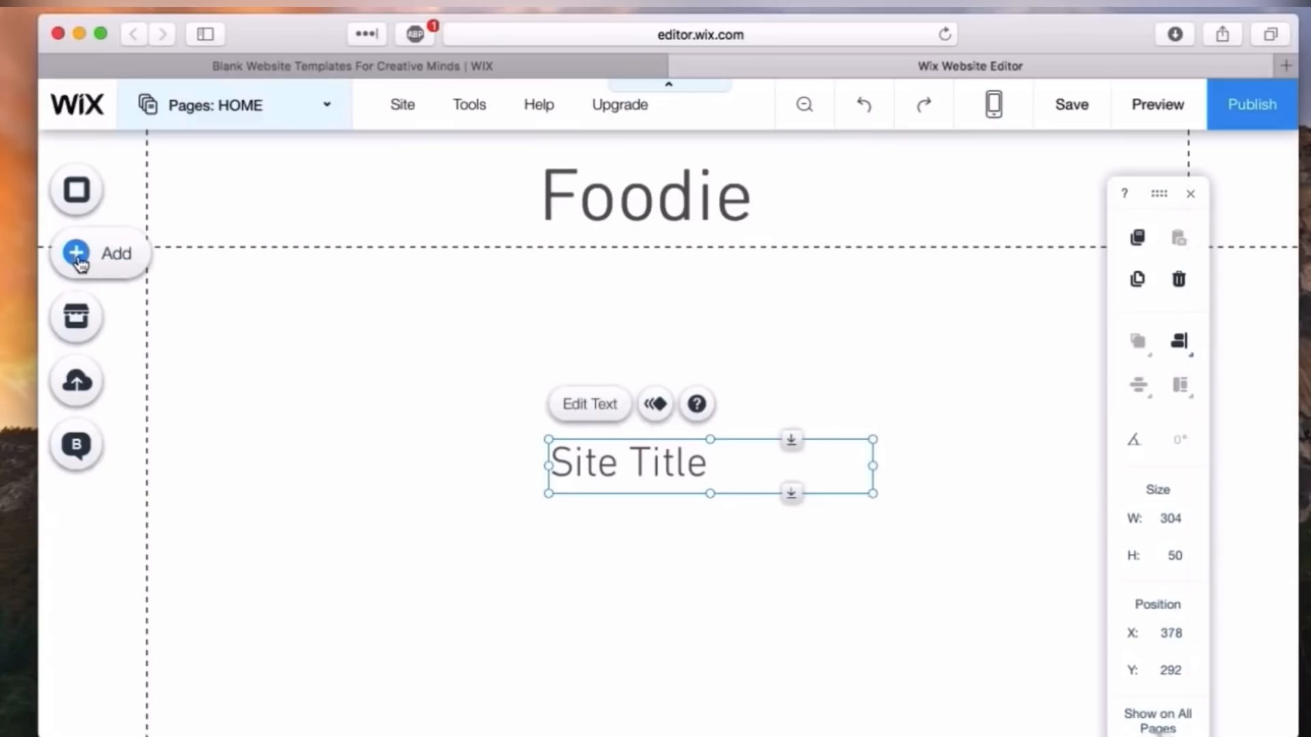
pyautogui.click(721, 531)
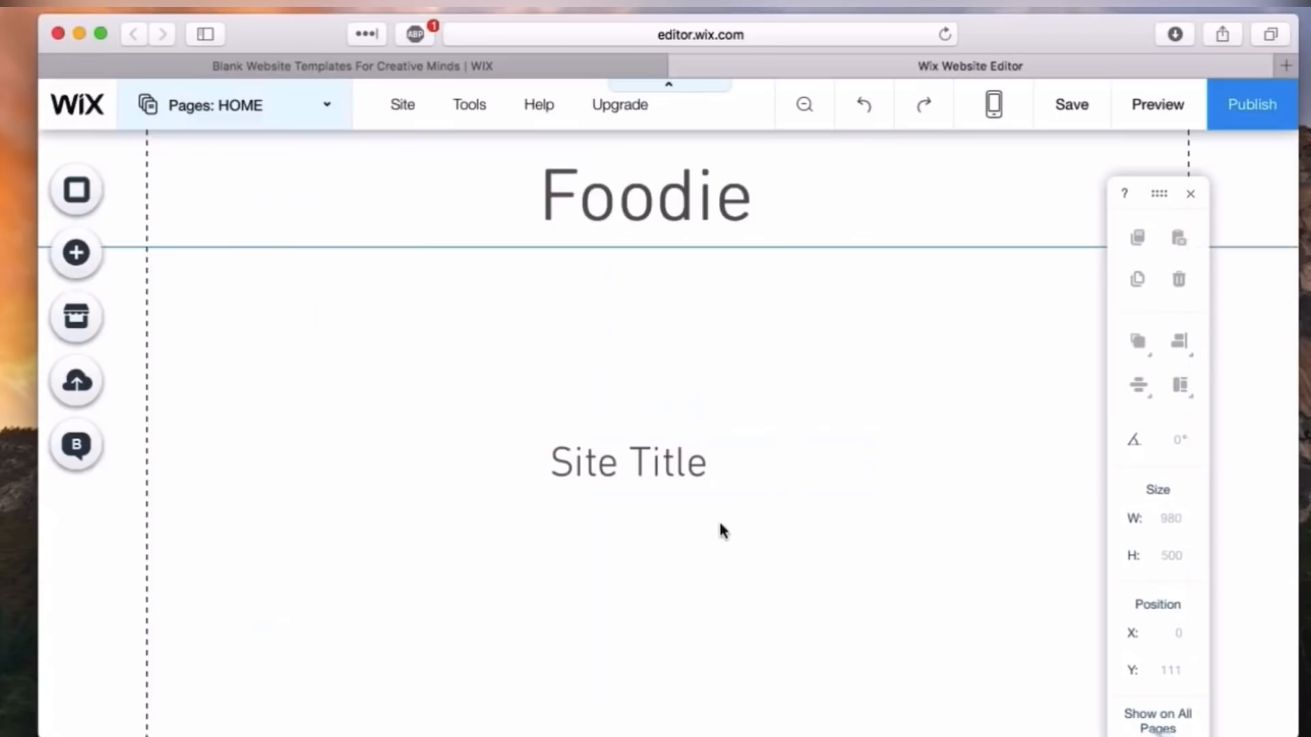
pyautogui.click(627, 461)
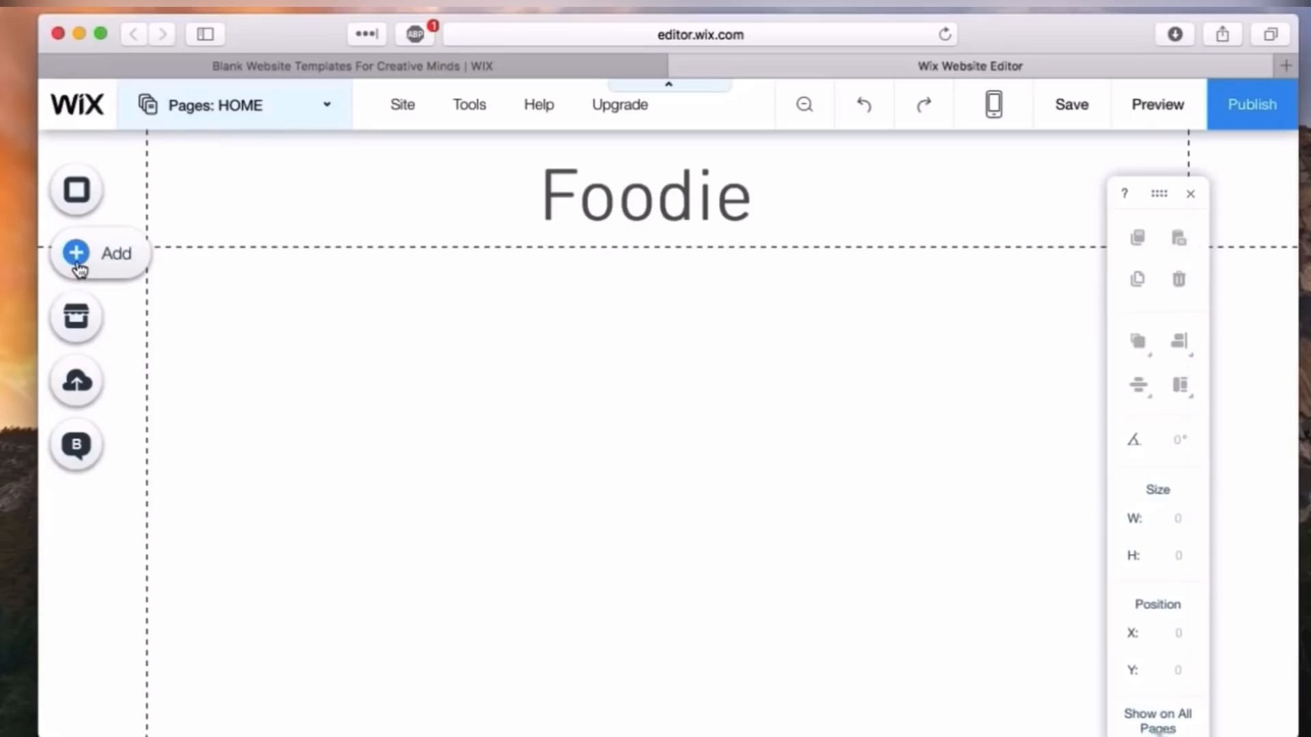
pyautogui.click(75, 253)
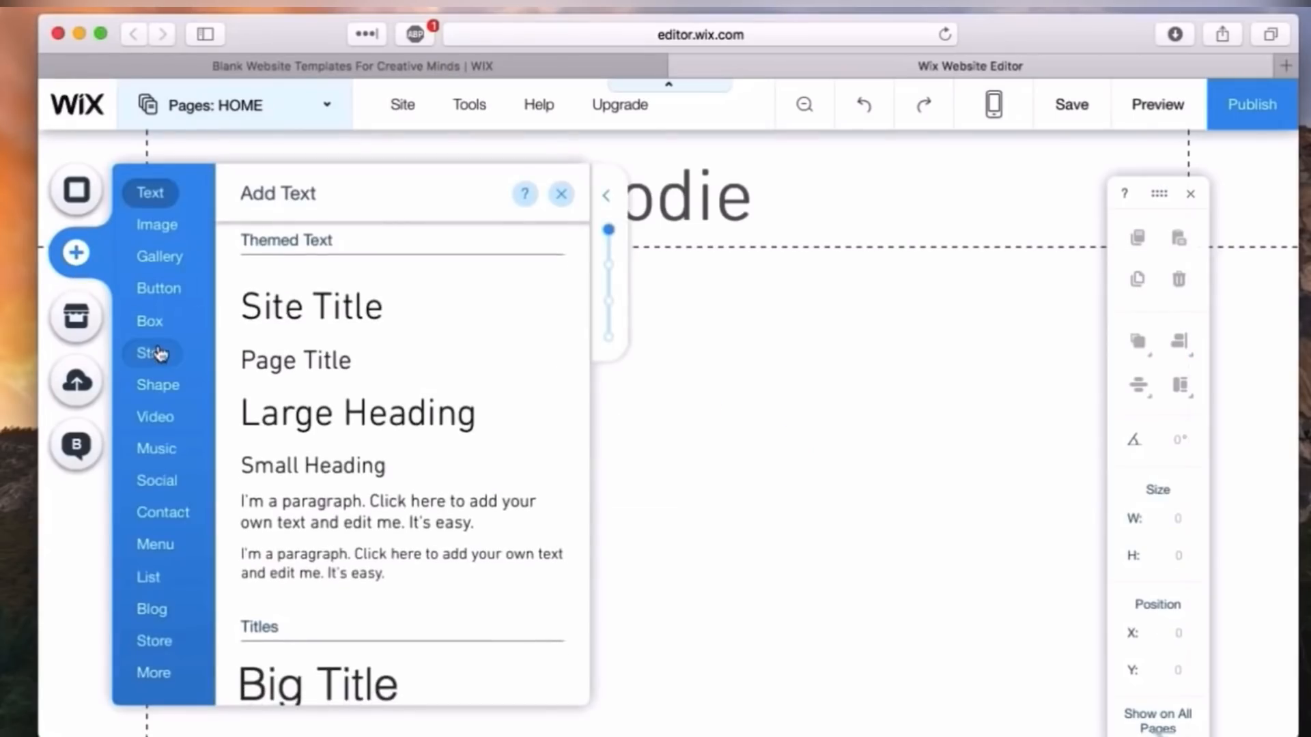
# - Add the classic black strip below Foodie, then browse Social, Contact and Menu elements
pyautogui.click(152, 353)
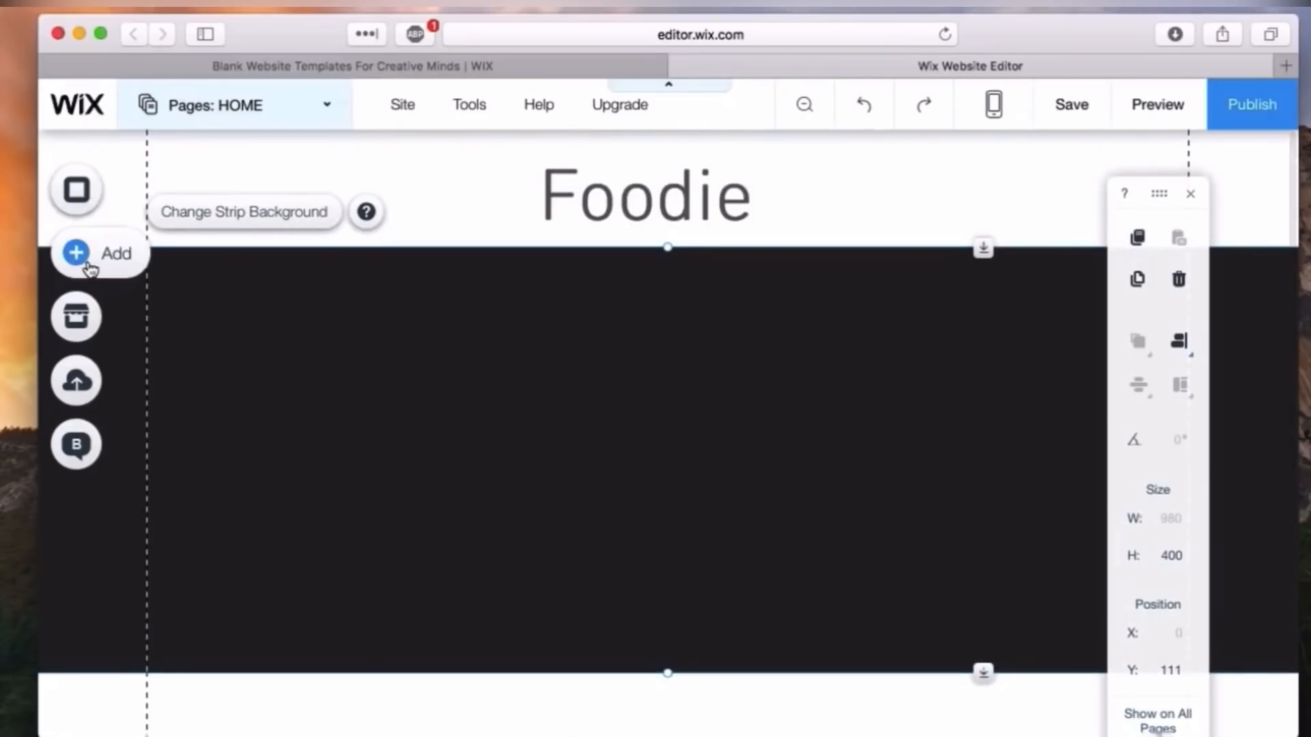
pyautogui.click(98, 253)
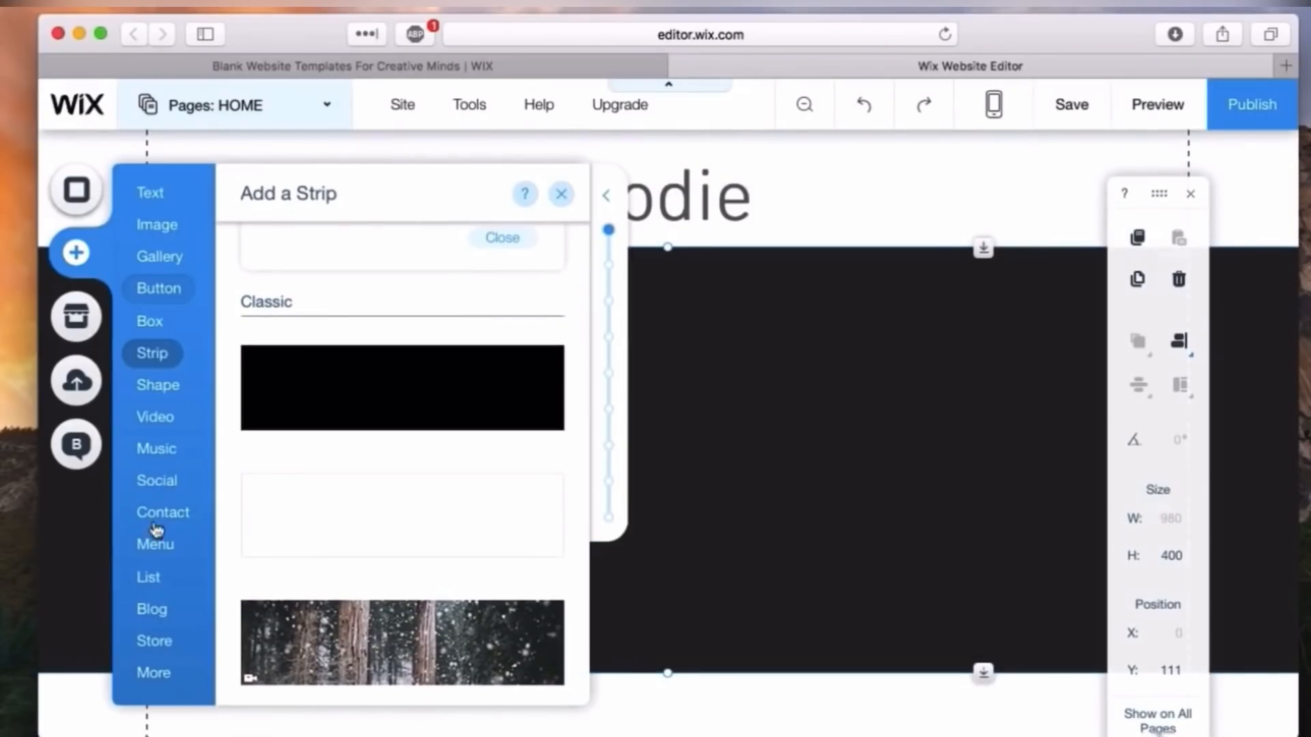
pyautogui.click(156, 480)
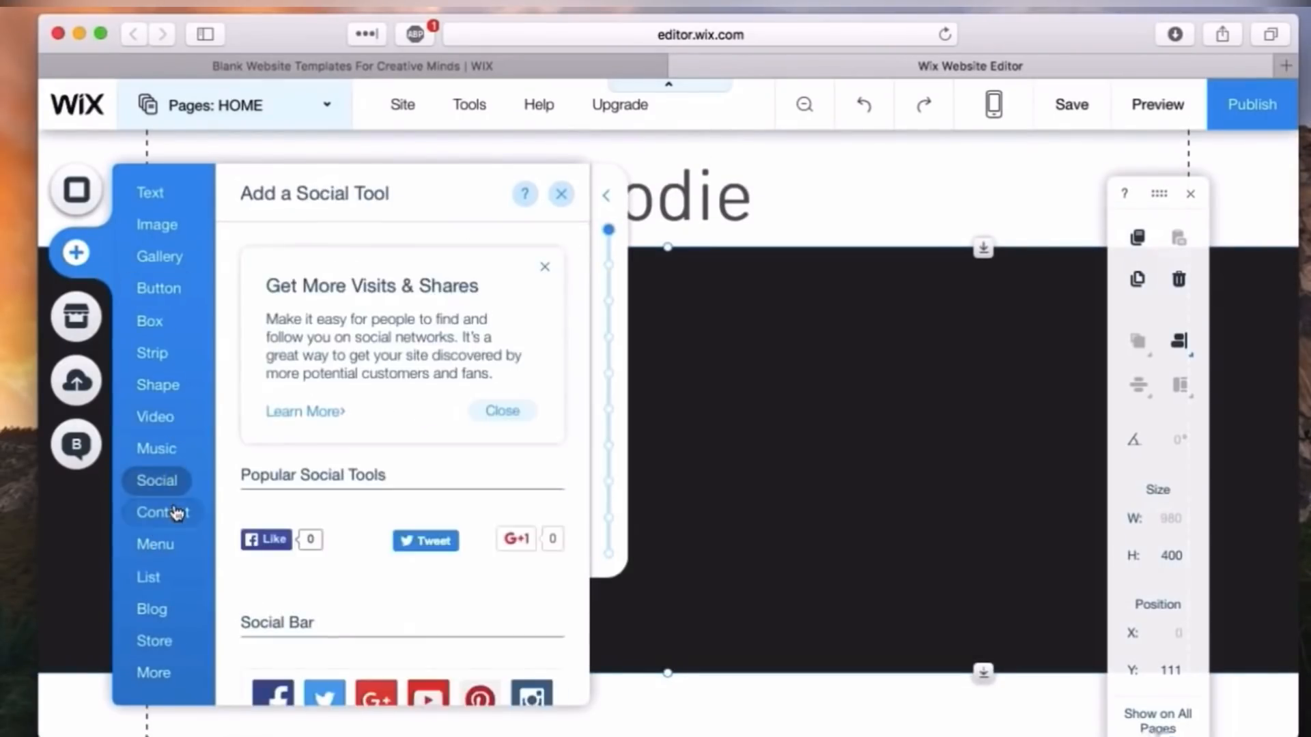
pyautogui.click(163, 513)
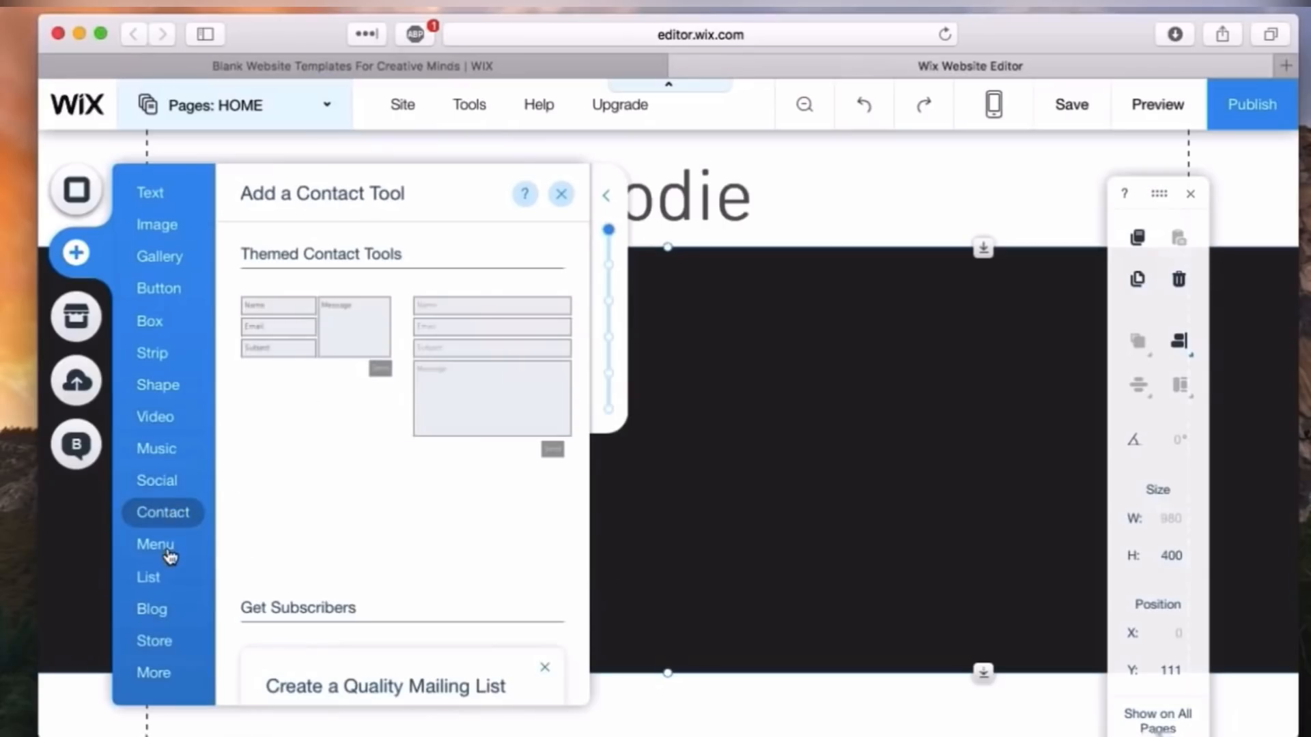
pyautogui.click(153, 544)
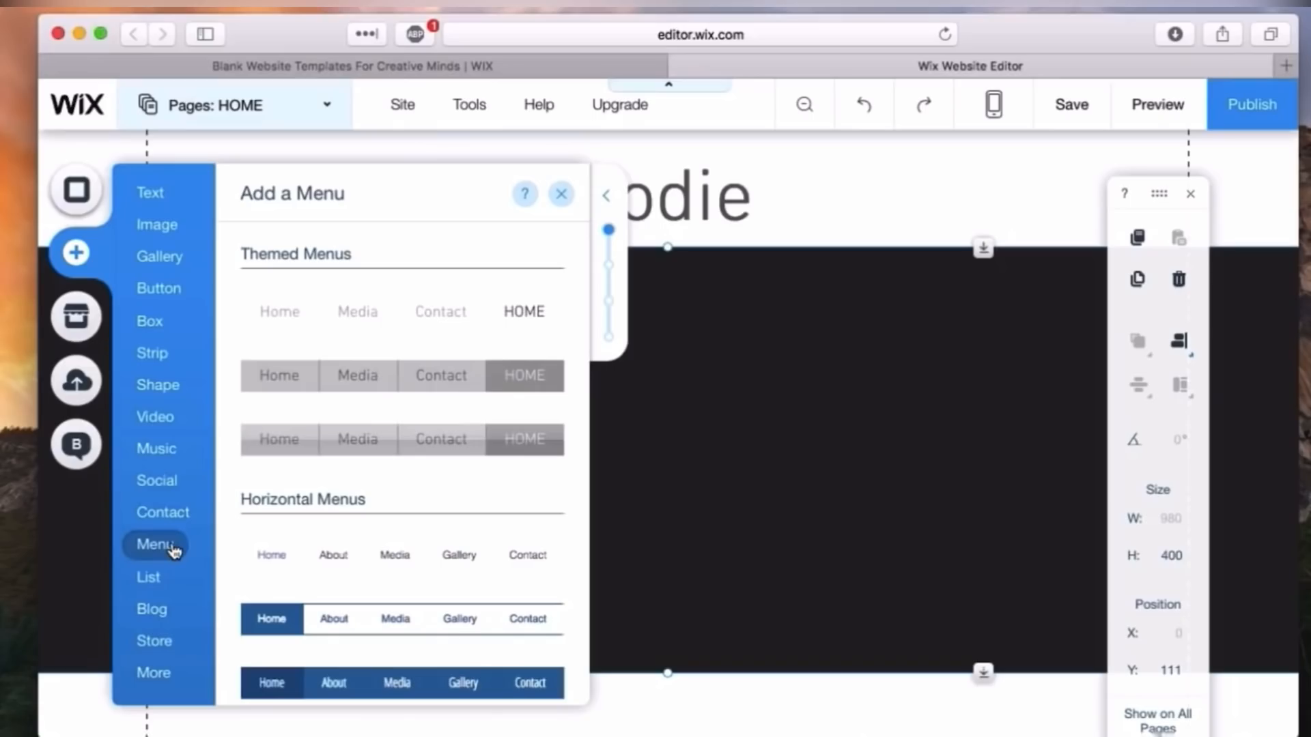
pyautogui.moveTo(178, 532)
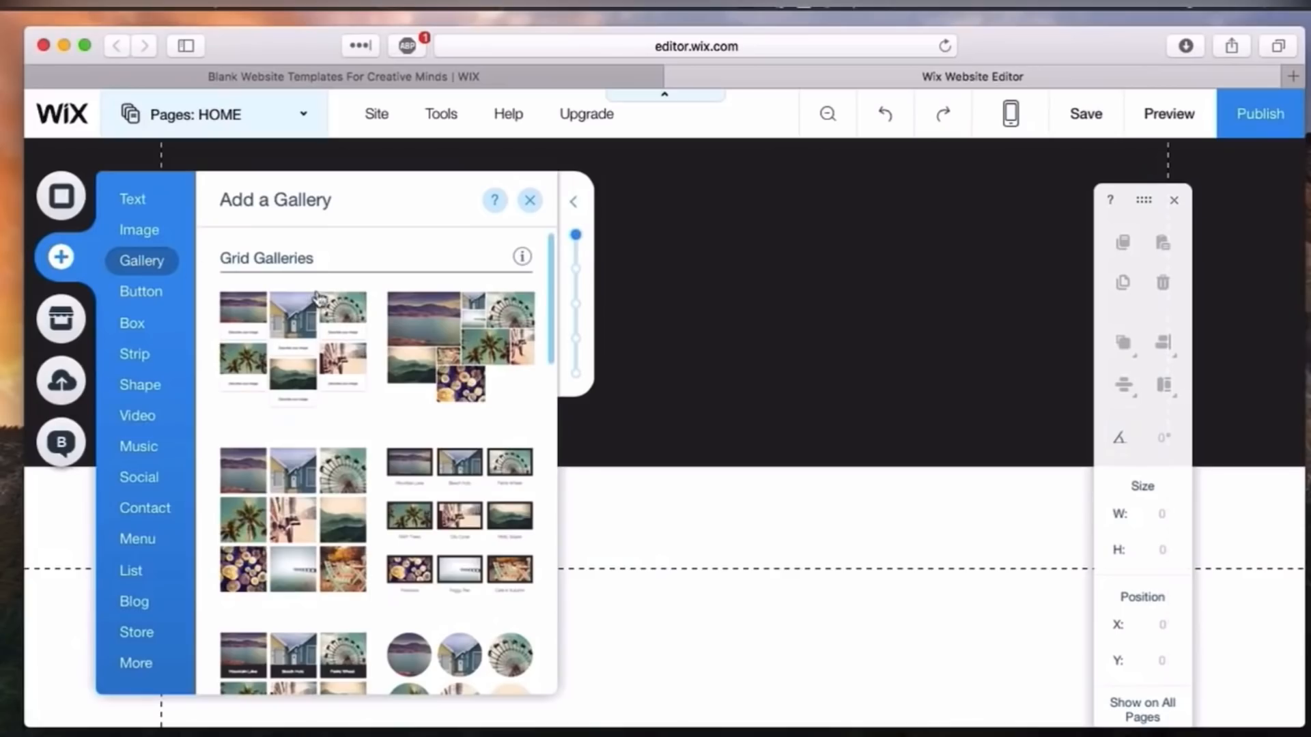
# - Add the photo-reel Slideshow to the dark strip, widen it to about 1002 px, and position it
pyautogui.scroll(-3)
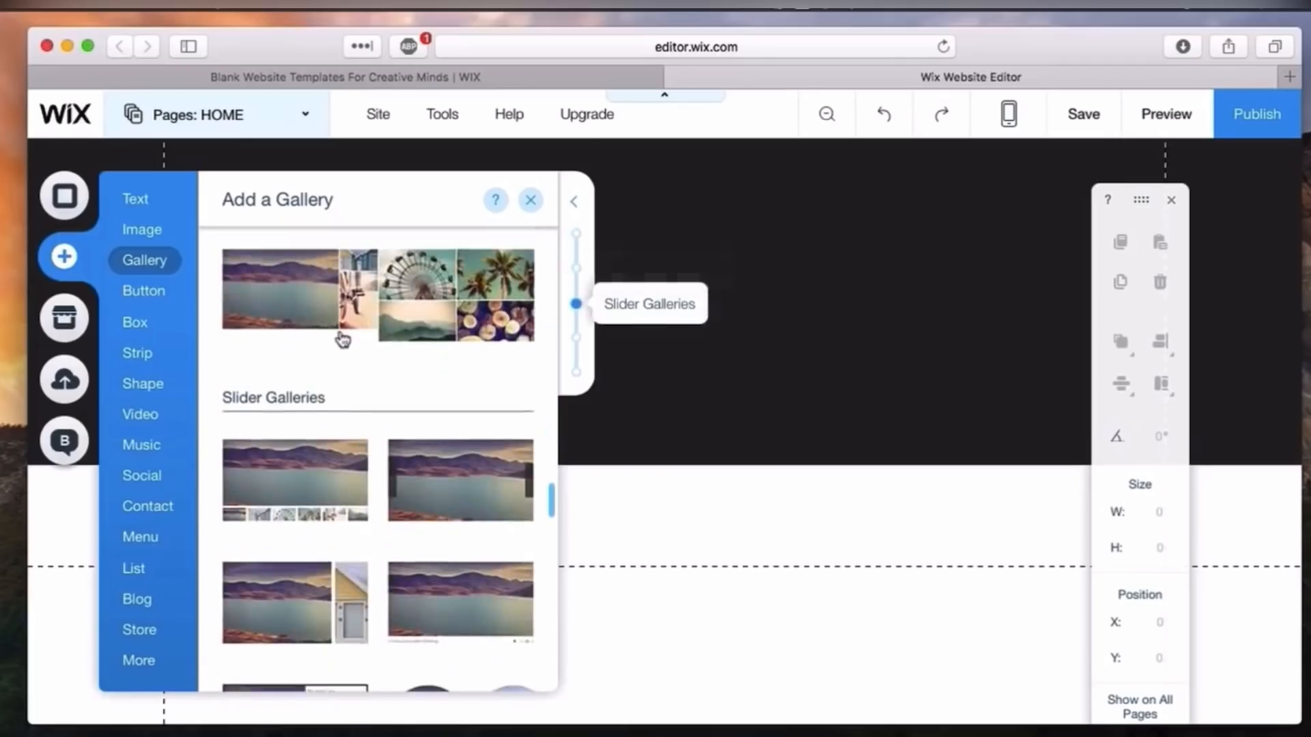
pyautogui.scroll(-3)
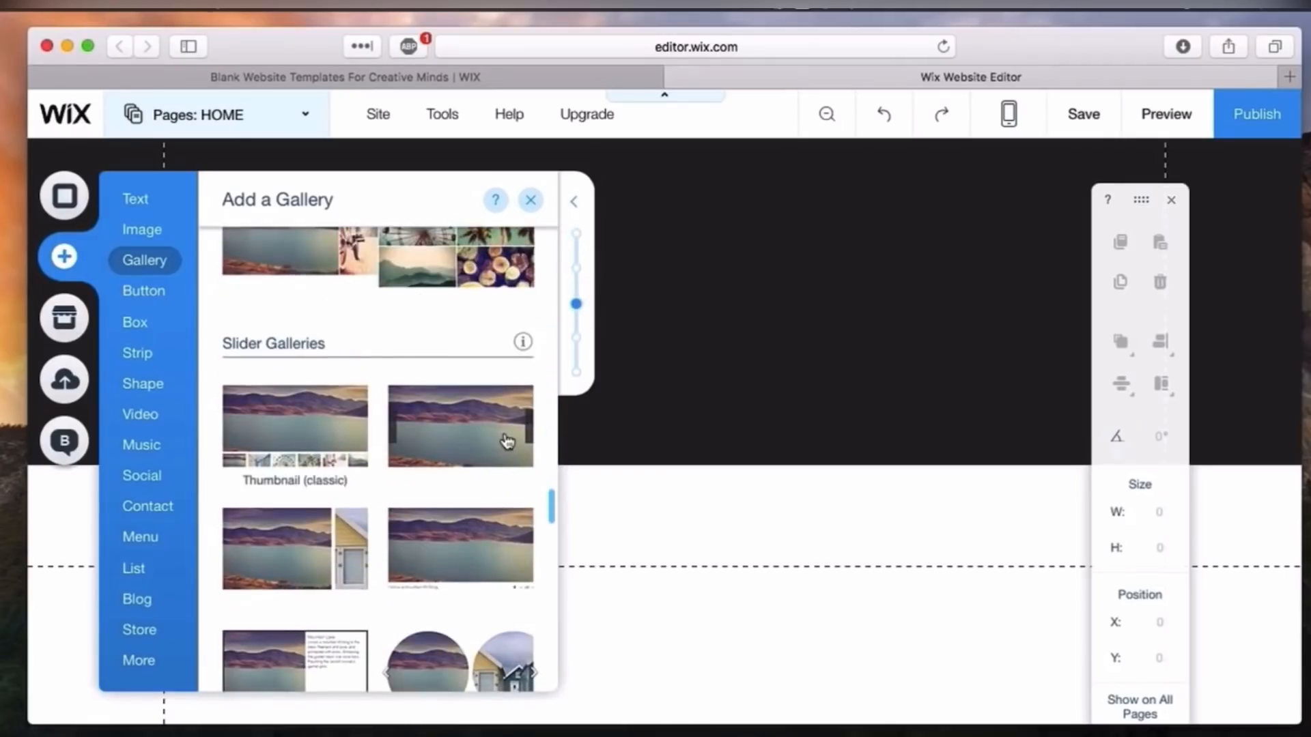
pyautogui.moveTo(483, 442)
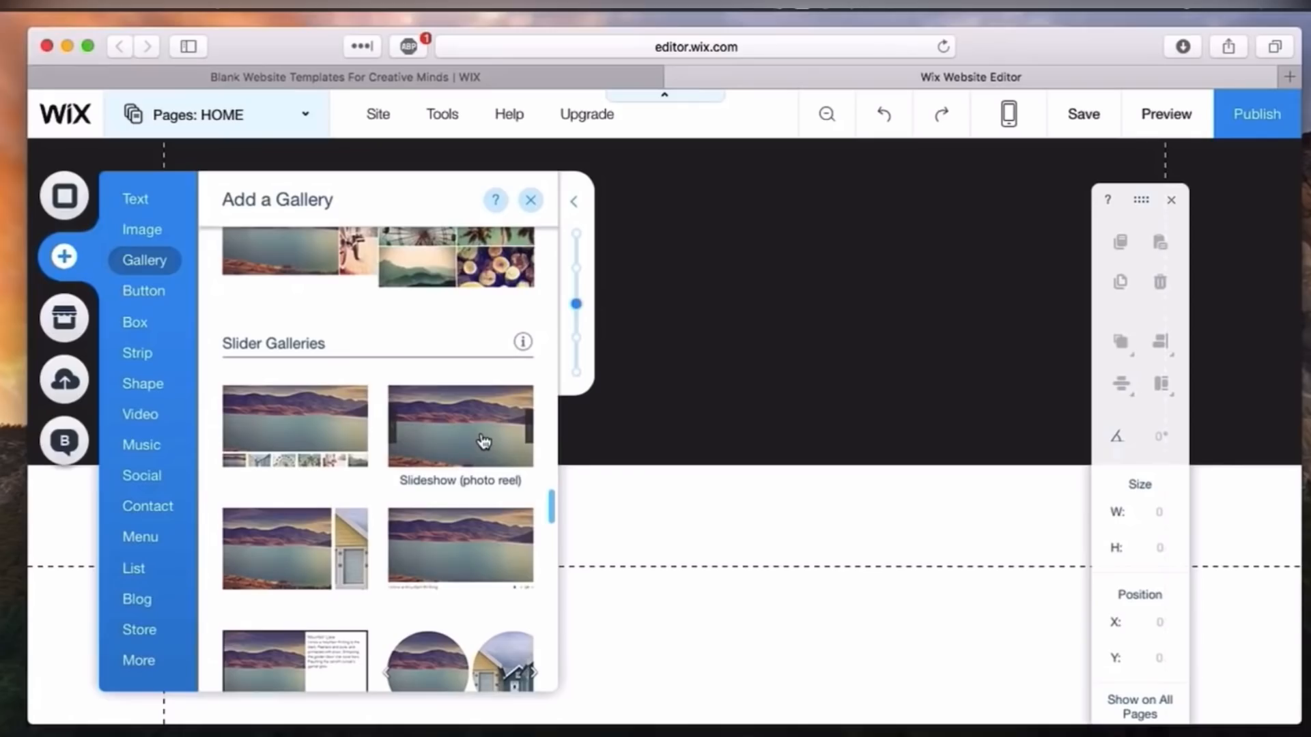
pyautogui.click(459, 425)
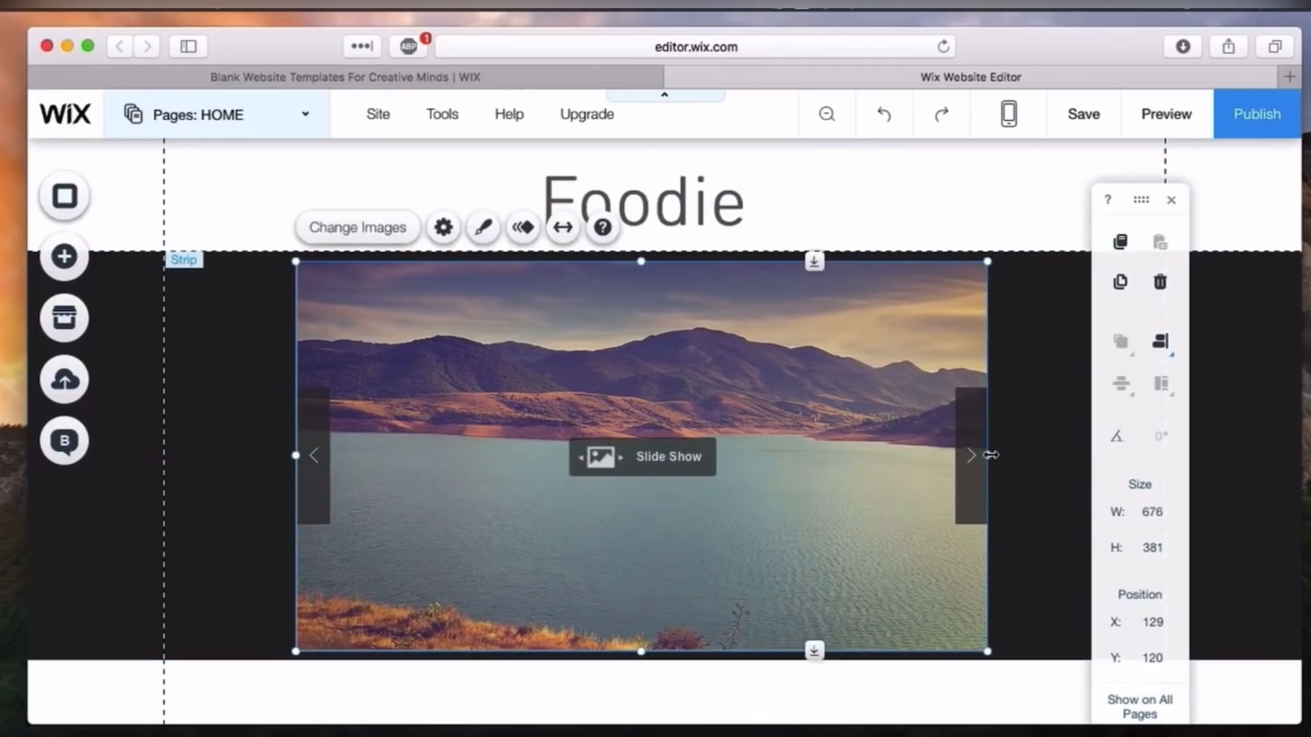
pyautogui.moveTo(987, 455); pyautogui.dragTo(1221, 454)
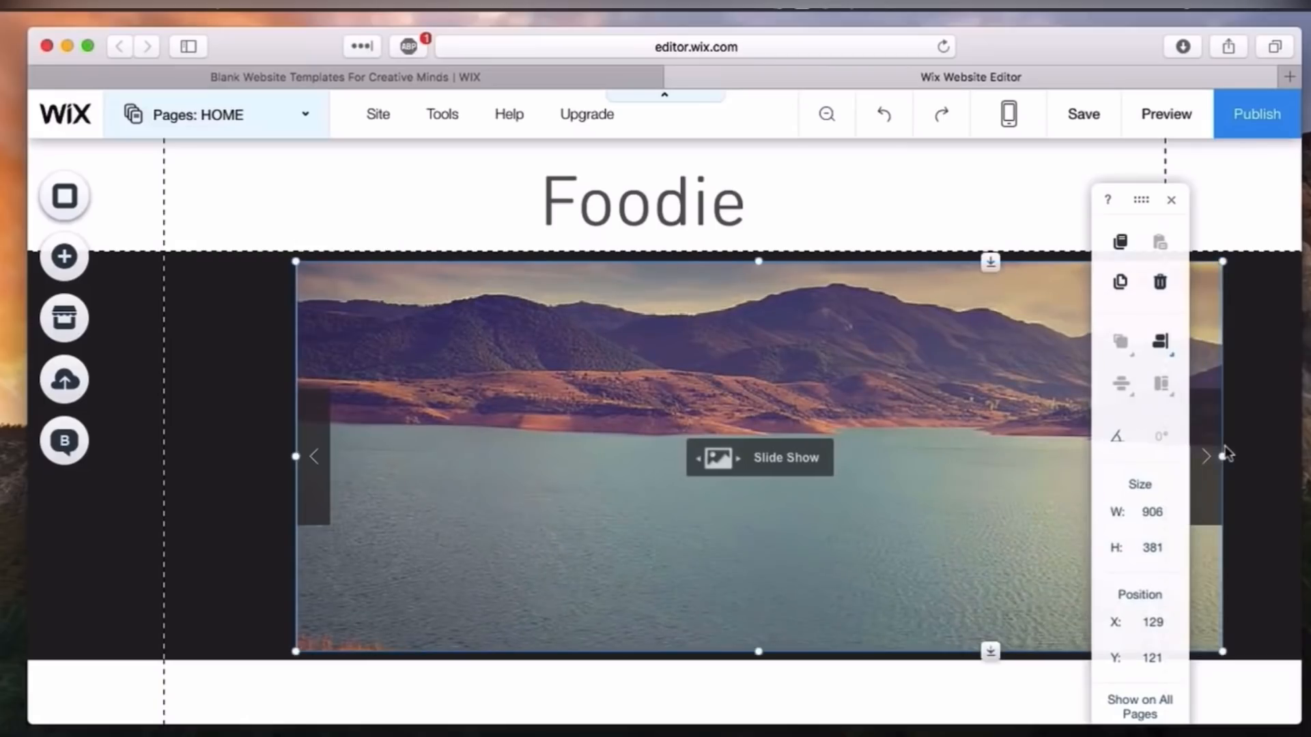
pyautogui.moveTo(295, 456); pyautogui.dragTo(198, 455)
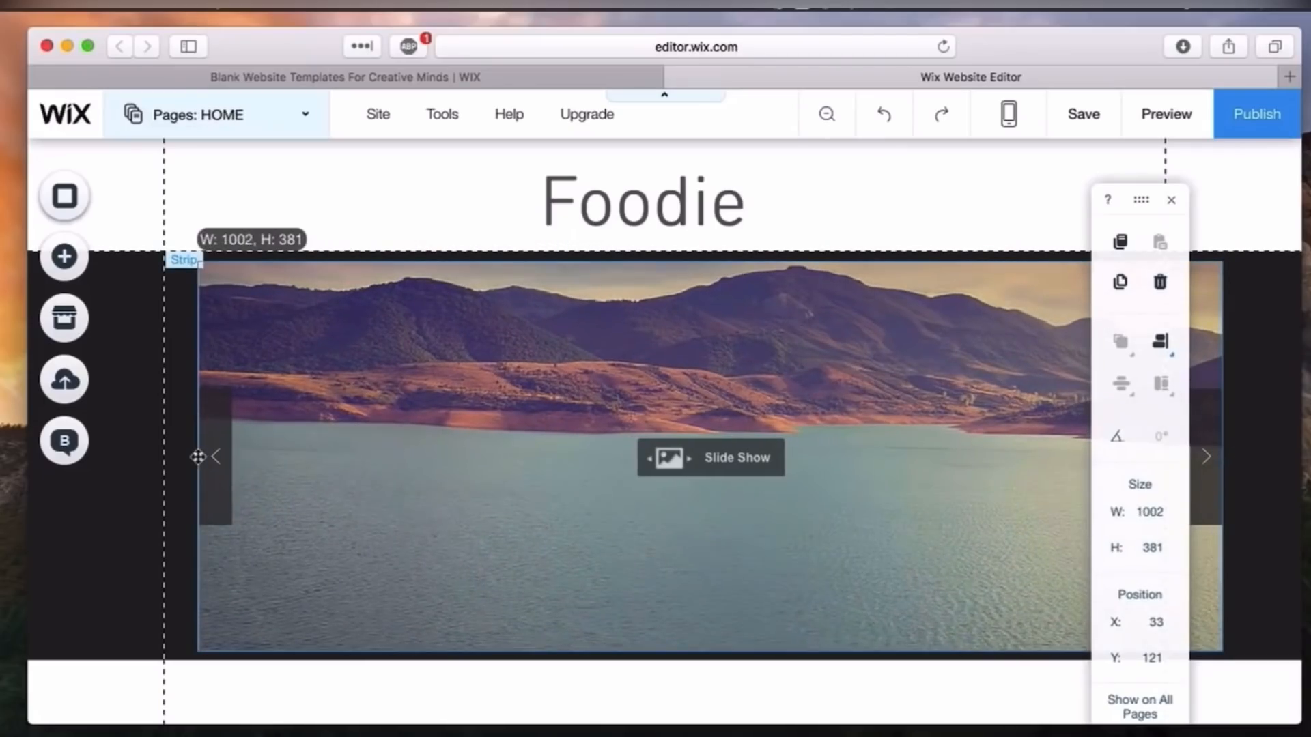
pyautogui.moveTo(198, 457); pyautogui.dragTo(472, 457)
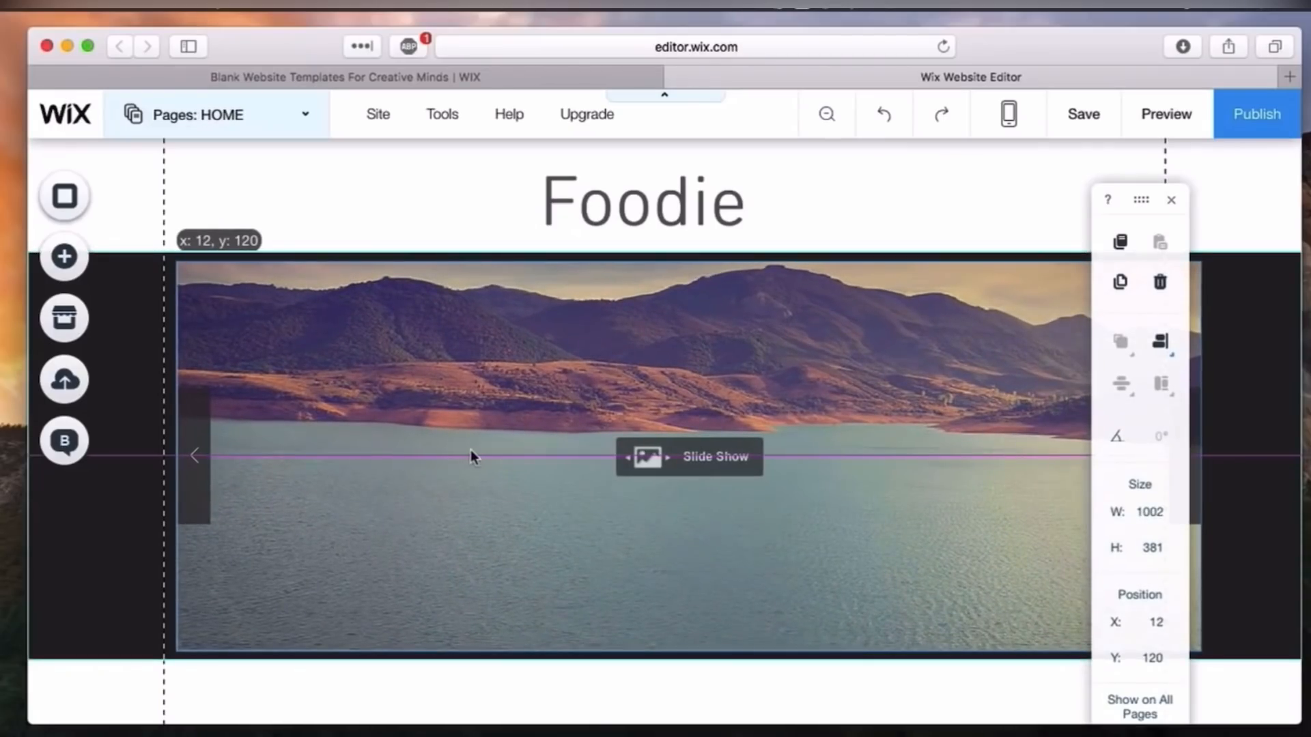
pyautogui.moveTo(472, 457); pyautogui.dragTo(451, 457)
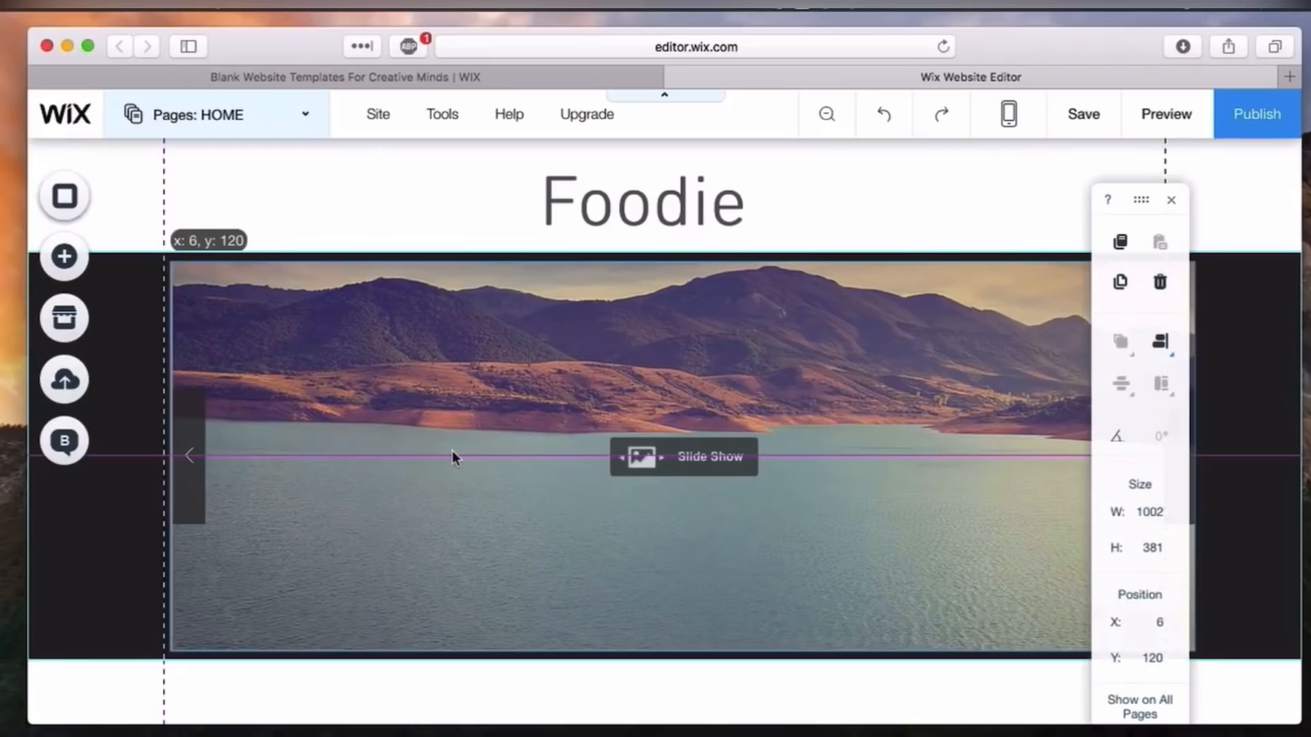
pyautogui.click(442, 114)
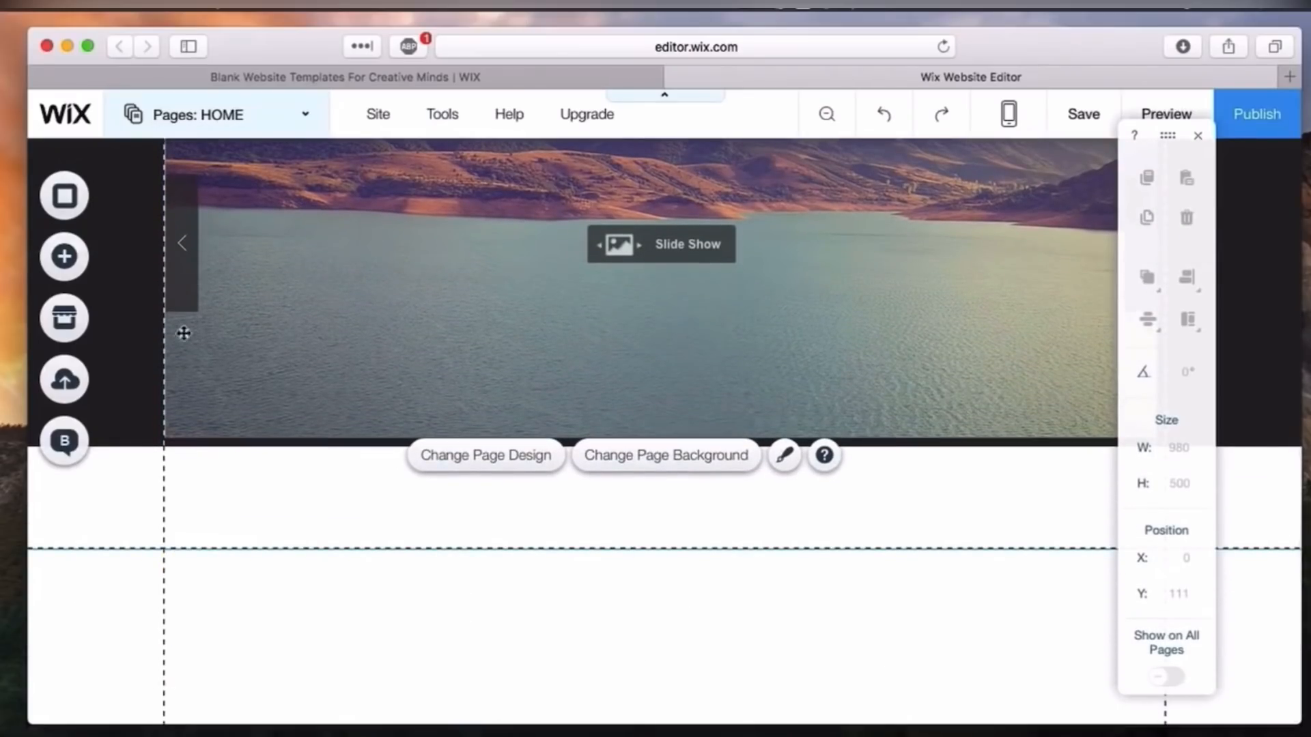
# - Add a blue rounded box below the slideshow and line up three copies in a row
pyautogui.click(64, 257)
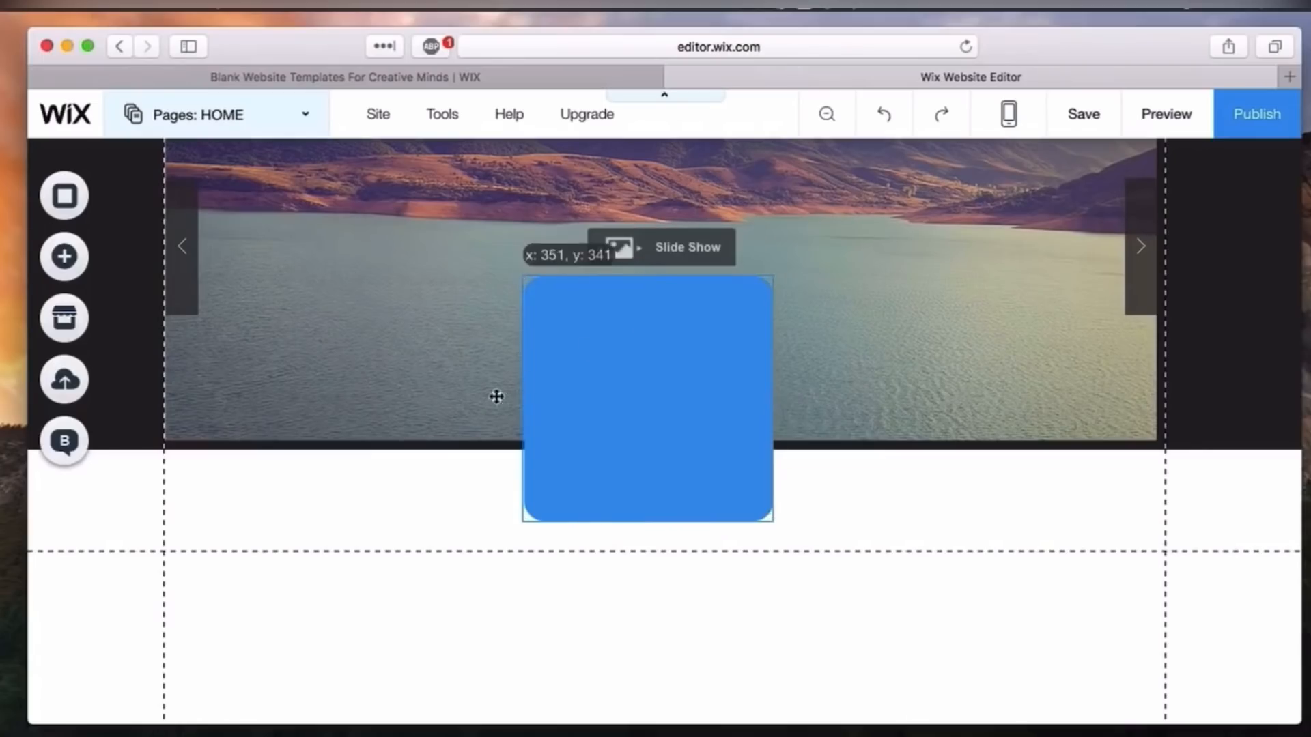
pyautogui.moveTo(648, 397); pyautogui.dragTo(320, 582)
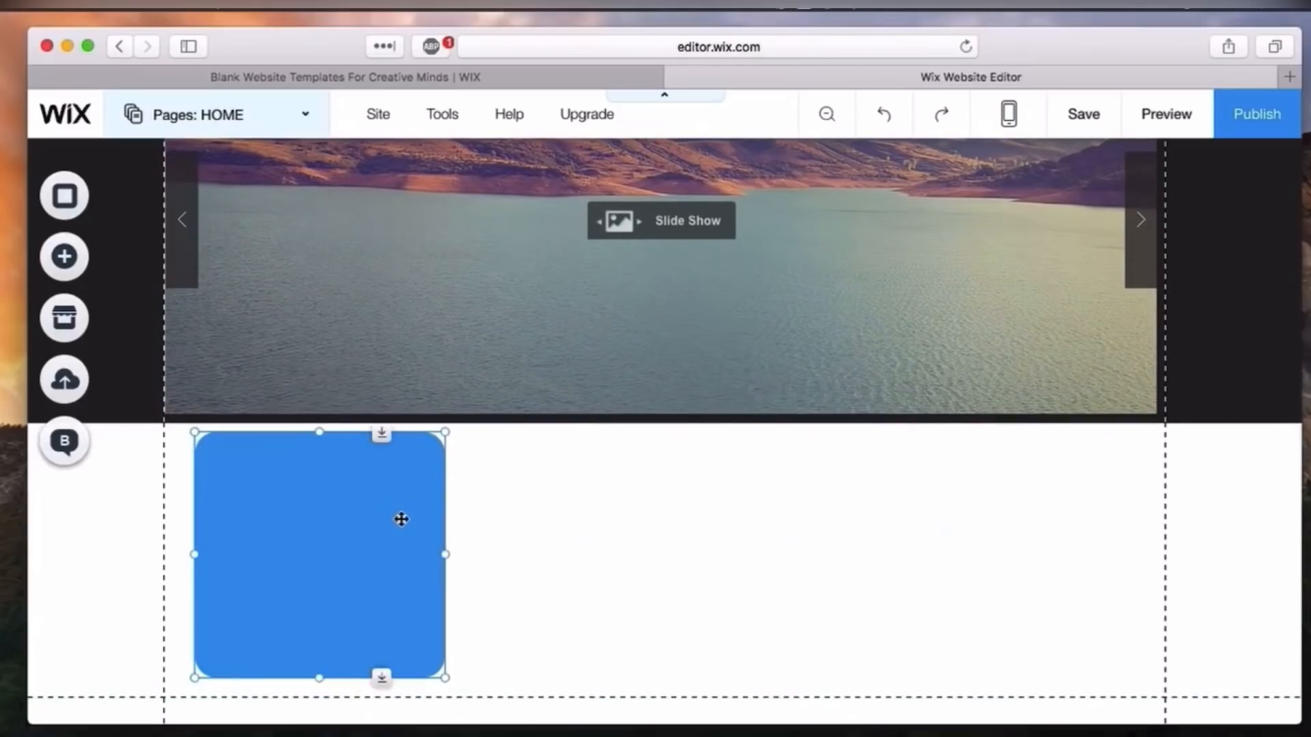
pyautogui.click(442, 114)
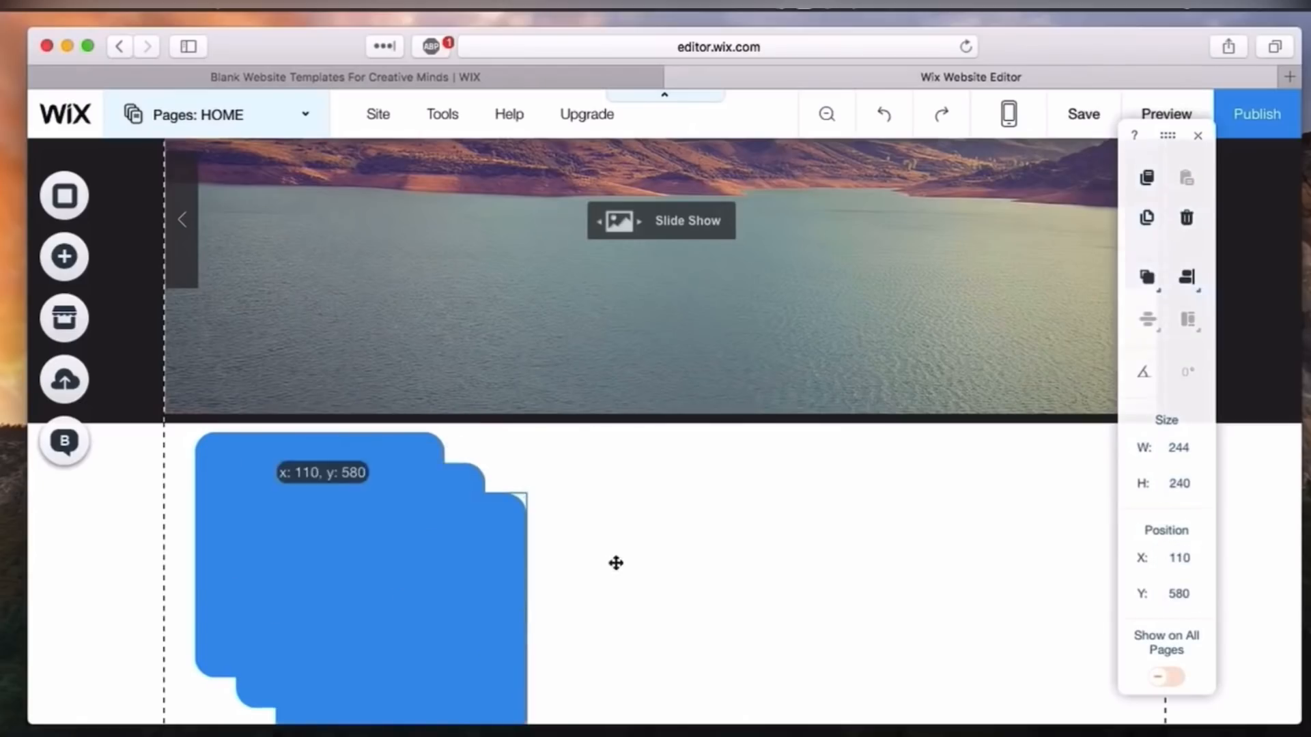
pyautogui.moveTo(359, 552); pyautogui.dragTo(663, 560)
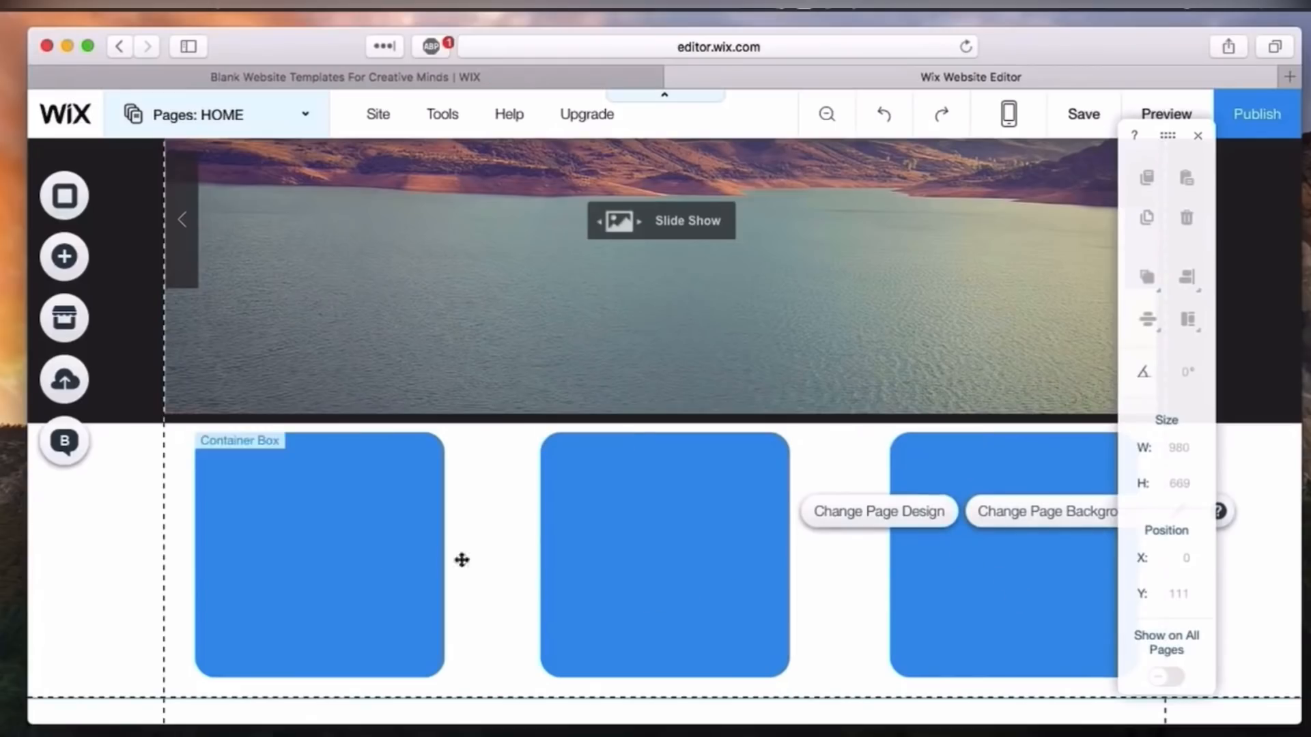
pyautogui.click(318, 551)
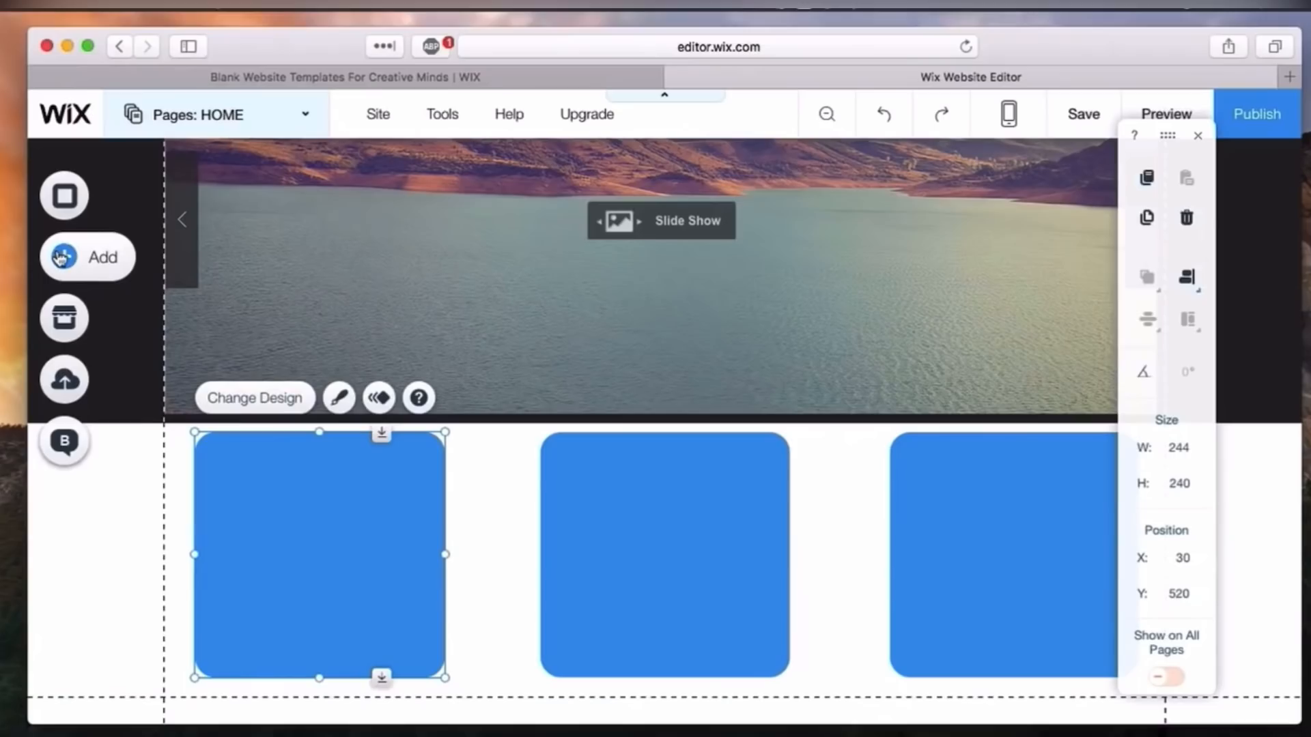
pyautogui.moveTo(297, 332)
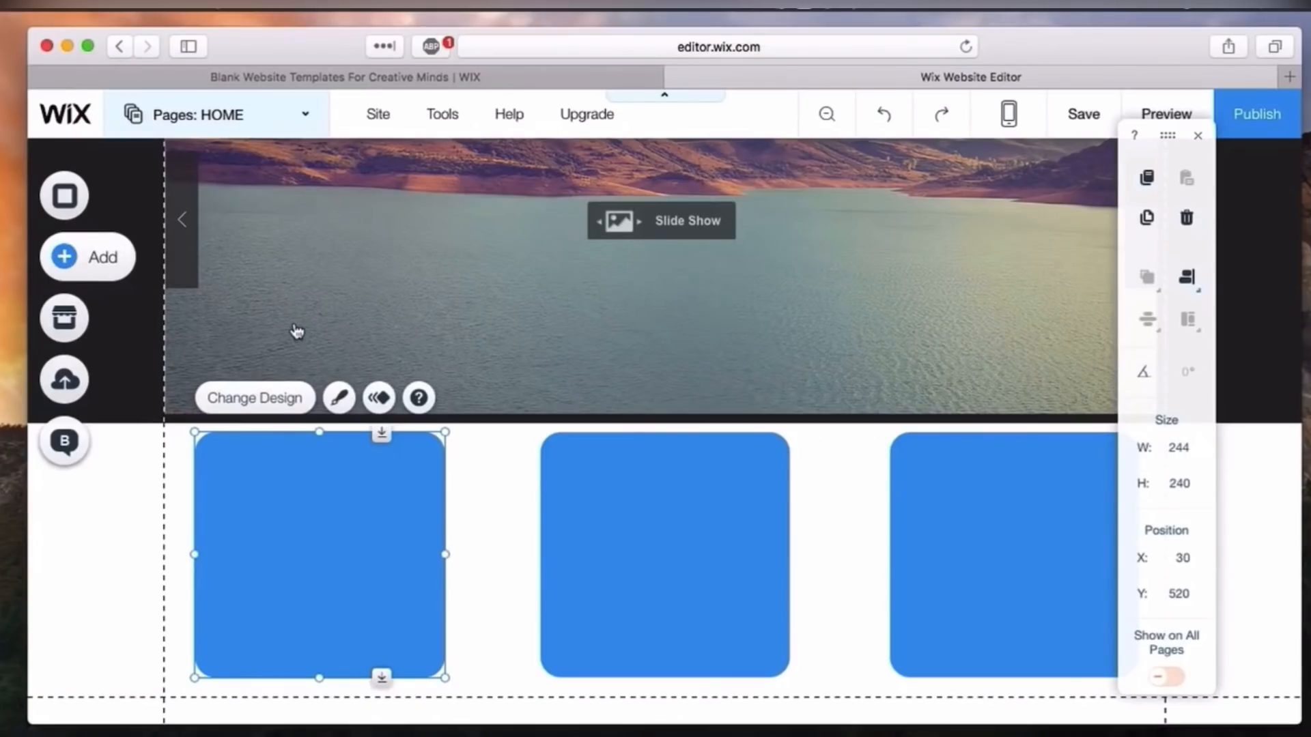
# - Add a text label 'Coffee' and copy it into the other boxes as 'Tea' and 'Cocktails'
pyautogui.click(64, 256)
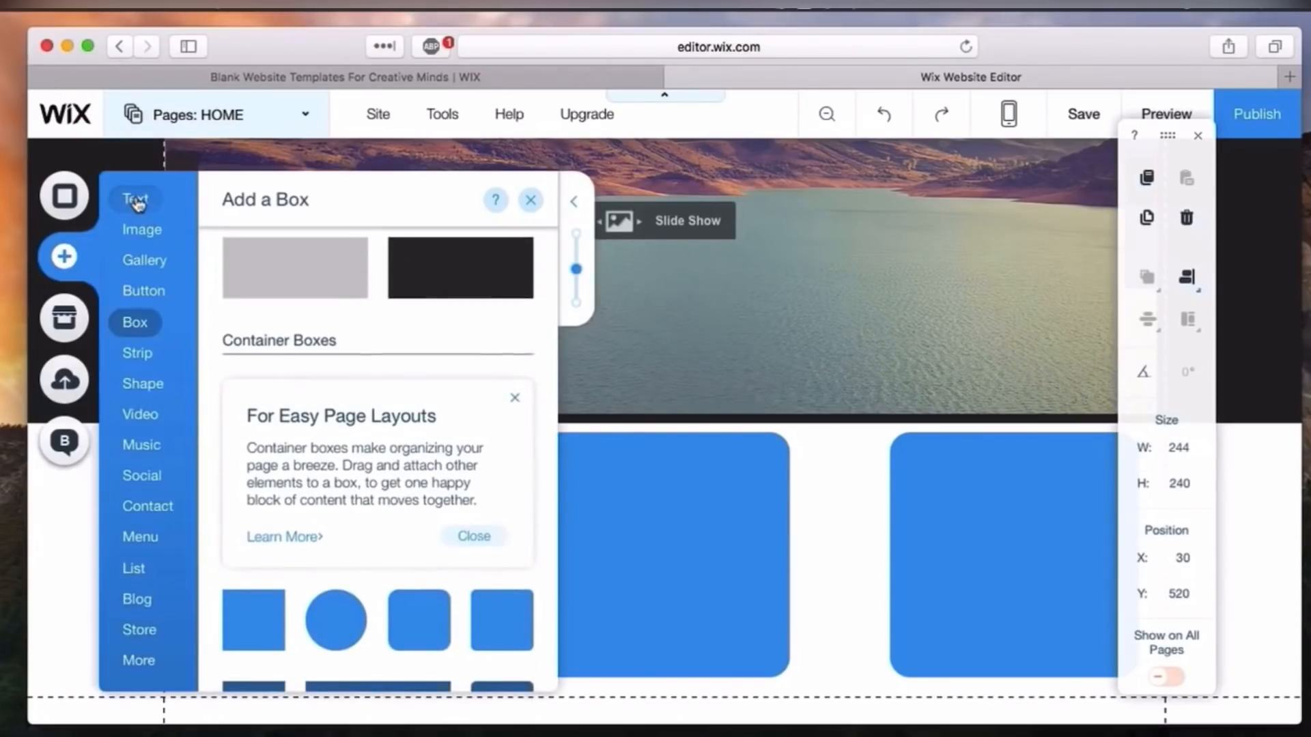
pyautogui.click(134, 199)
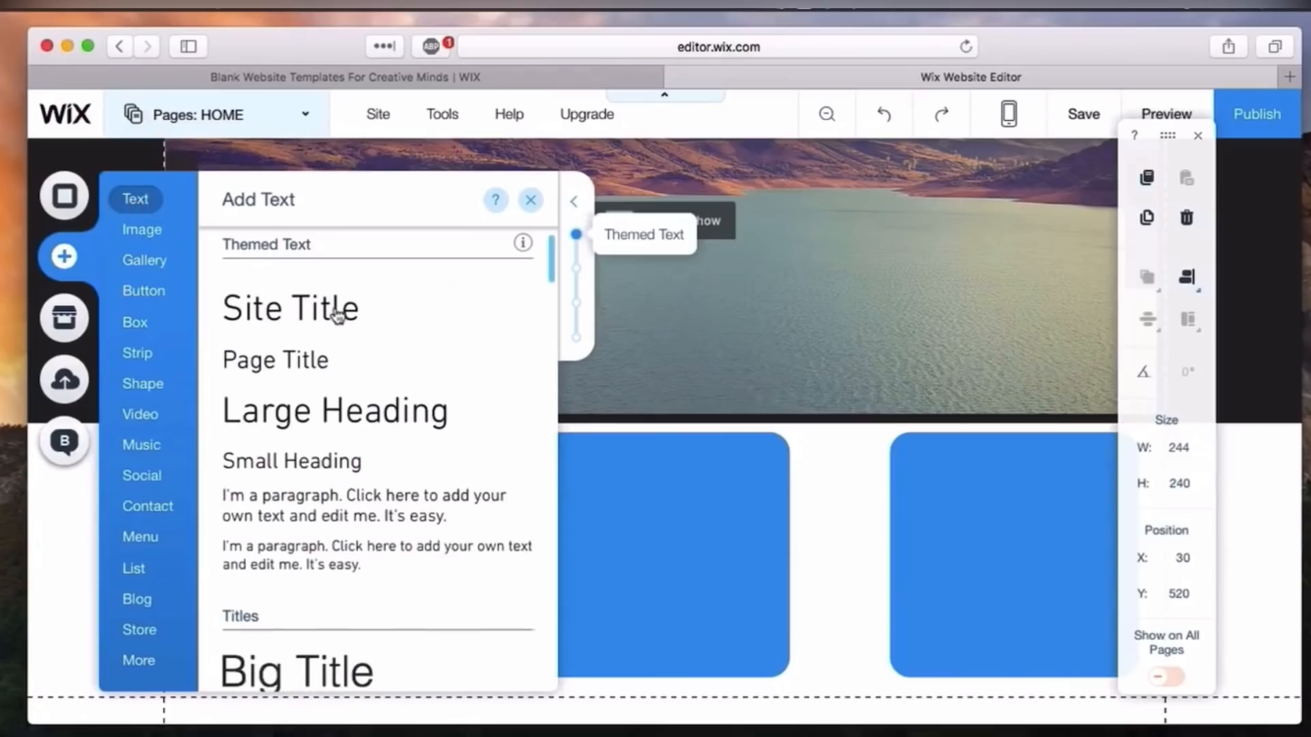
pyautogui.moveTo(311, 426)
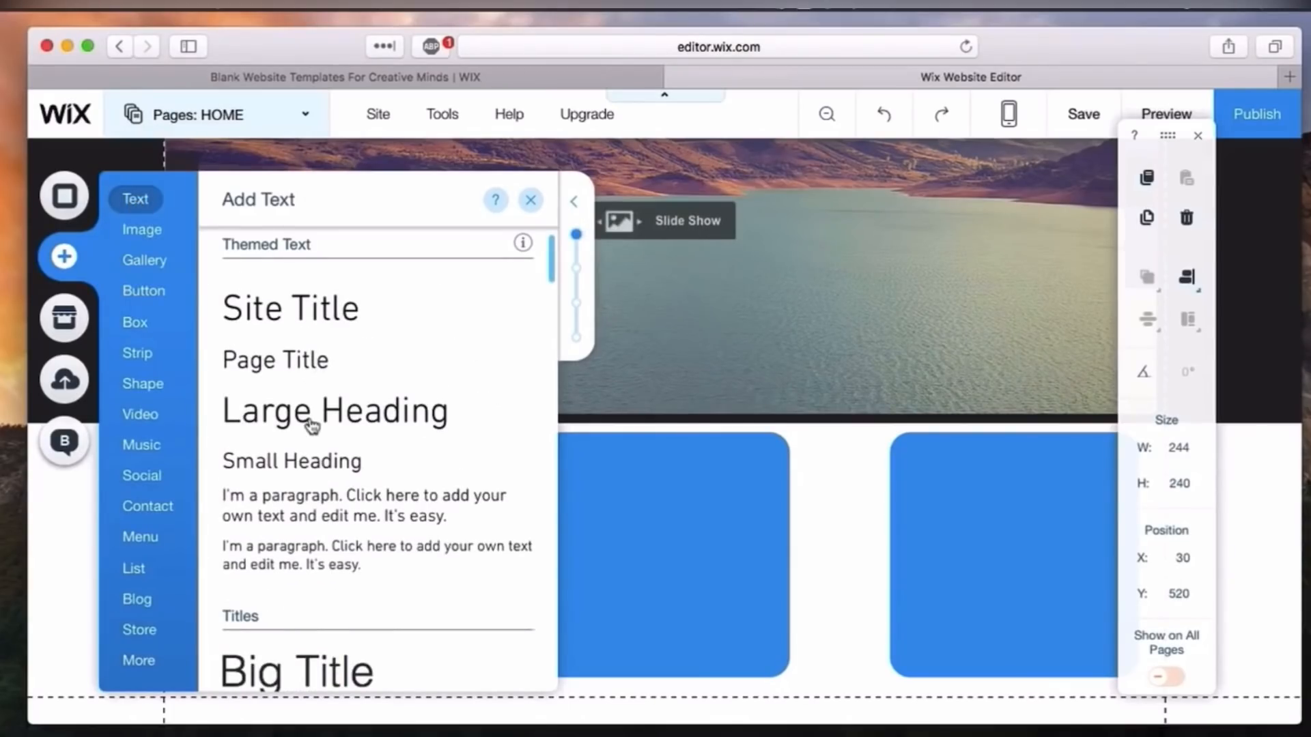
pyautogui.moveTo(303, 459)
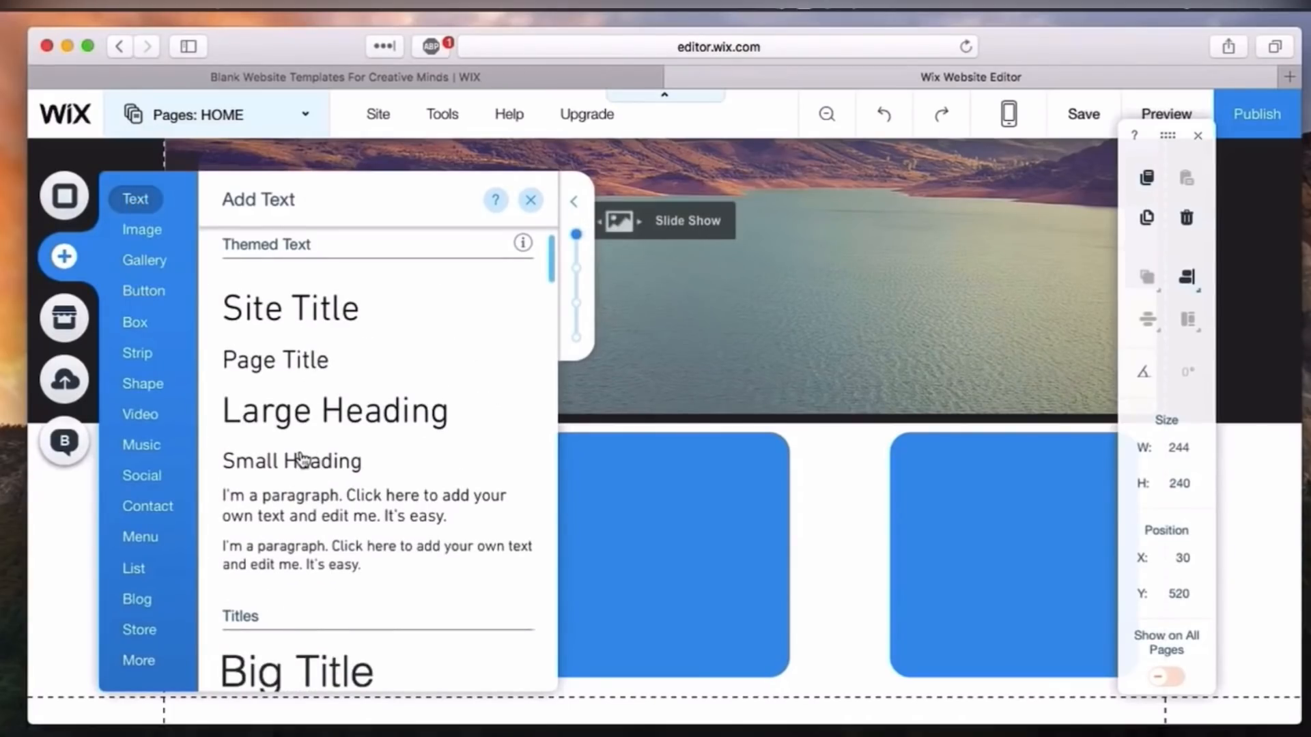
pyautogui.moveTo(682, 496)
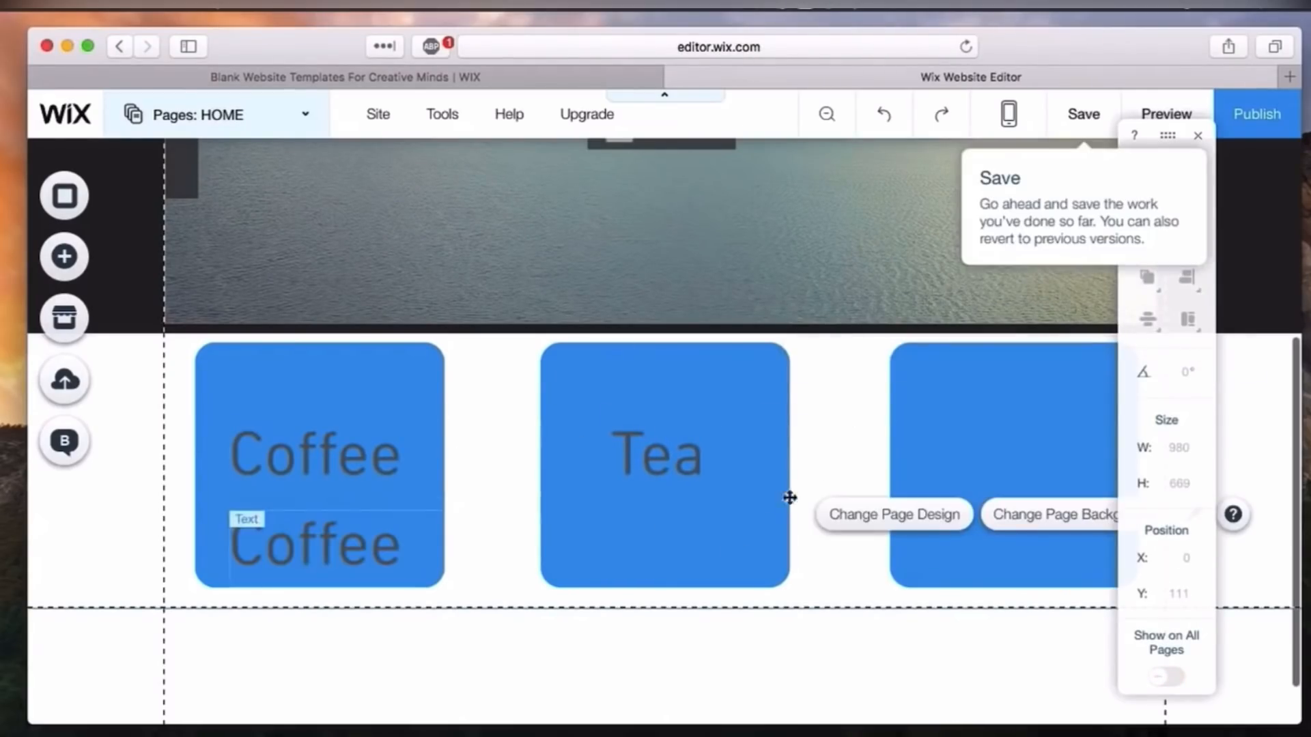
pyautogui.click(1024, 455)
pyautogui.write('Co')
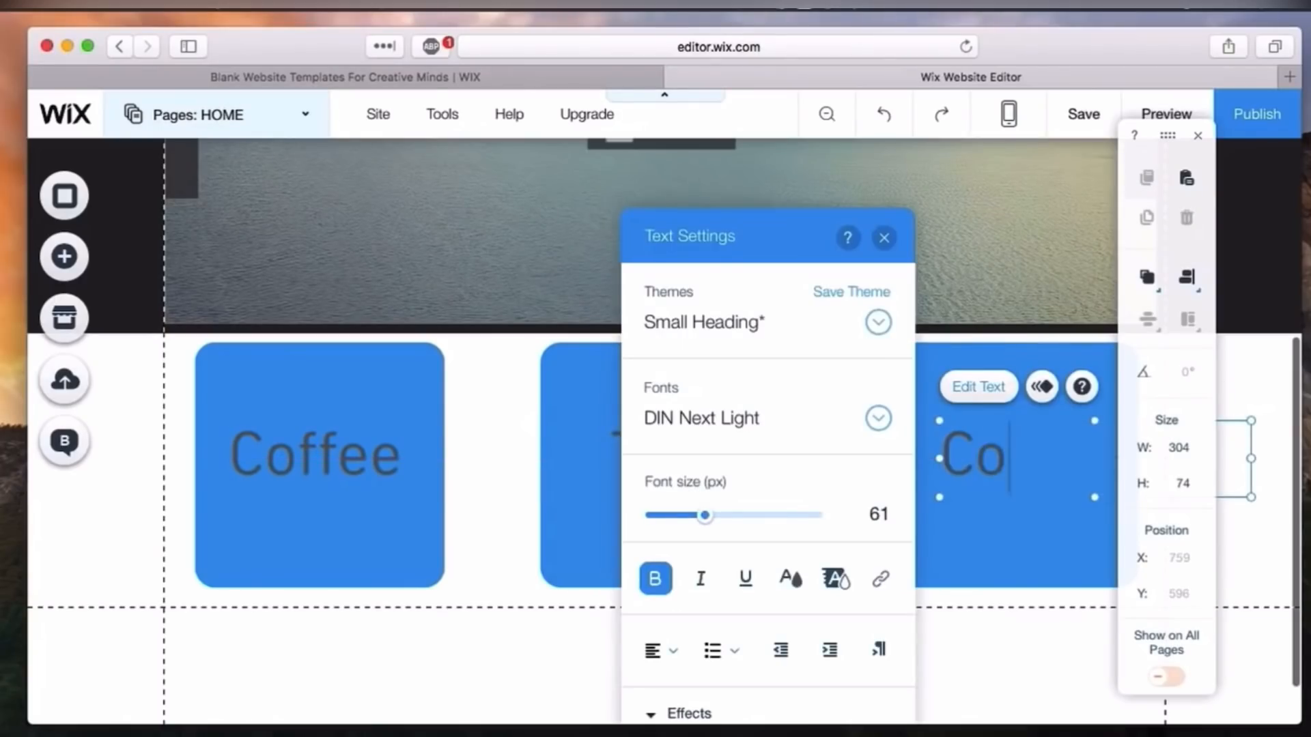
pyautogui.click(883, 238)
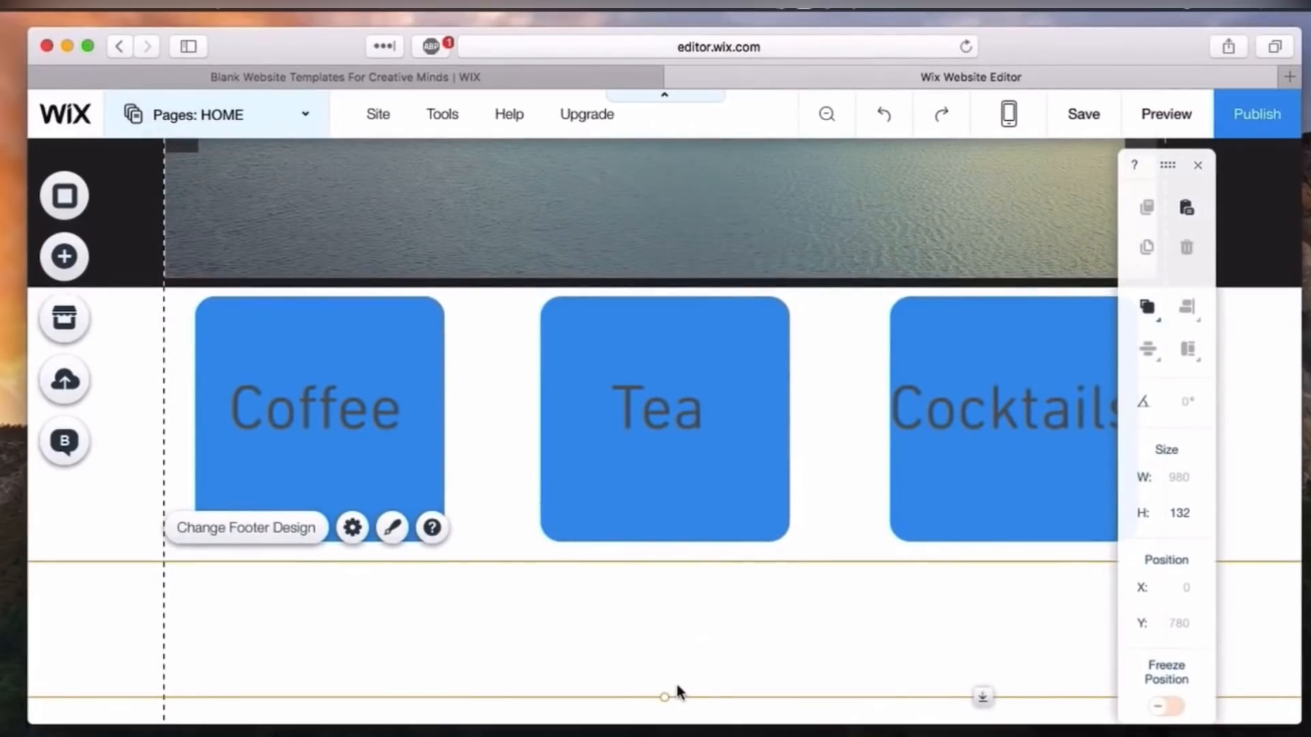
pyautogui.moveTo(564, 602)
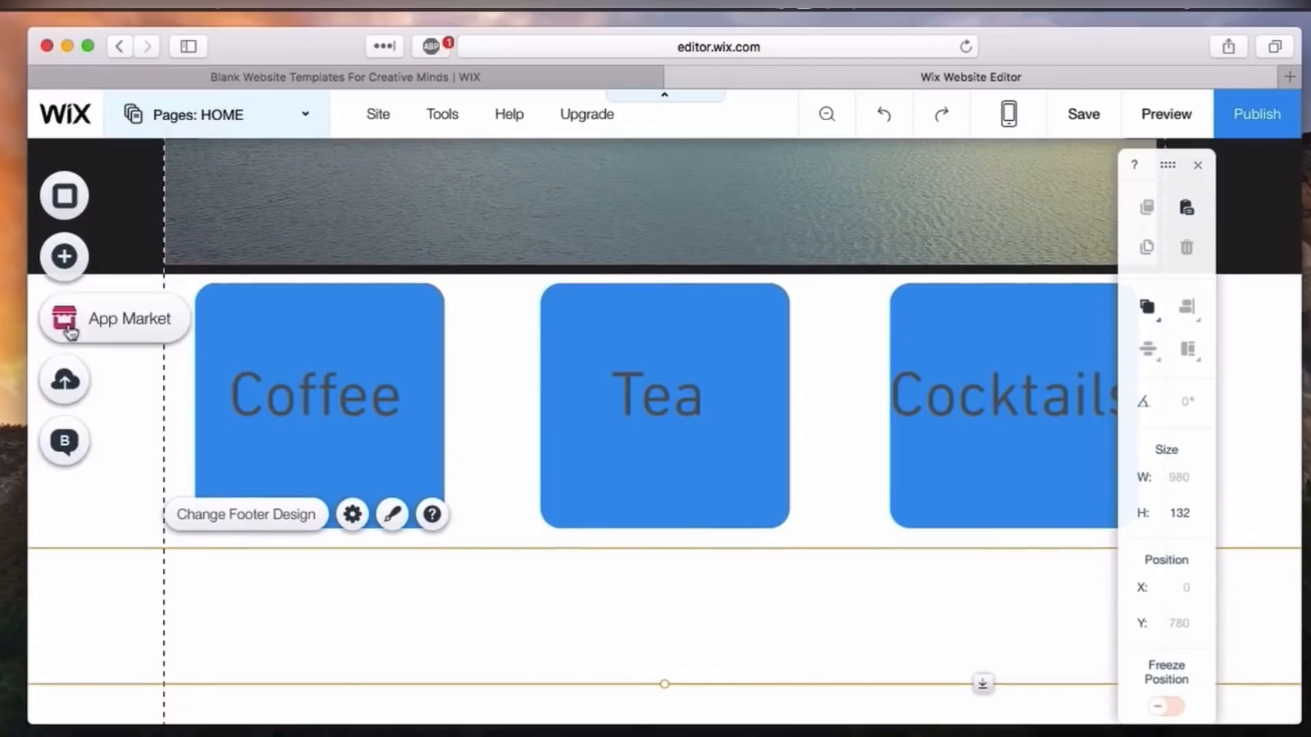
pyautogui.moveTo(63, 257)
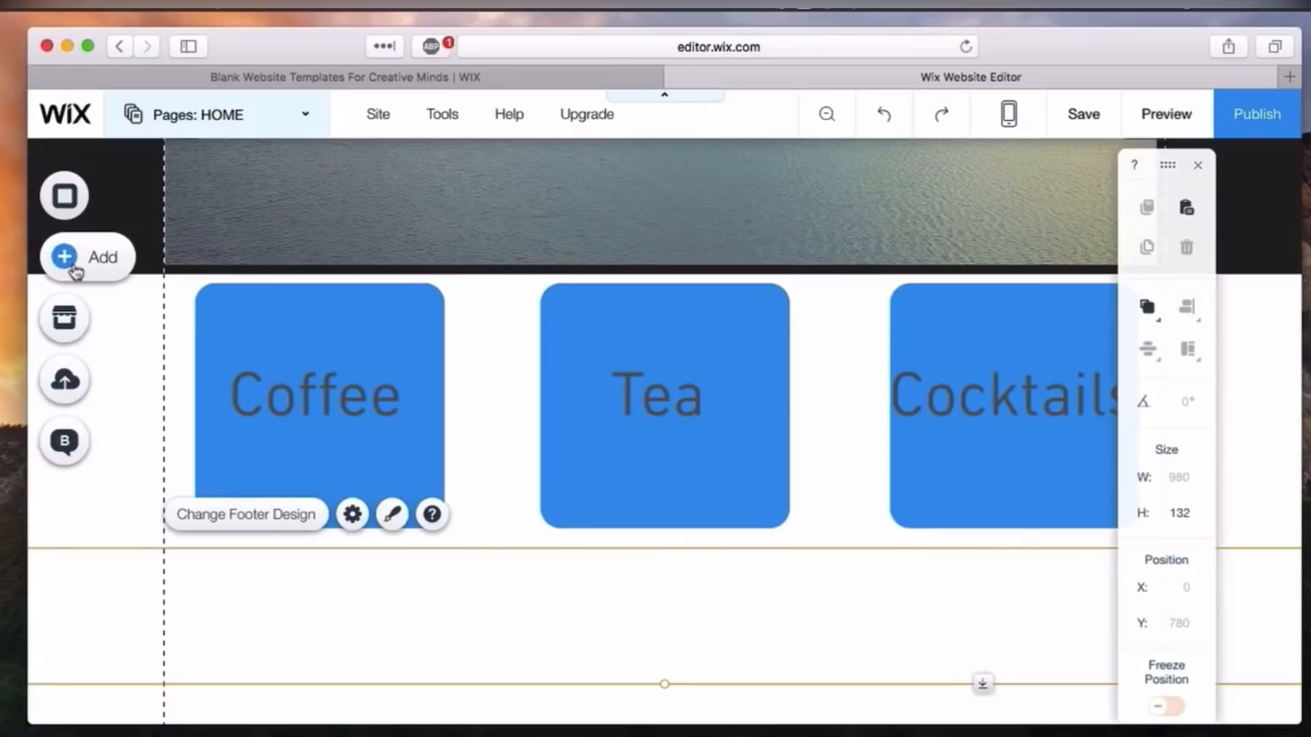
pyautogui.moveTo(135, 277)
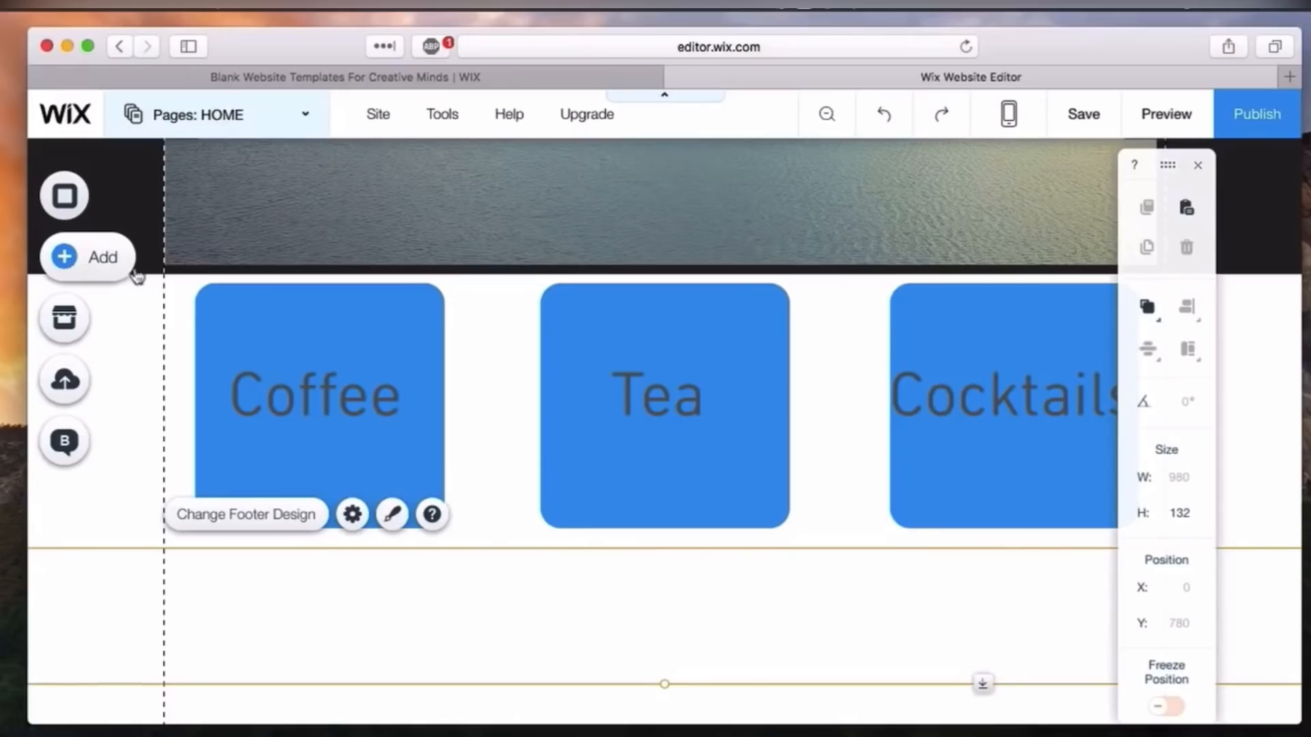
# - Insert the first themed contact form, with Name, Email, Subject and Message fields, below the boxes
pyautogui.click(86, 257)
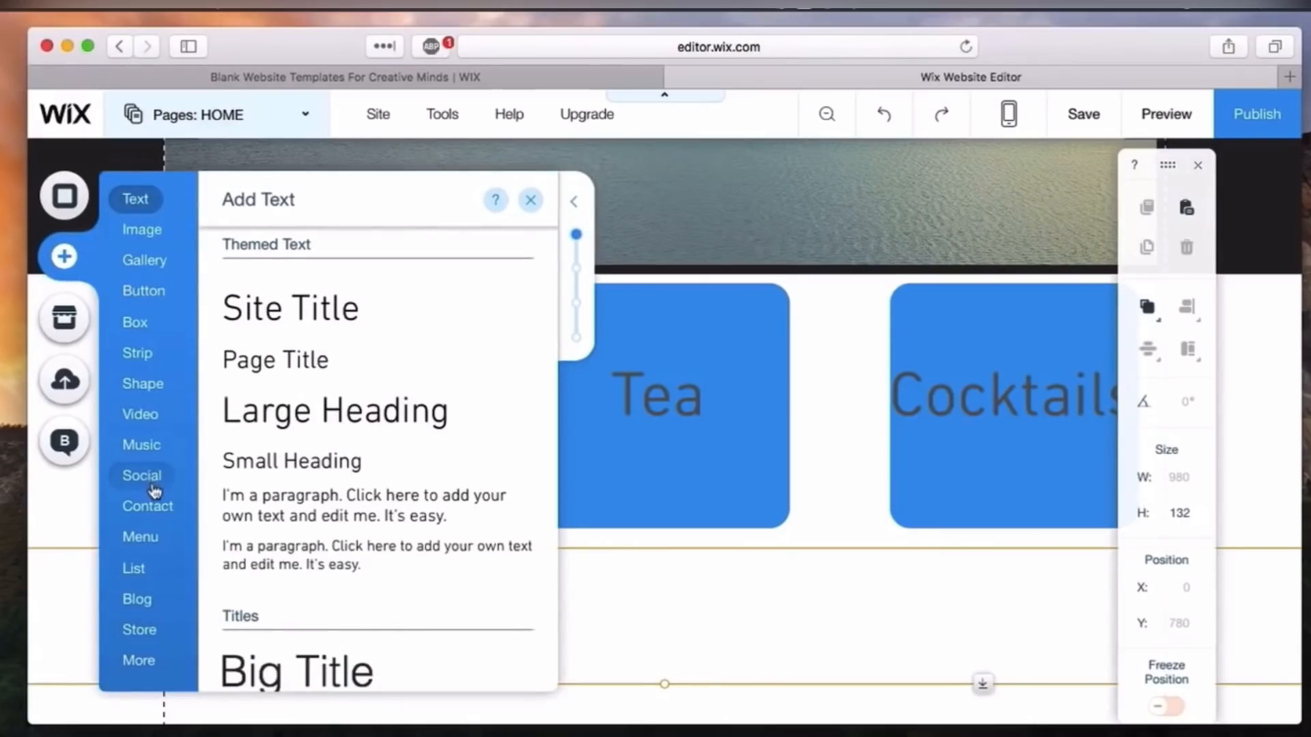
pyautogui.click(141, 476)
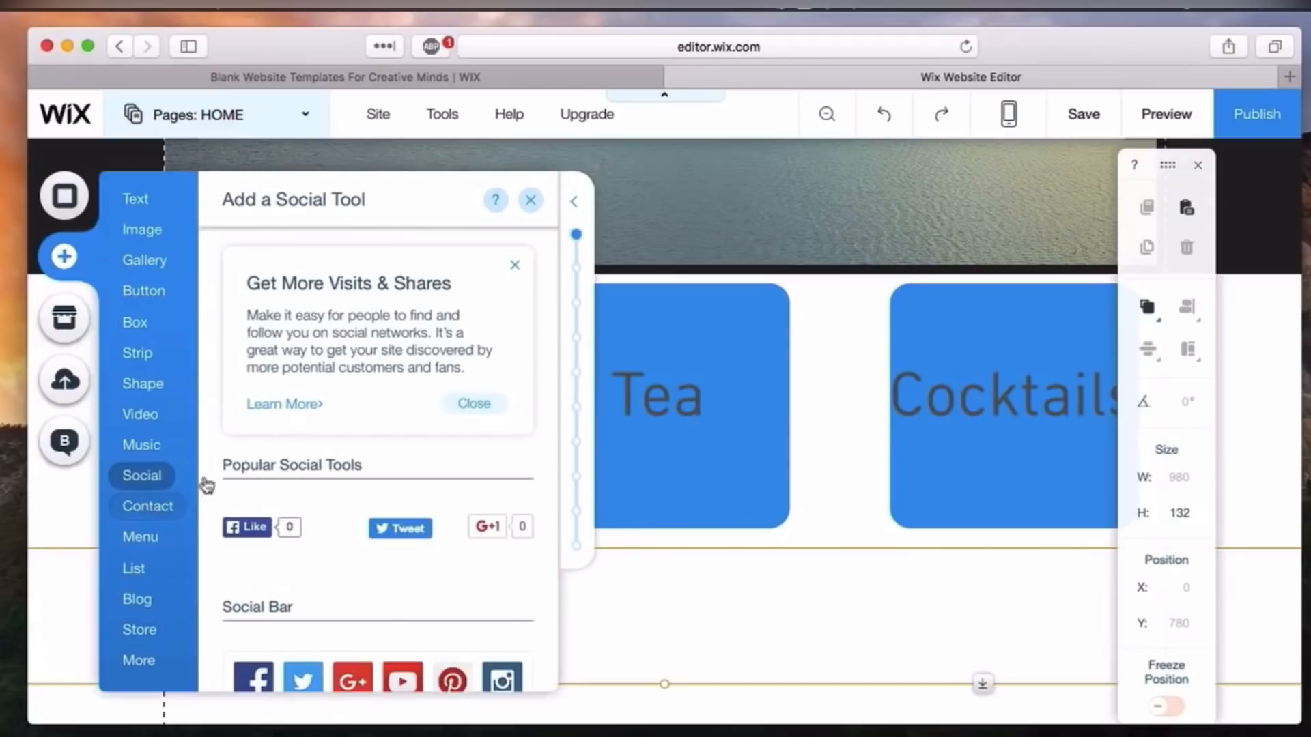
pyautogui.click(148, 506)
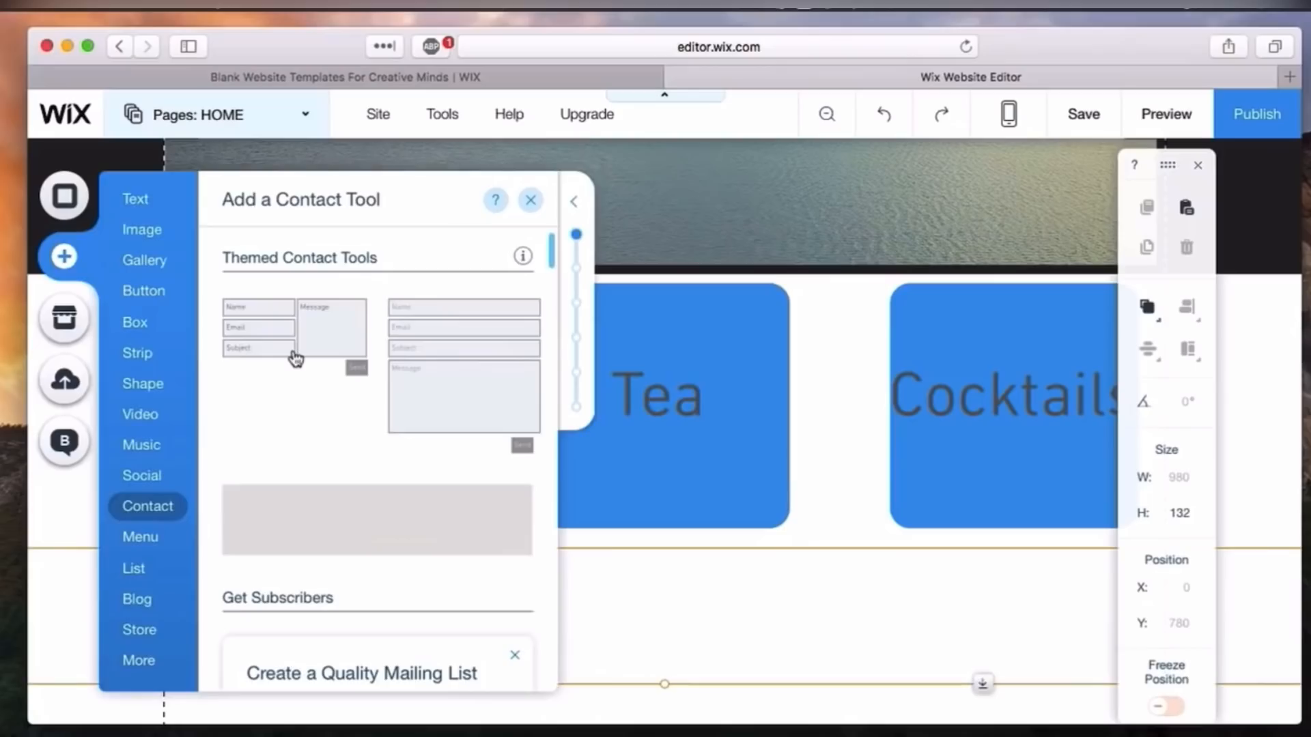
pyautogui.click(294, 327)
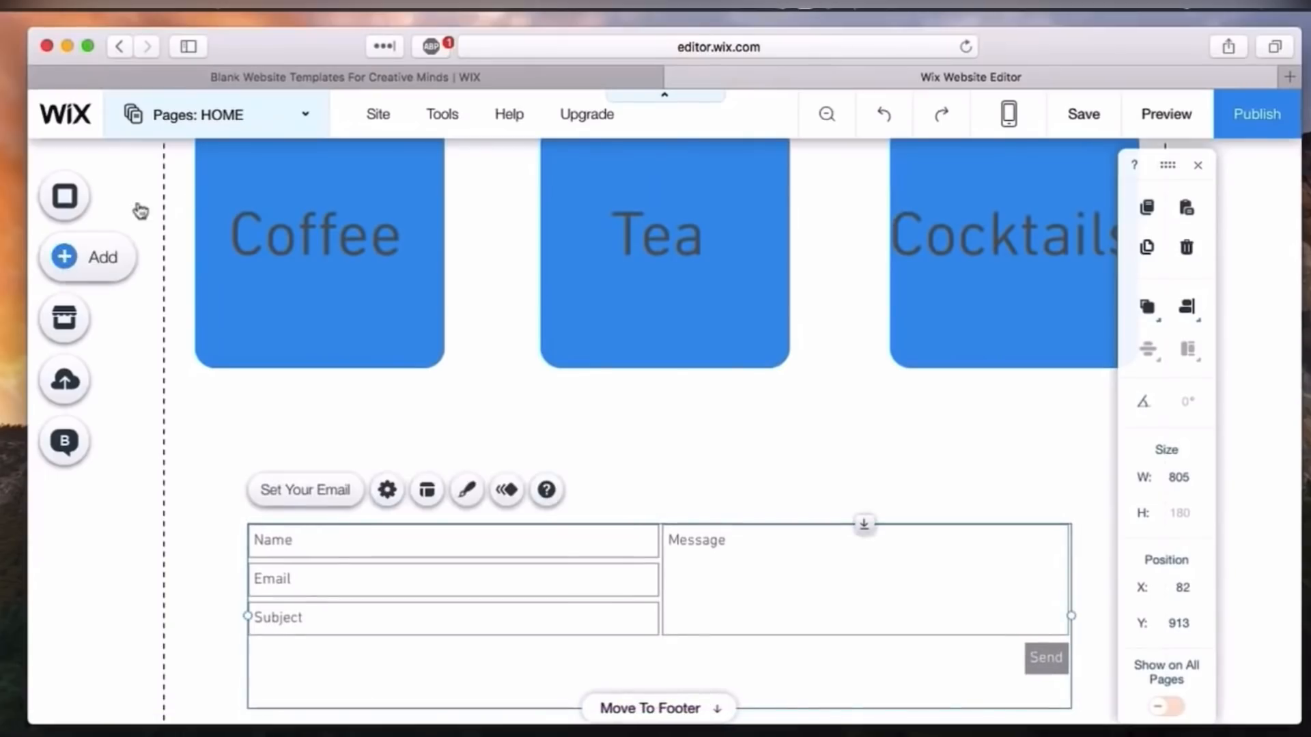
pyautogui.click(87, 257)
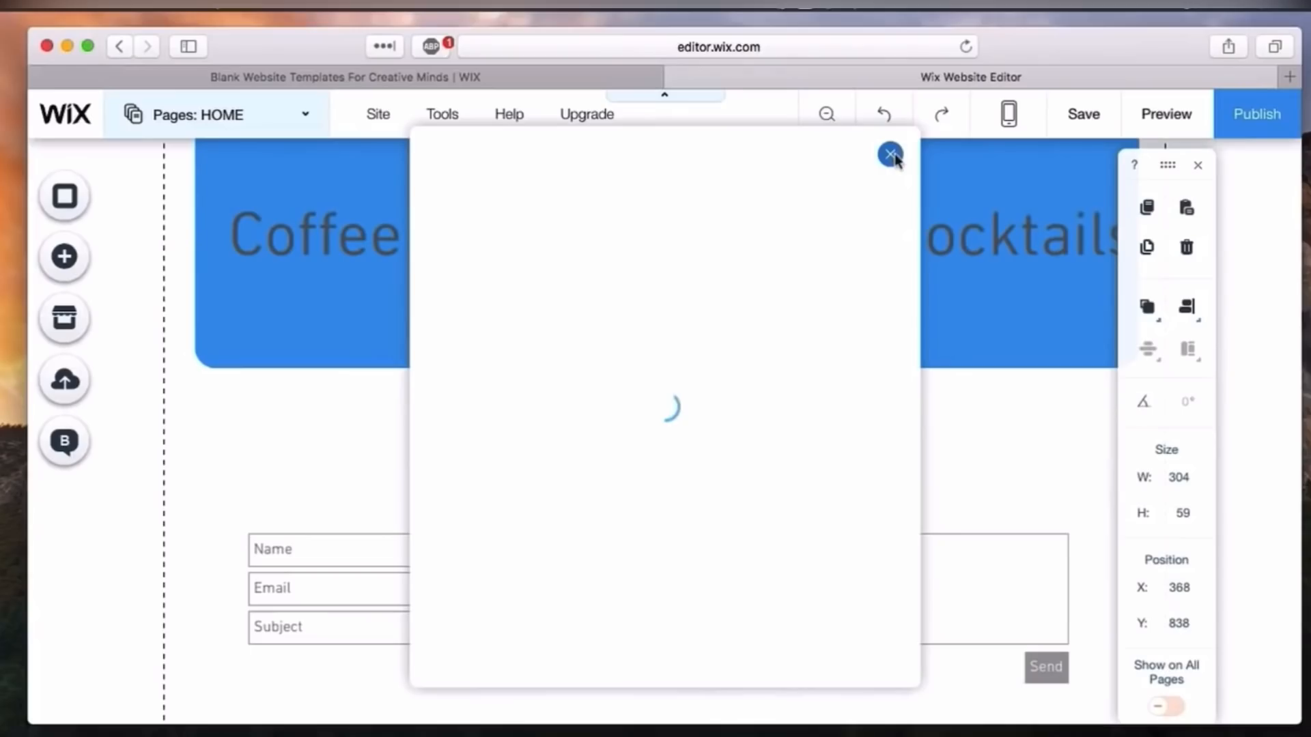
# - Dismiss the loading popup and scroll to reveal the 'Contact Us!' heading
pyautogui.click(890, 156)
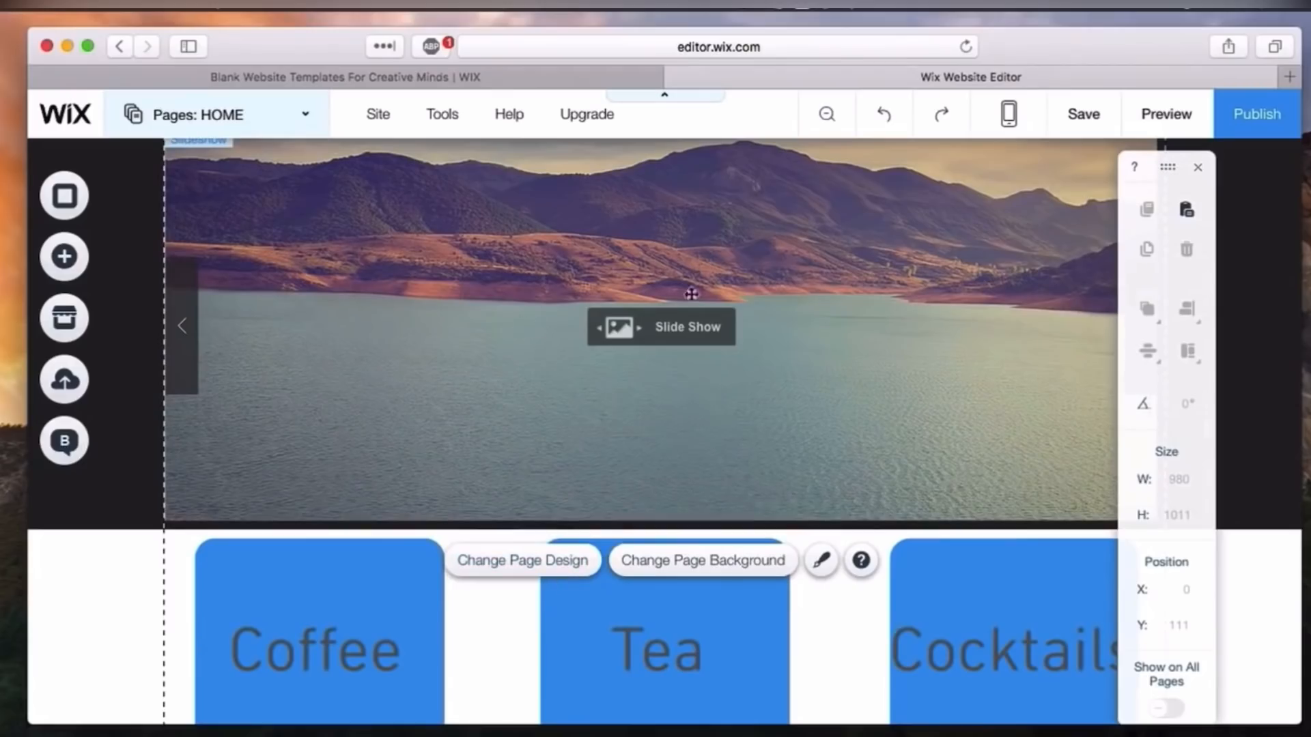
pyautogui.scroll(-3)
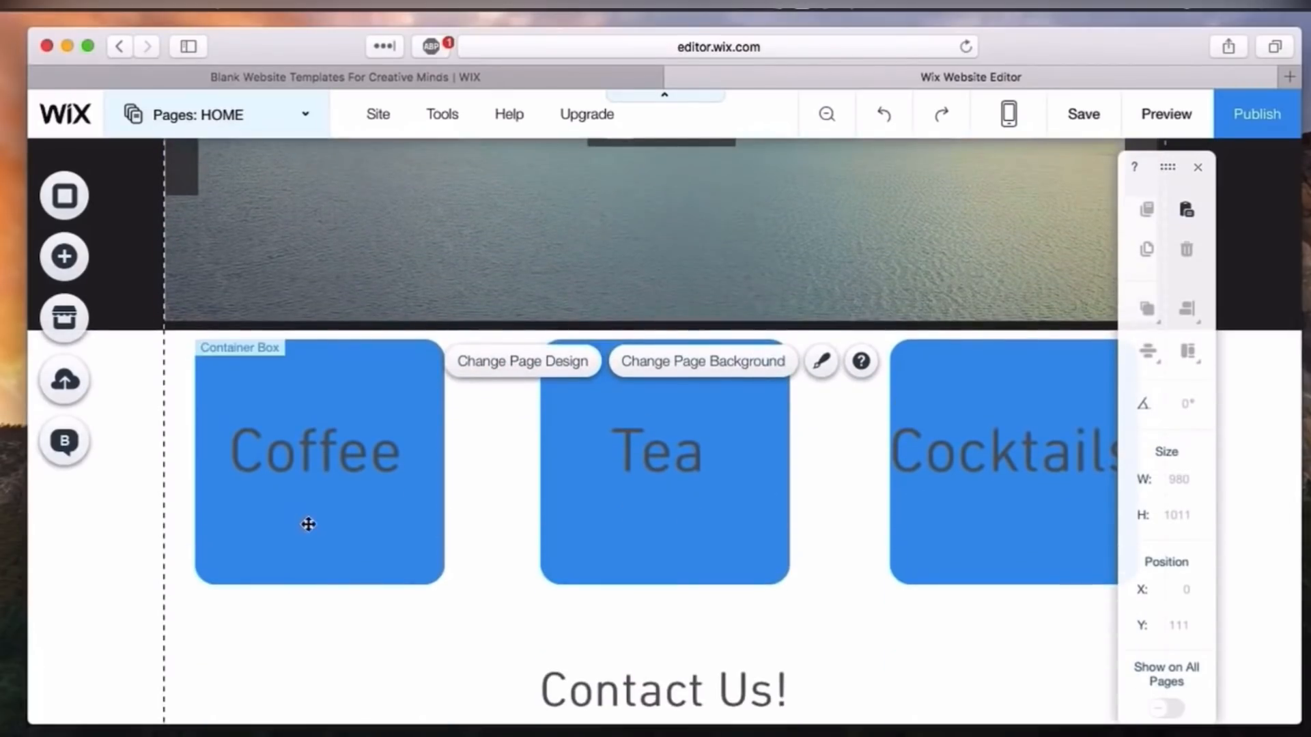
pyautogui.moveTo(399, 554)
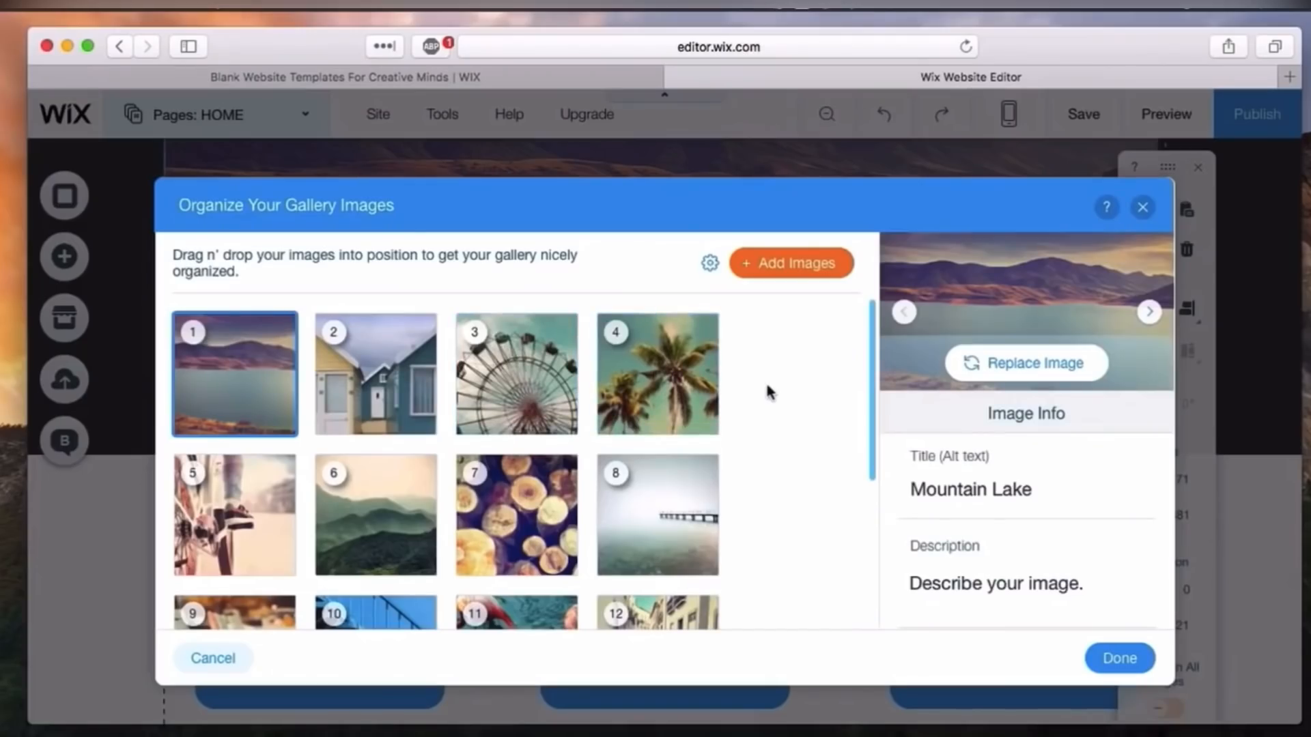
pyautogui.moveTo(281, 385)
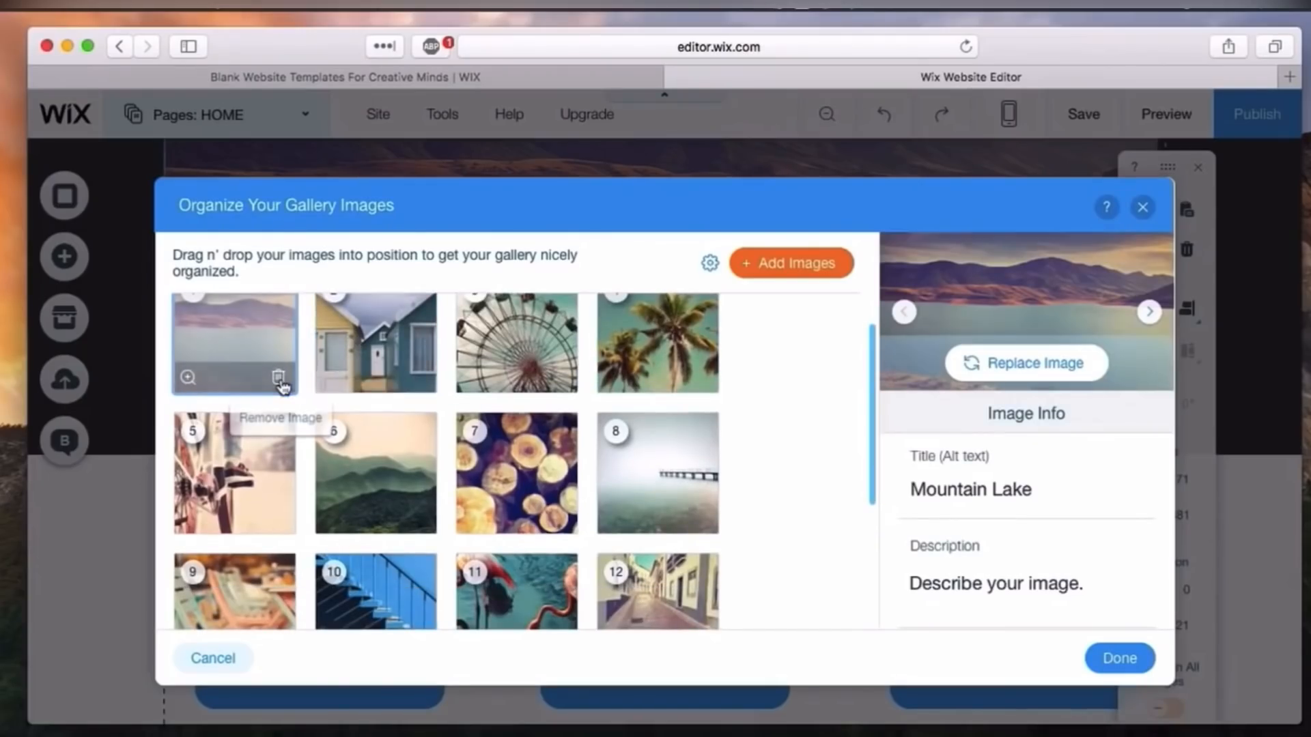
# - Delete the Mountain Lake, Ferris Wheel, City Cycle, Two Flamingos and remaining stock images, then confirm
pyautogui.click(278, 377)
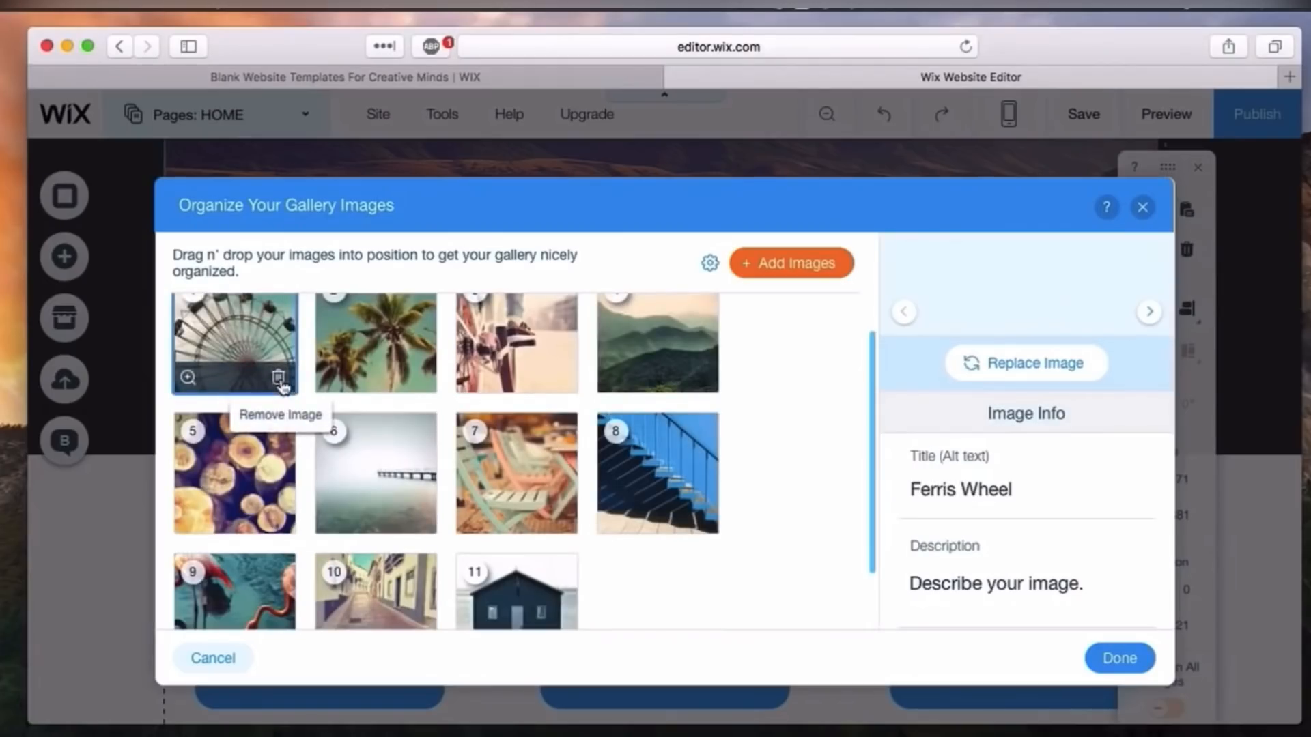
pyautogui.click(280, 377)
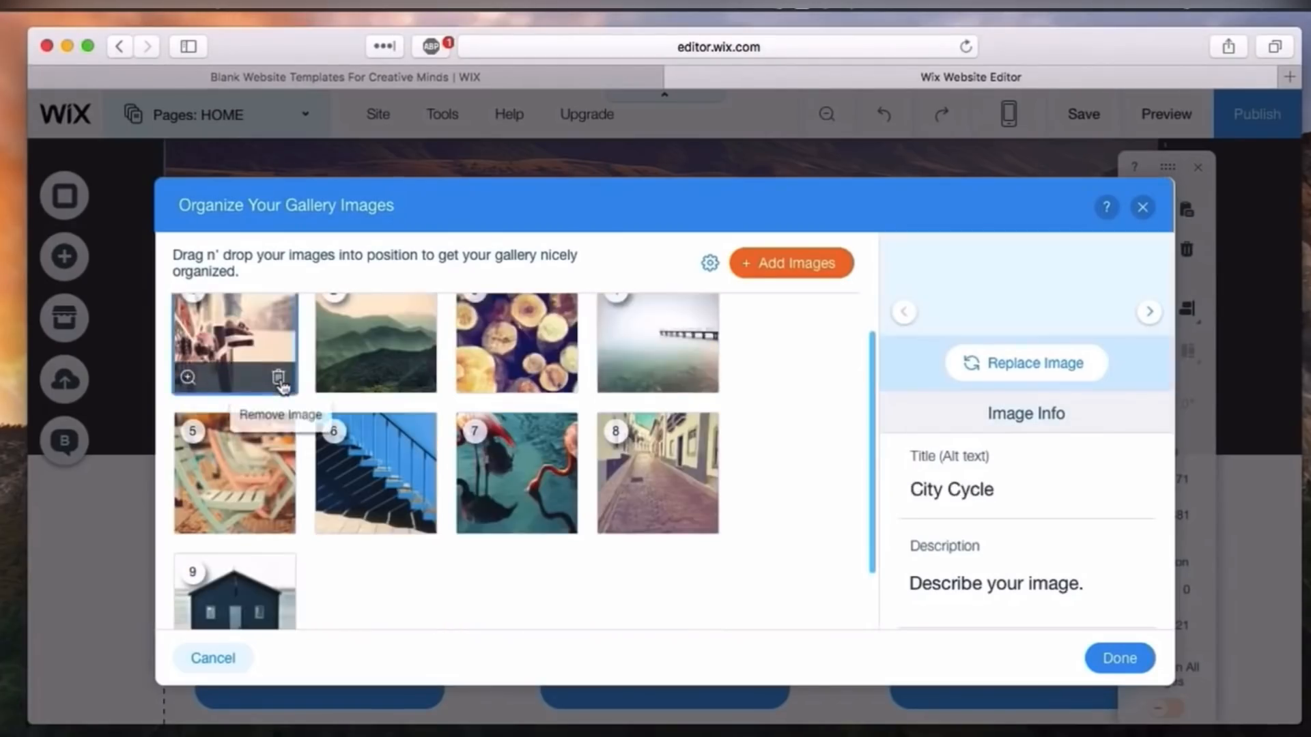
pyautogui.click(282, 377)
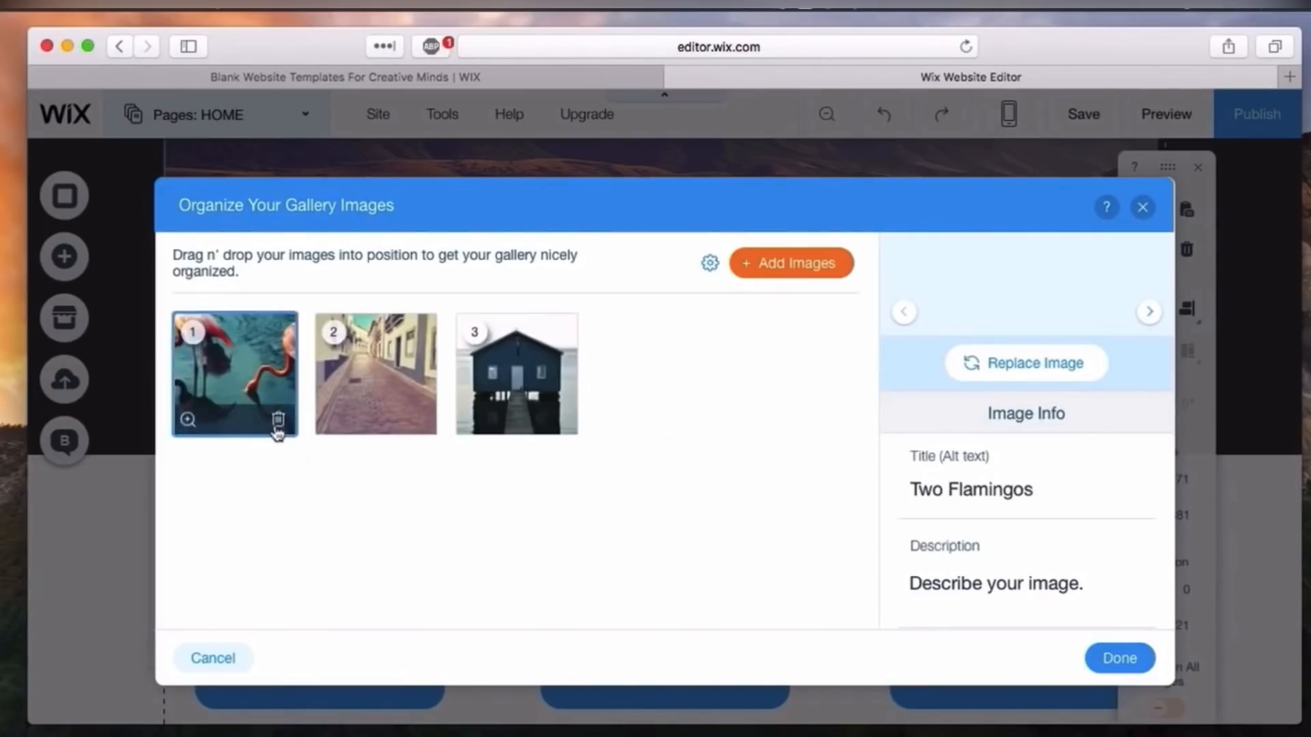
pyautogui.click(277, 421)
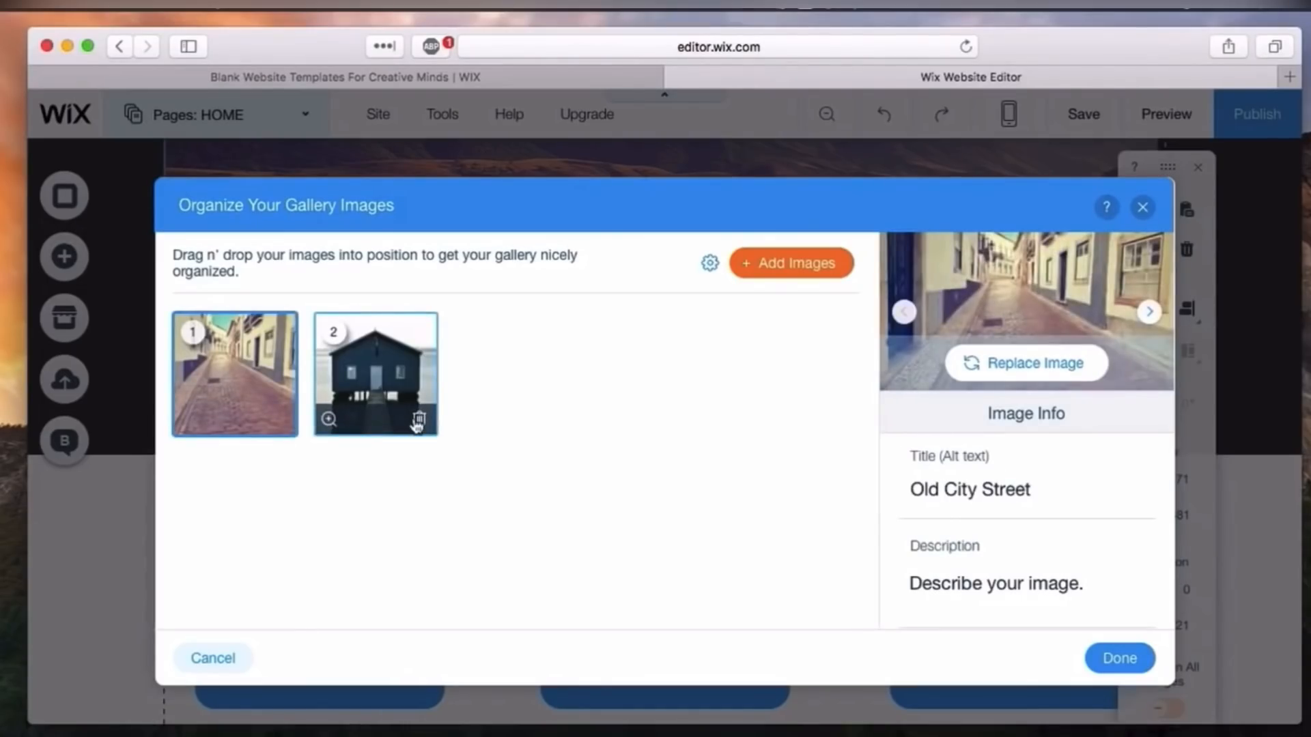
pyautogui.click(417, 419)
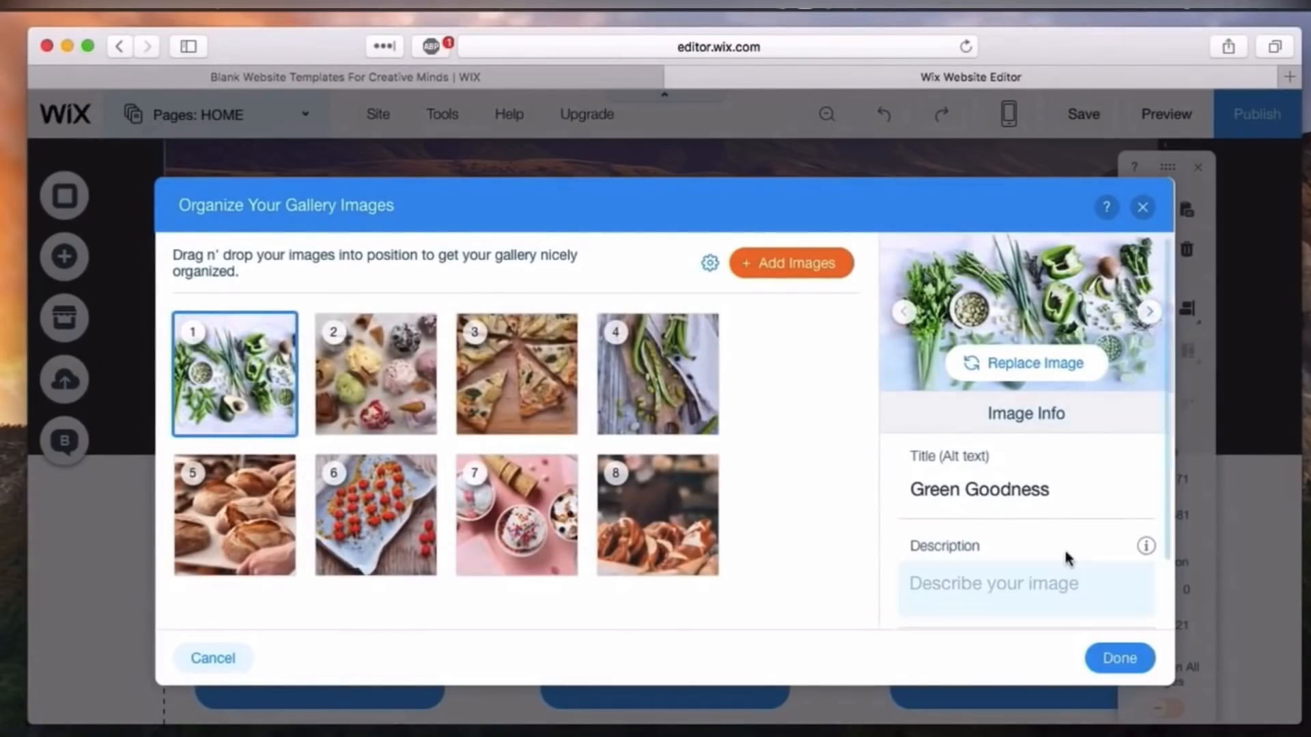
pyautogui.scroll(-3)
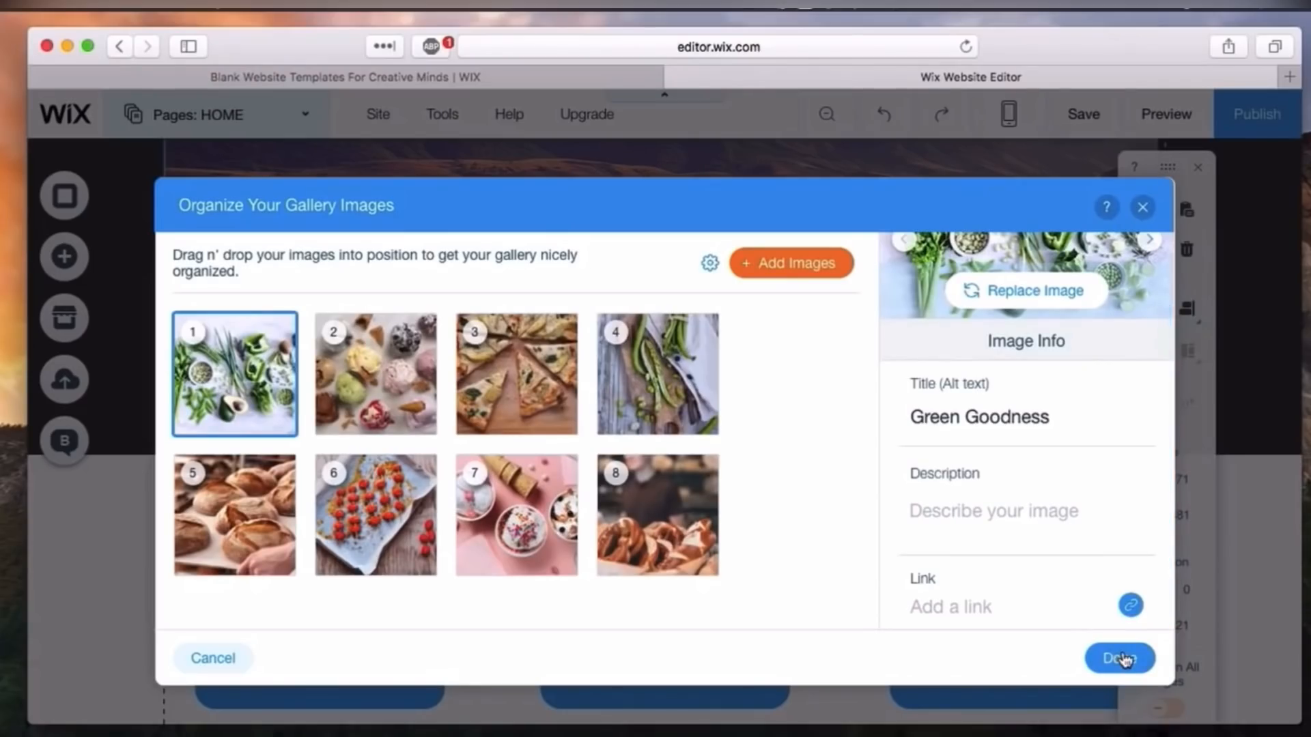
pyautogui.click(1118, 658)
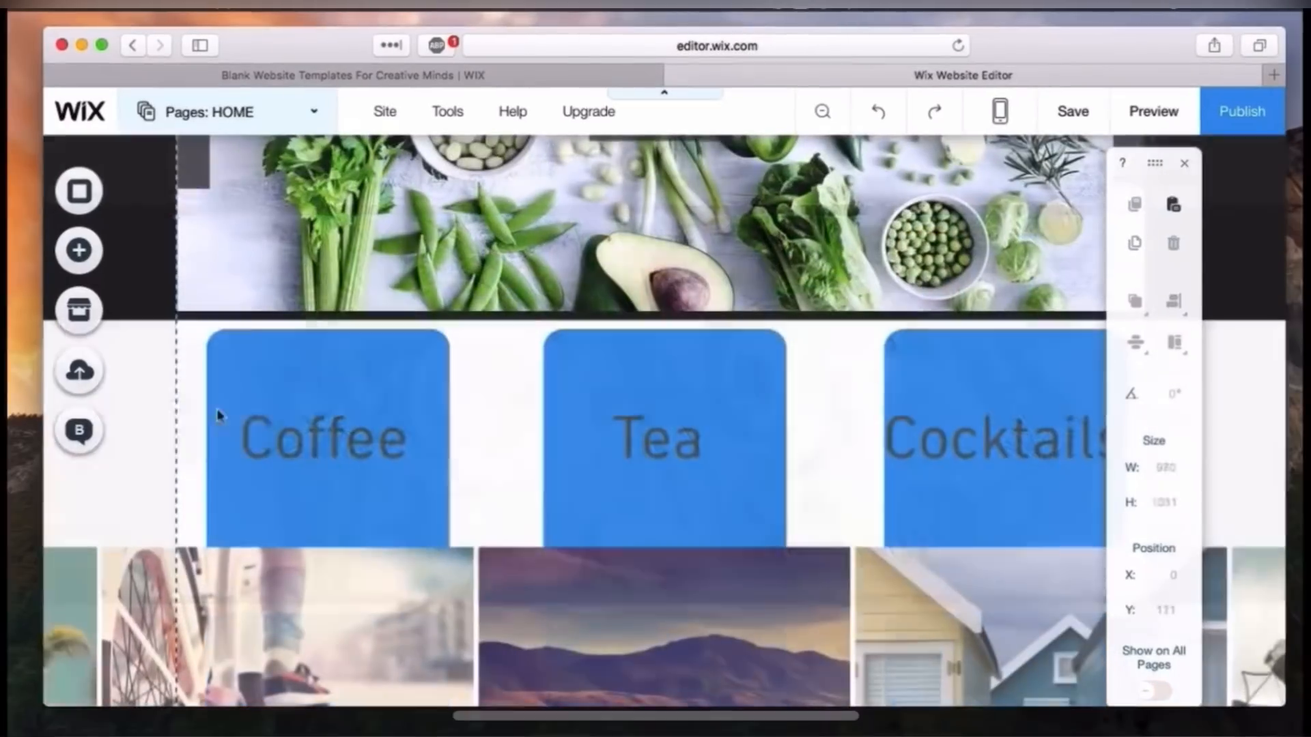
# - Select the drink-photo gallery strip between the food slideshow and Contact Us, then scroll
pyautogui.click(327, 436)
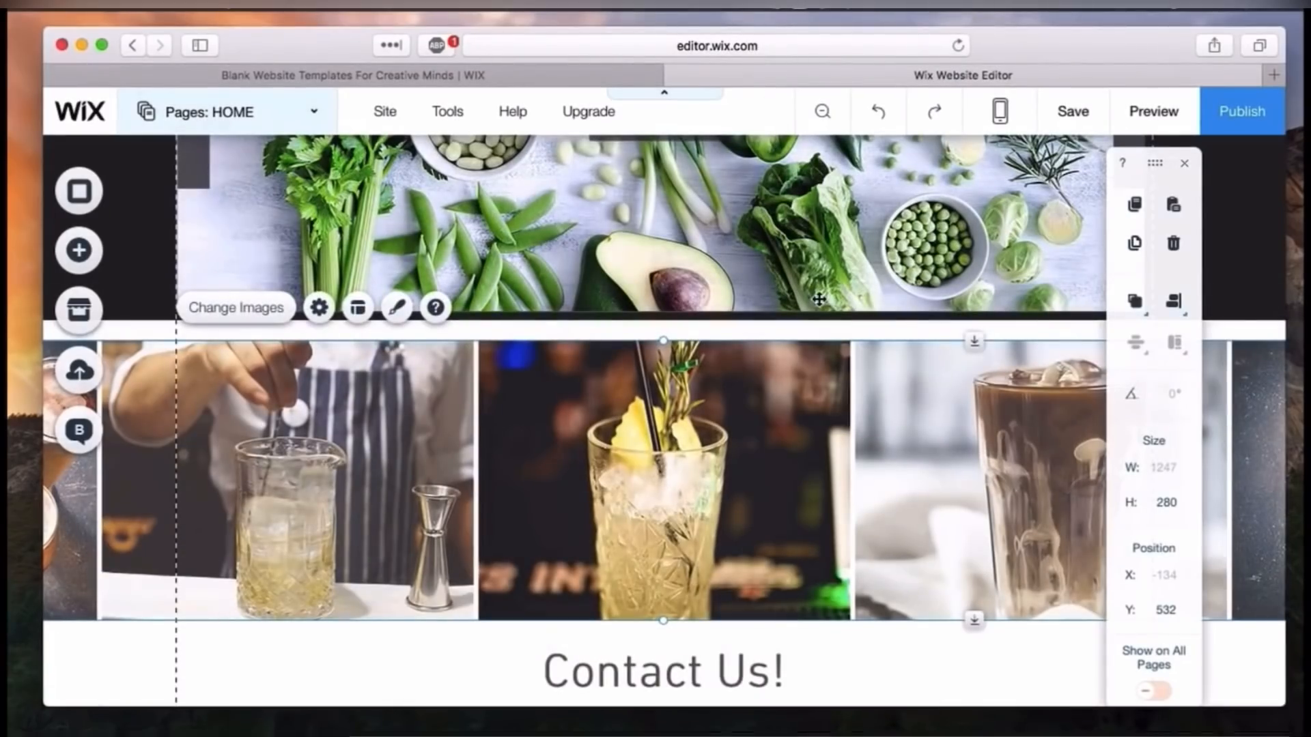
pyautogui.moveTo(859, 492)
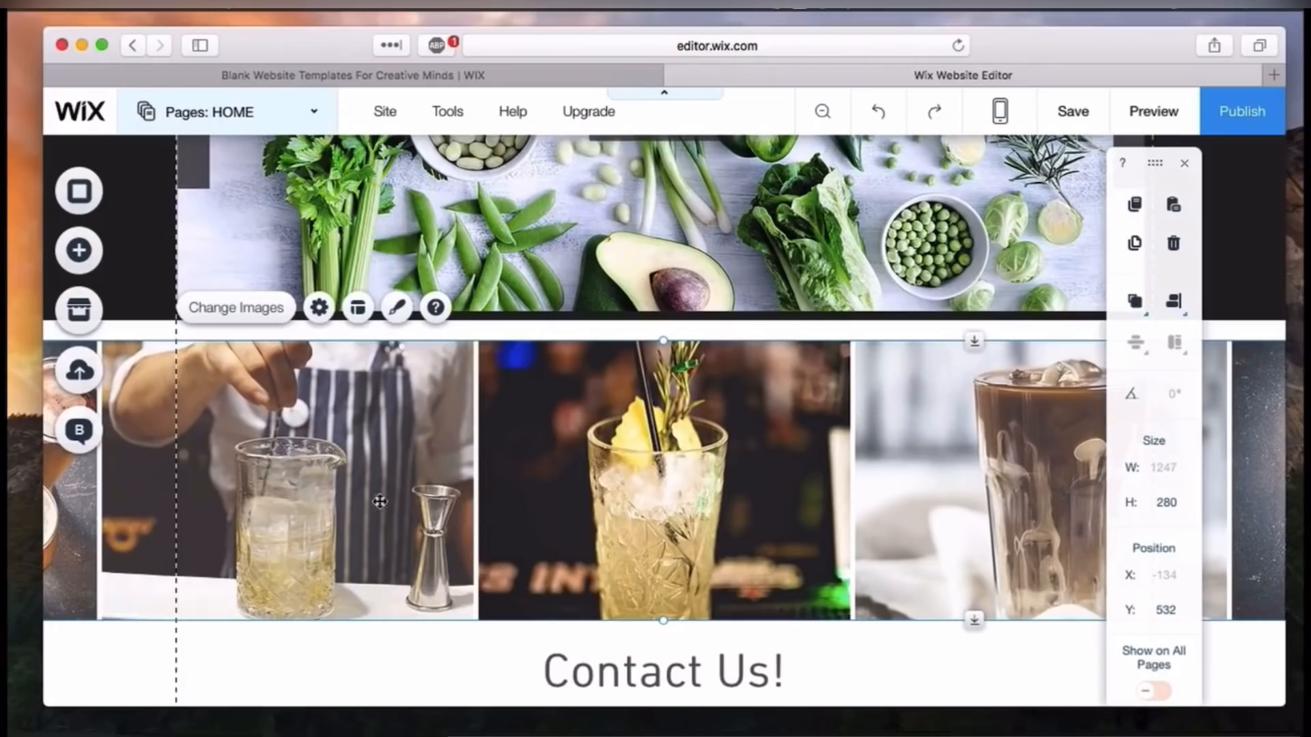
pyautogui.scroll(-3)
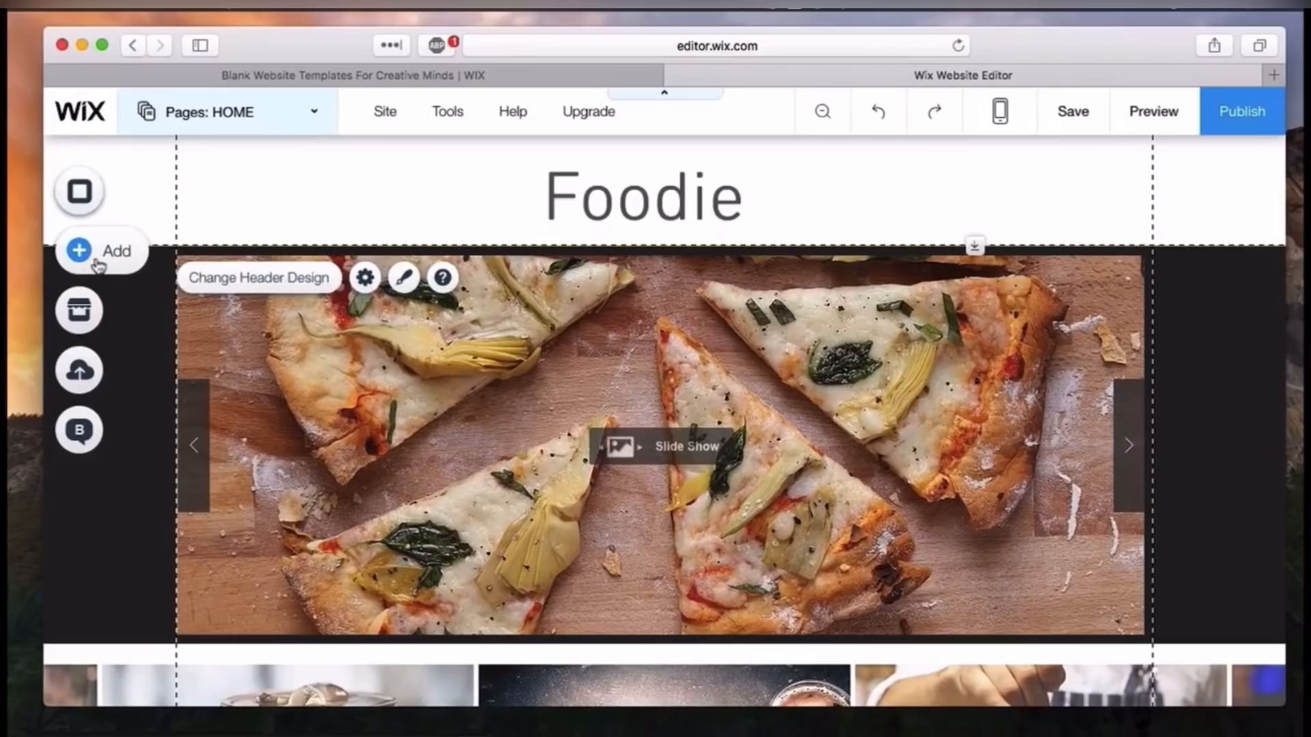
# - Browse the Menu elements under Add to find the grey themed HOME menu
pyautogui.click(101, 250)
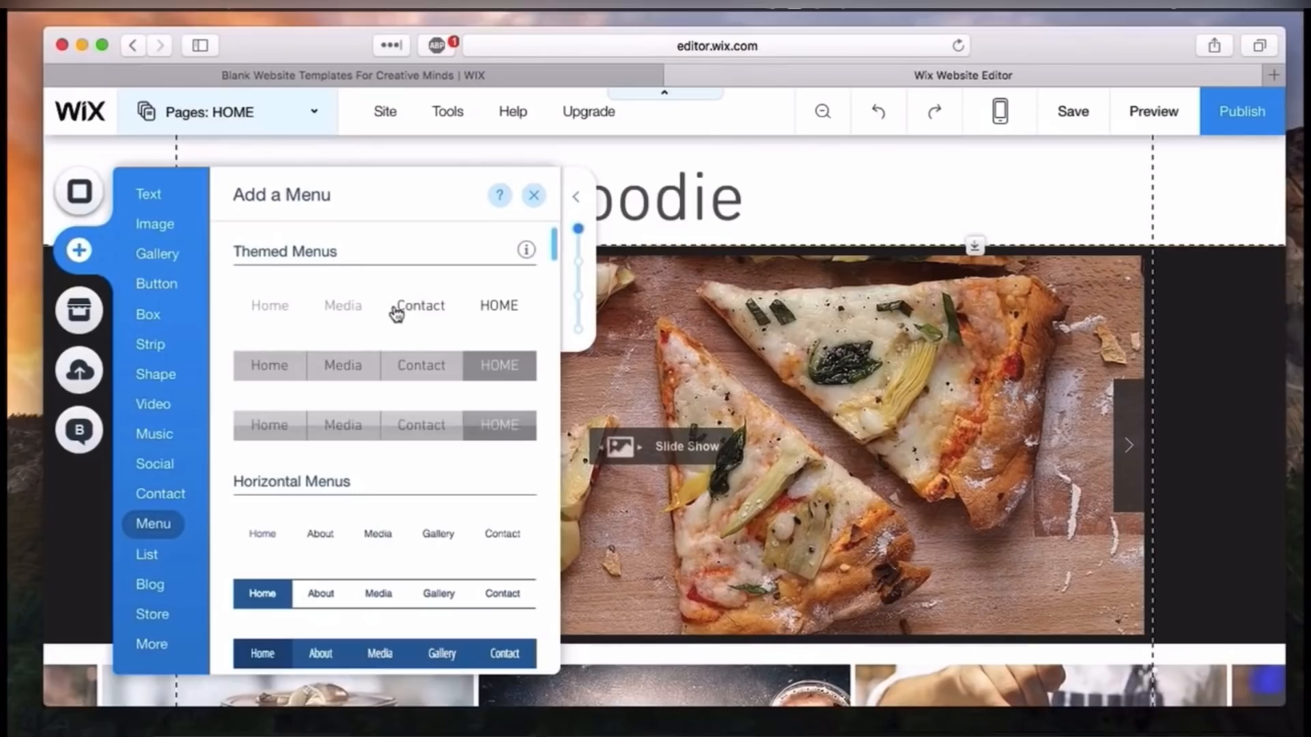
pyautogui.moveTo(467, 365)
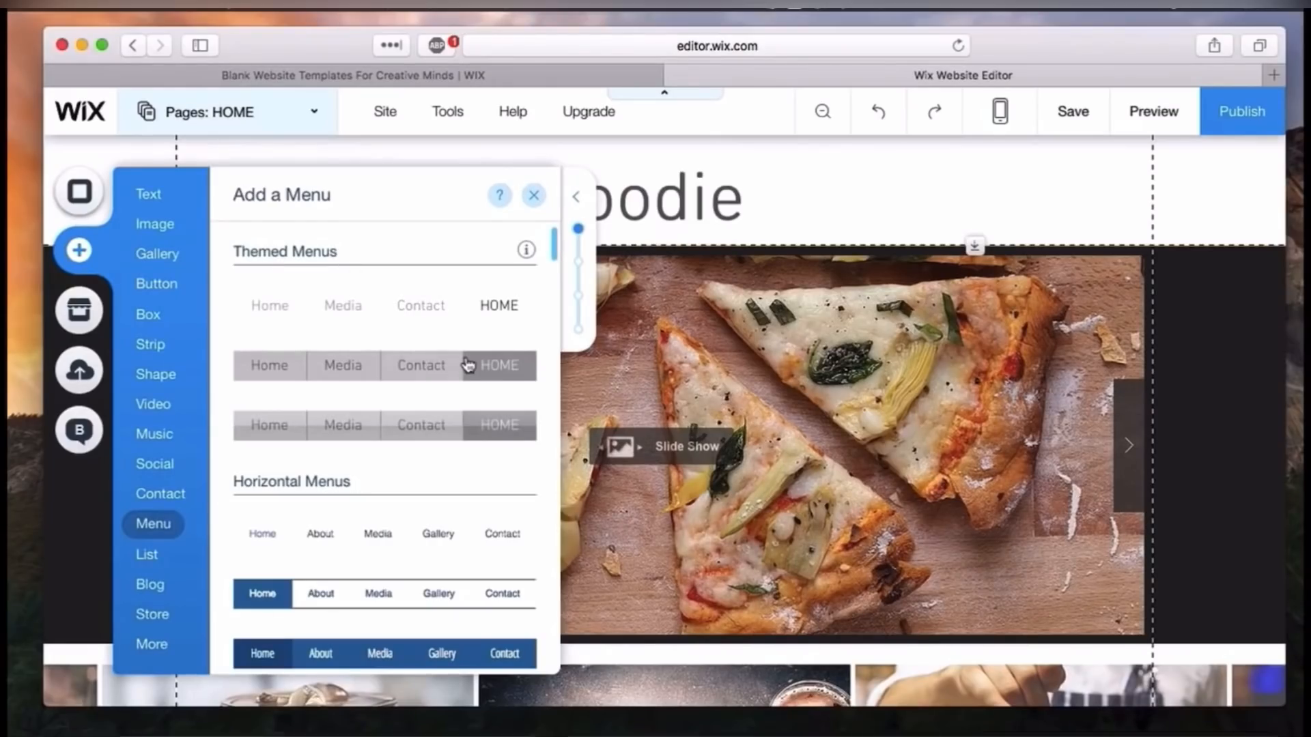
pyautogui.scroll(-3)
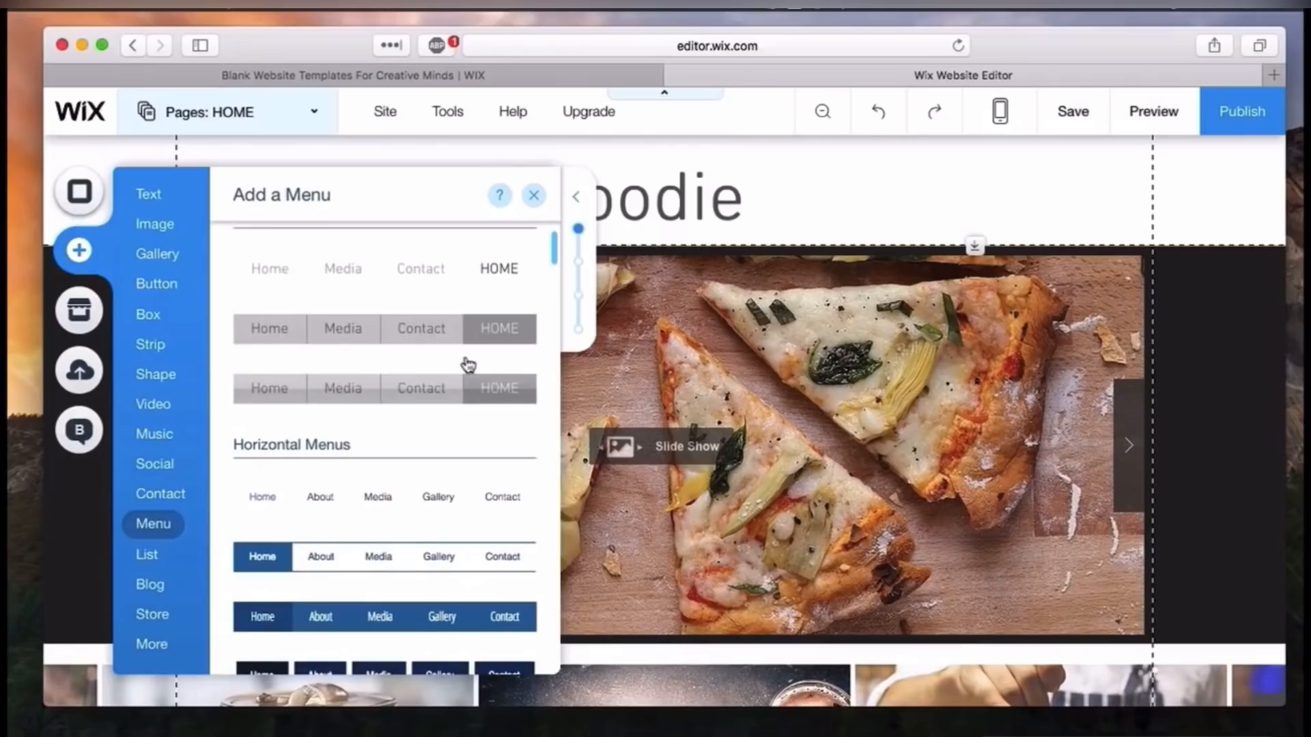
pyautogui.scroll(-3)
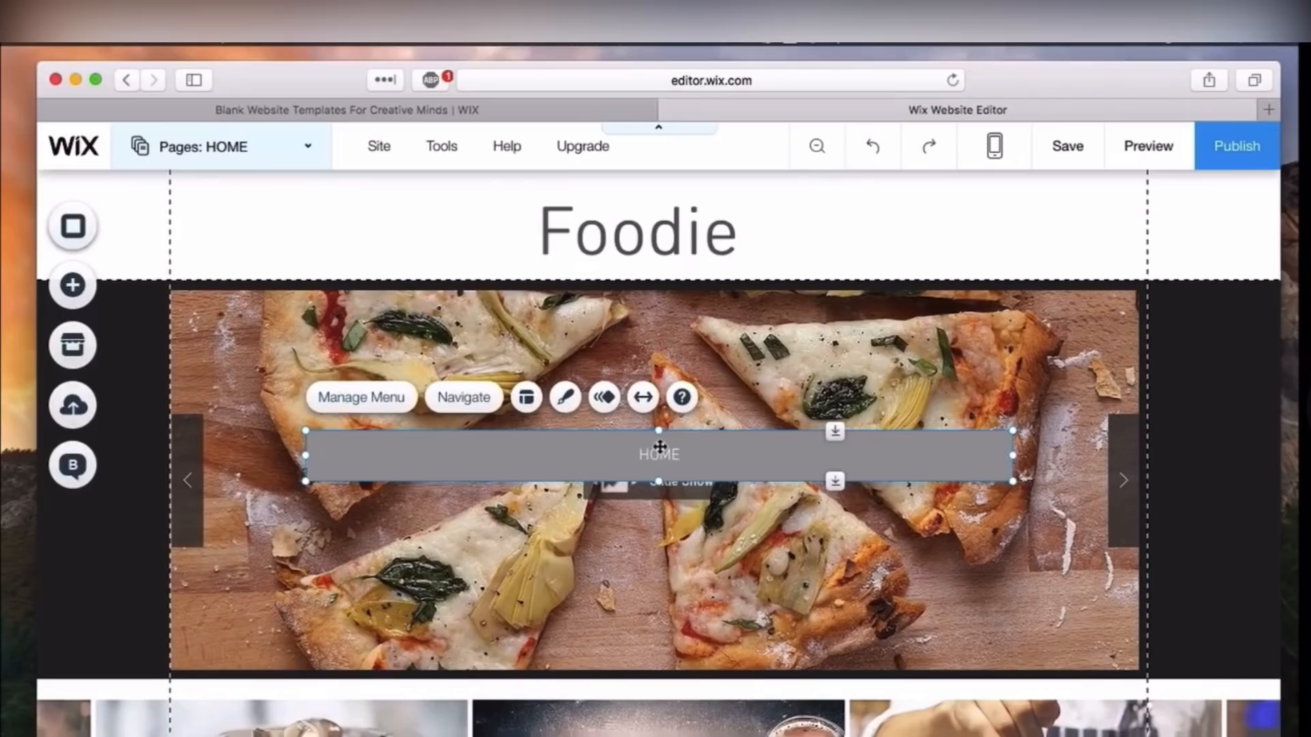
# - Drag the HOME menu bar just under the Foodie title and bring up the Pages list
pyautogui.moveTo(659, 454); pyautogui.dragTo(655, 425)
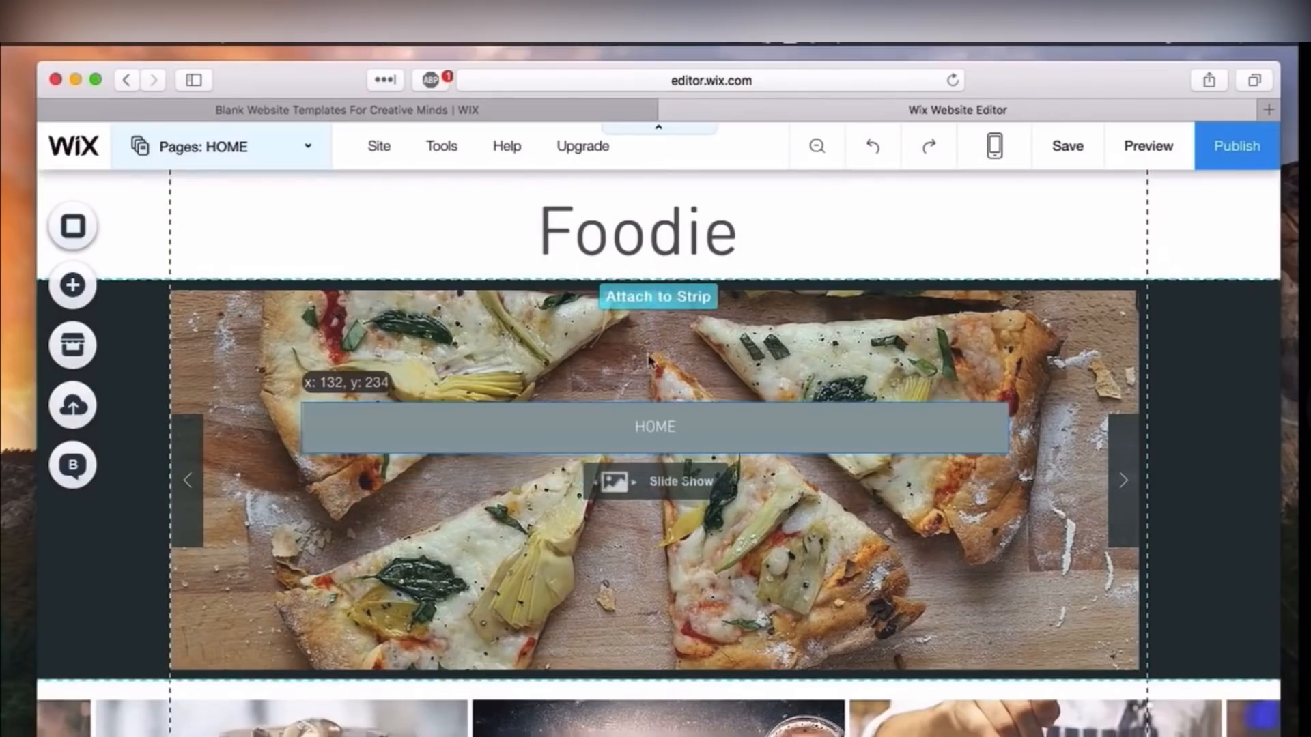
pyautogui.moveTo(655, 426); pyautogui.dragTo(639, 257)
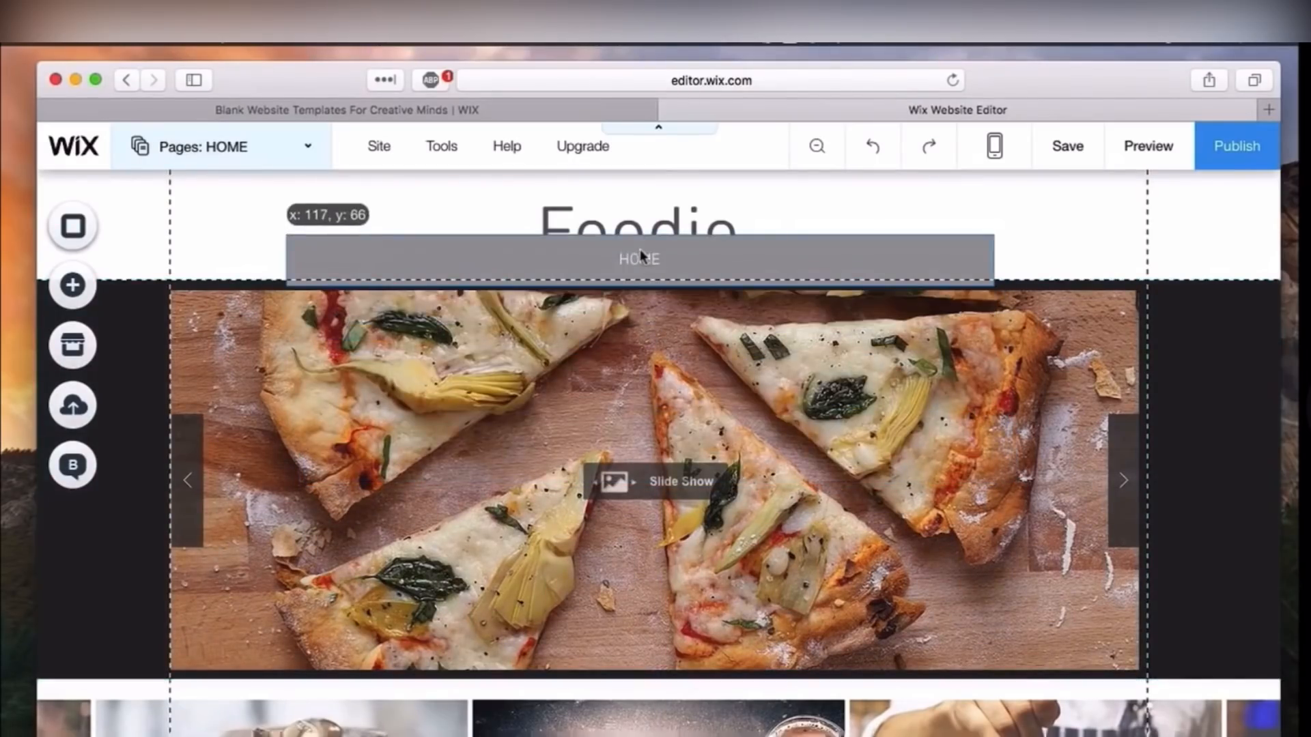
pyautogui.click(638, 258)
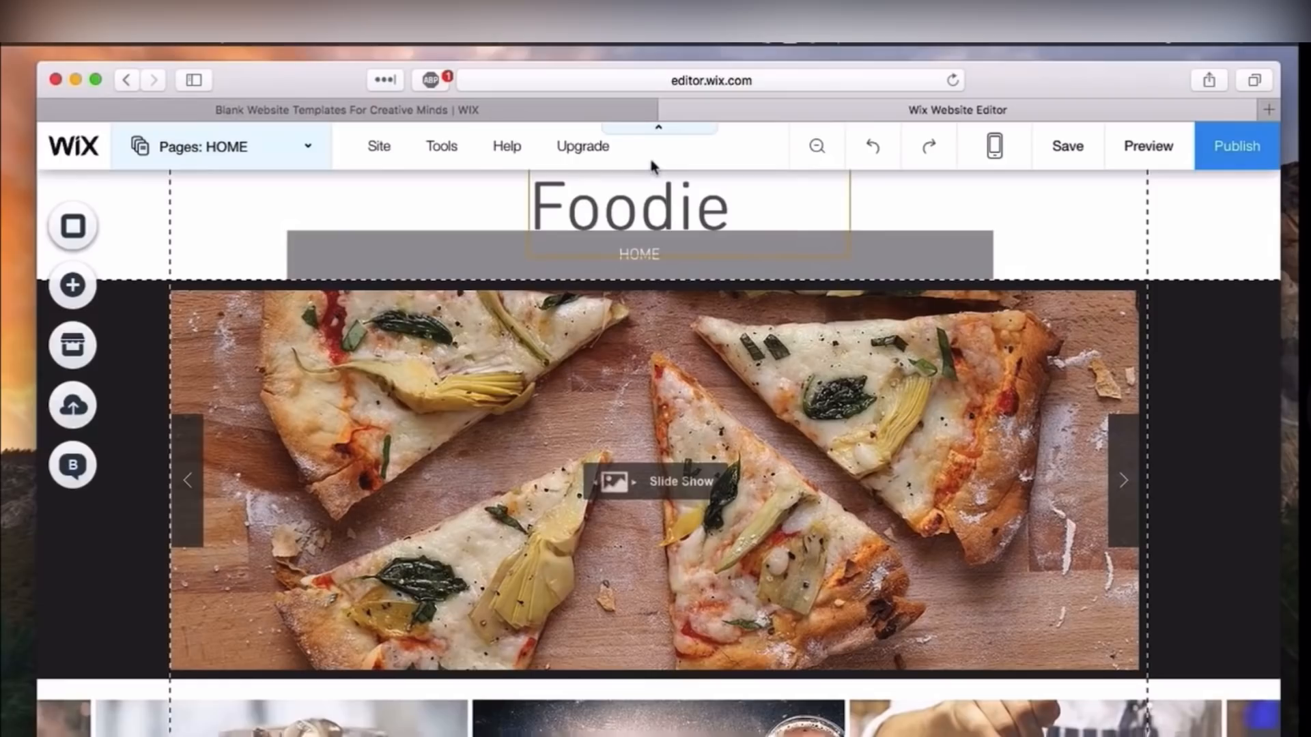
pyautogui.moveTo(677, 200)
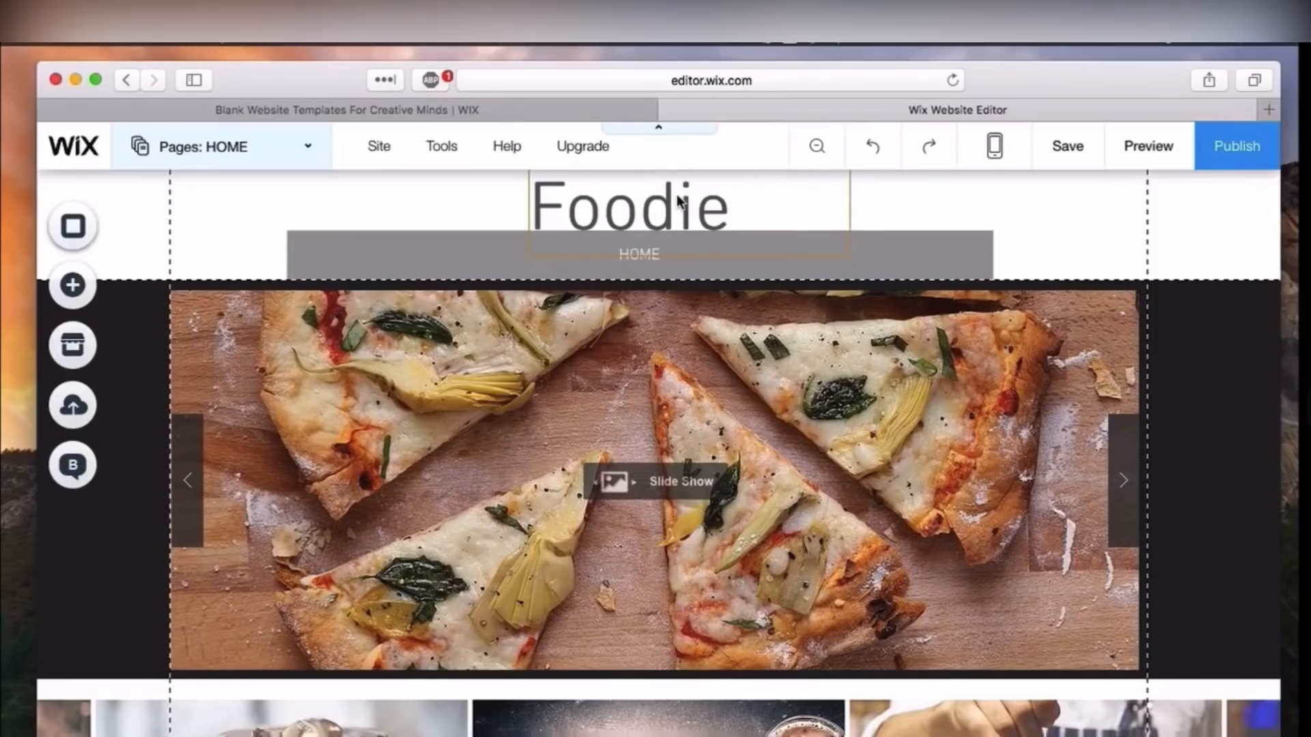
pyautogui.click(639, 255)
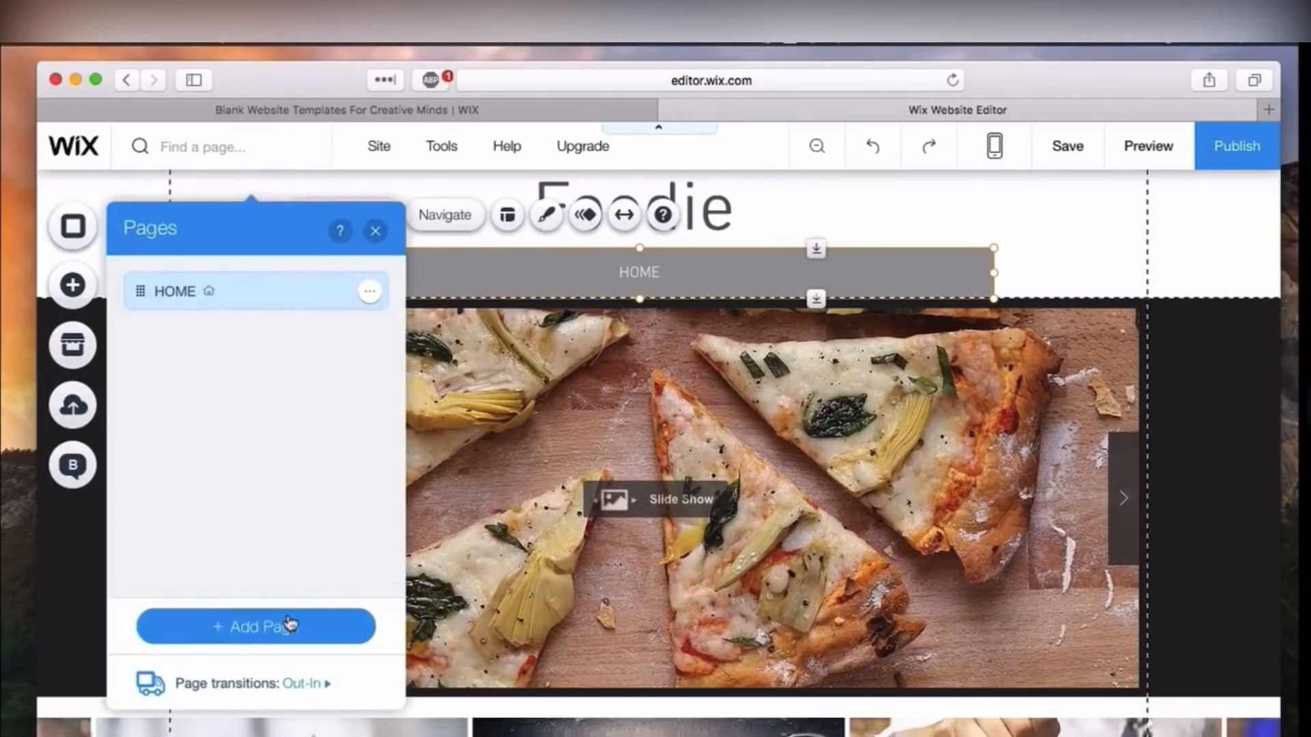
# - Add a new blank page named 'About'
pyautogui.click(254, 626)
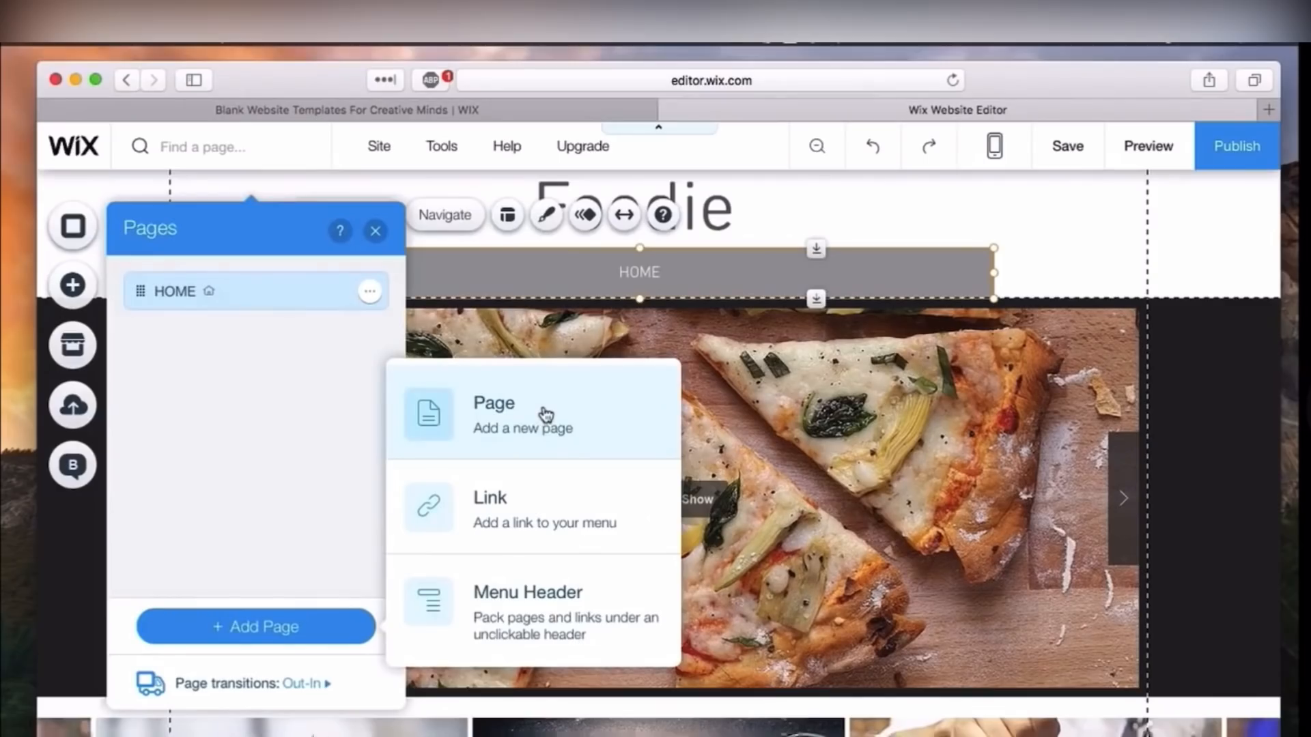
pyautogui.click(494, 403)
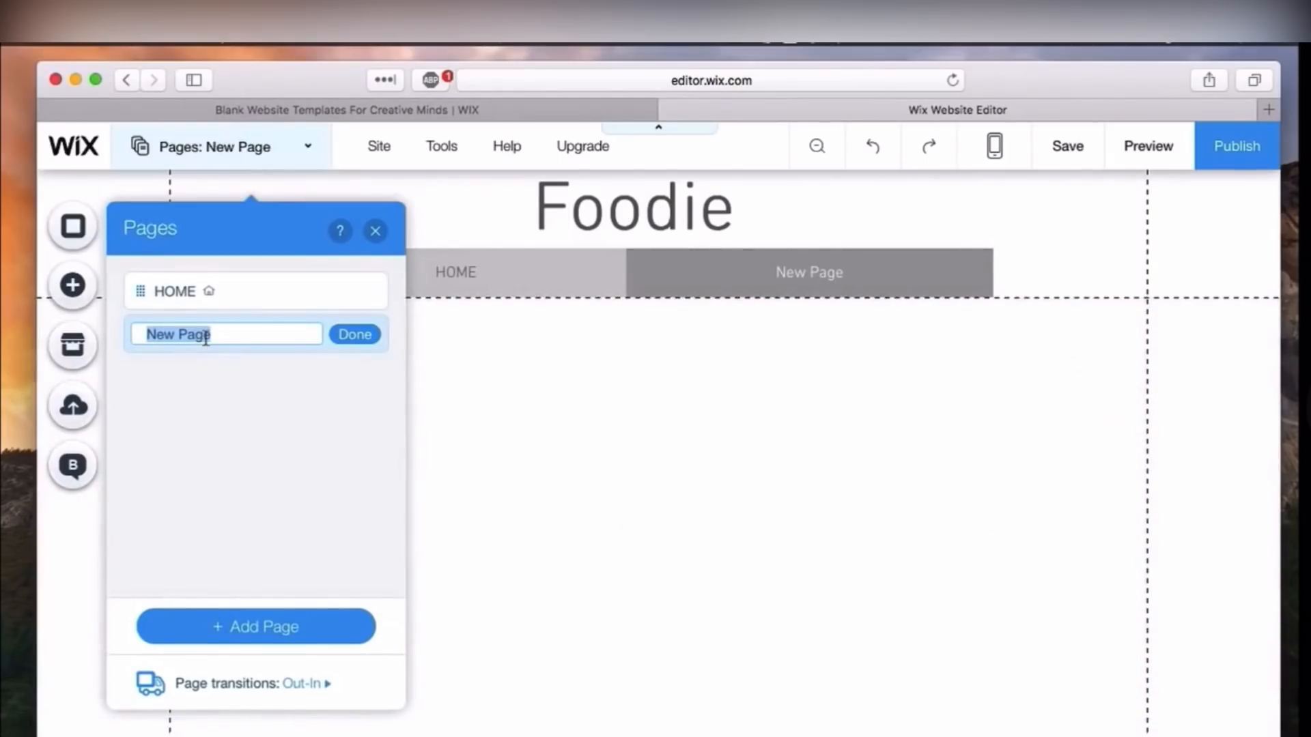
pyautogui.write('About')
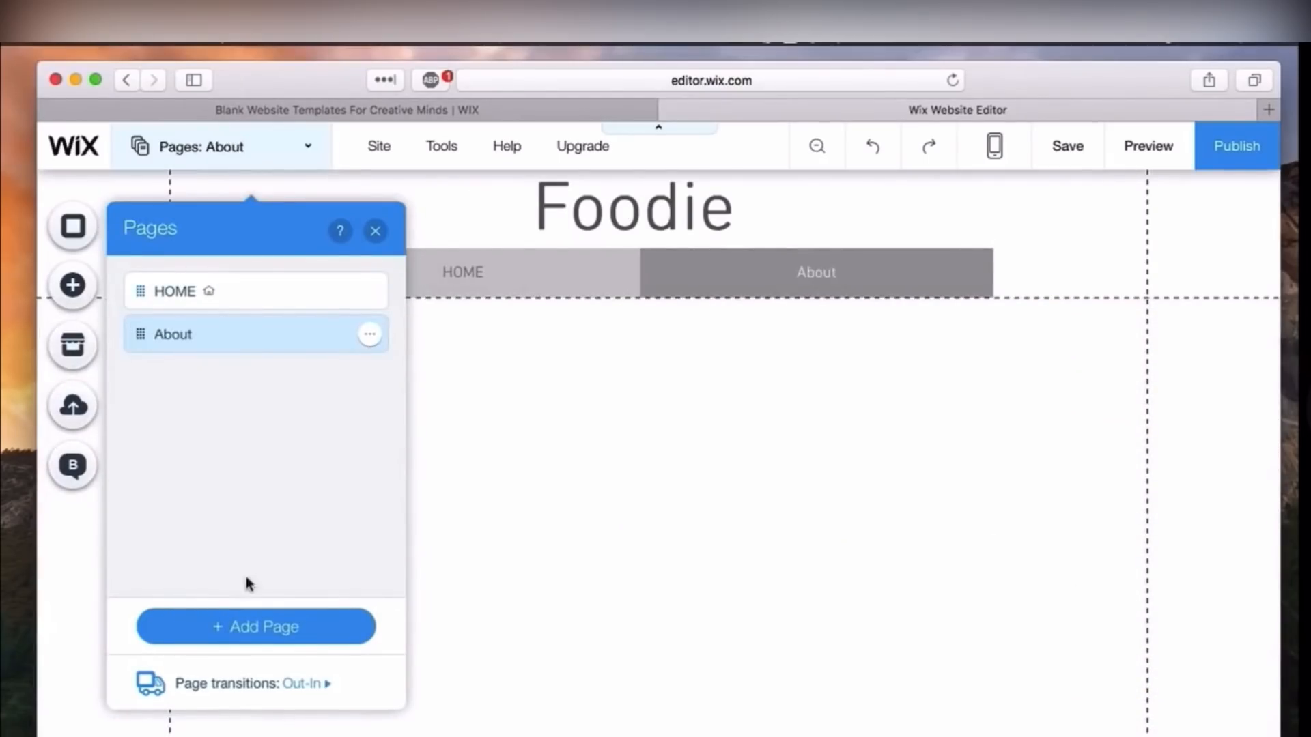
# - Add a second blank page named 'Blog' and confirm it
pyautogui.click(254, 626)
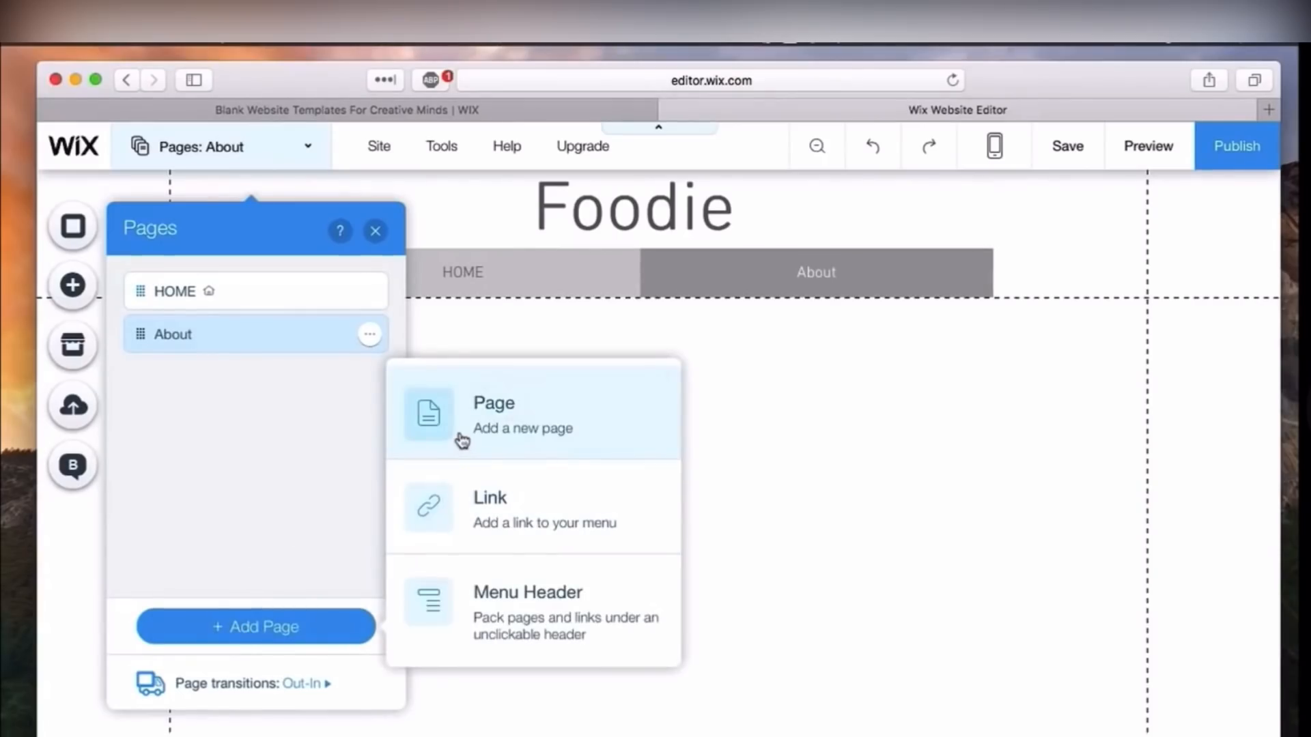
pyautogui.click(493, 414)
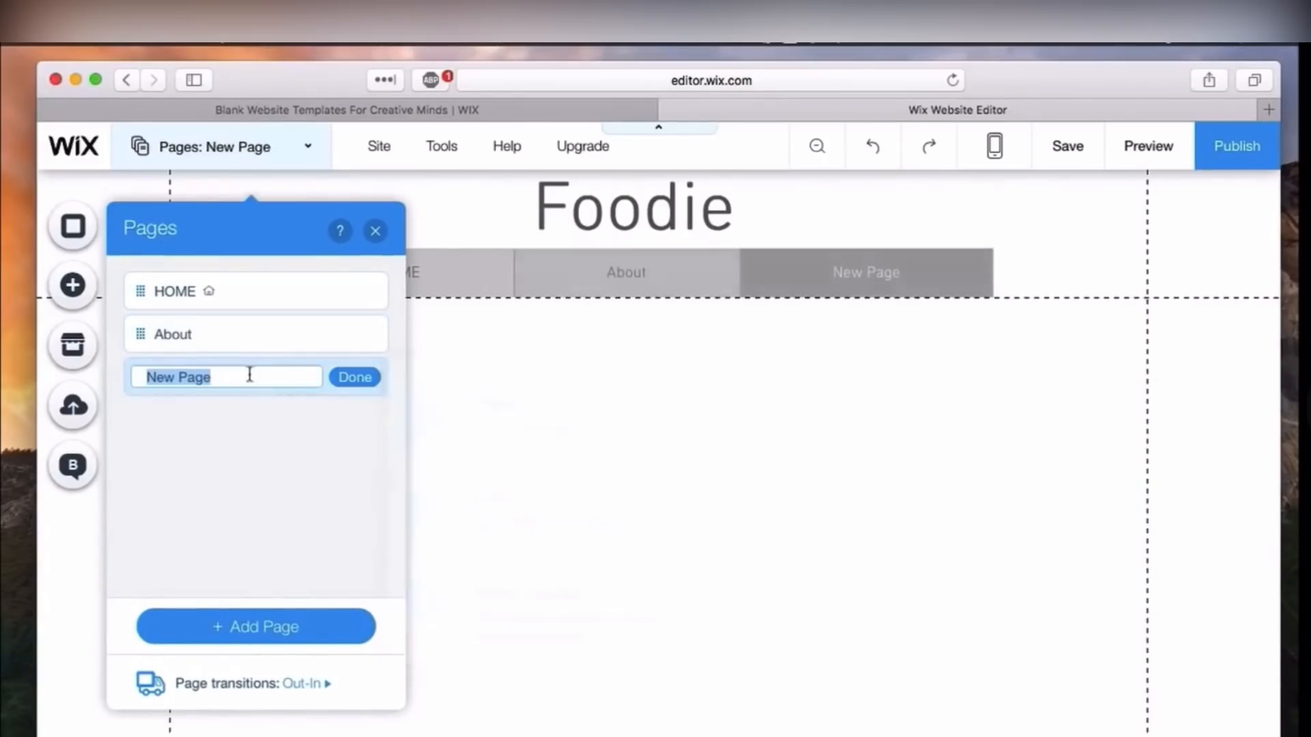
pyautogui.write('Blo')
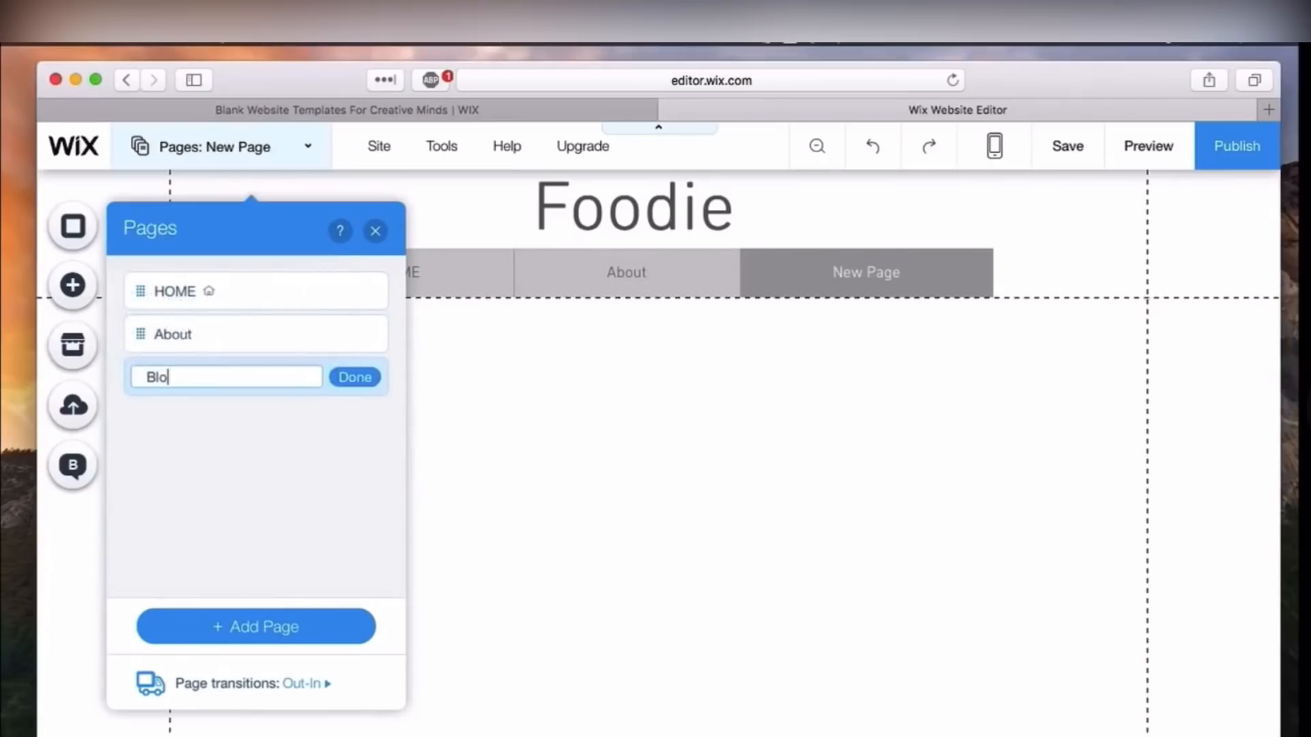
pyautogui.click(355, 377)
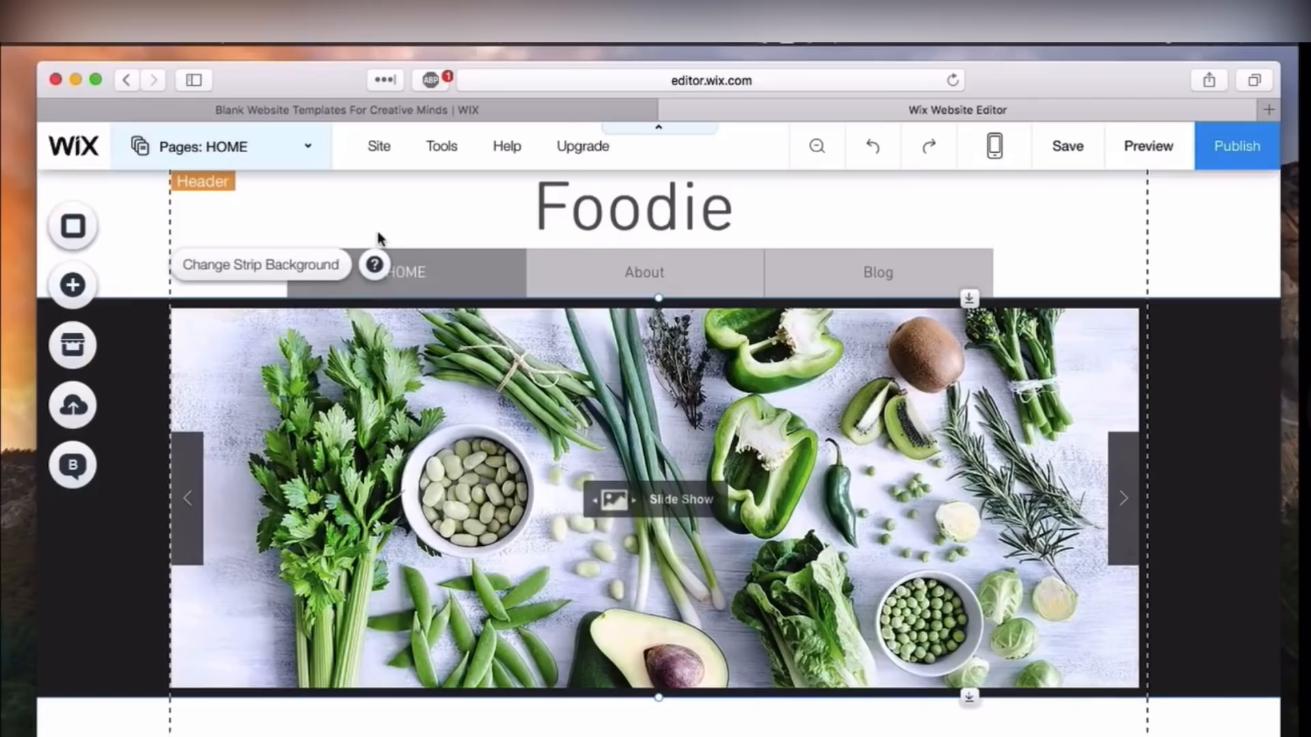
pyautogui.moveTo(372, 234)
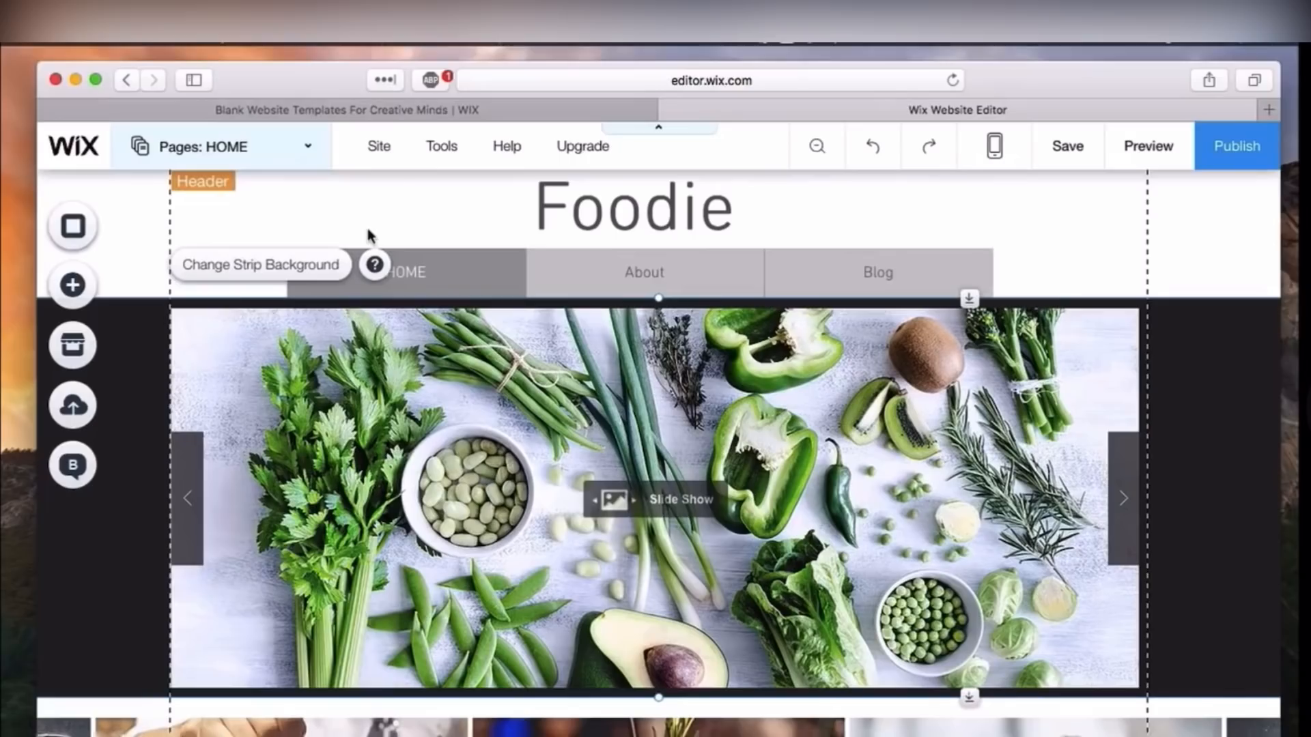
pyautogui.moveTo(1147, 145)
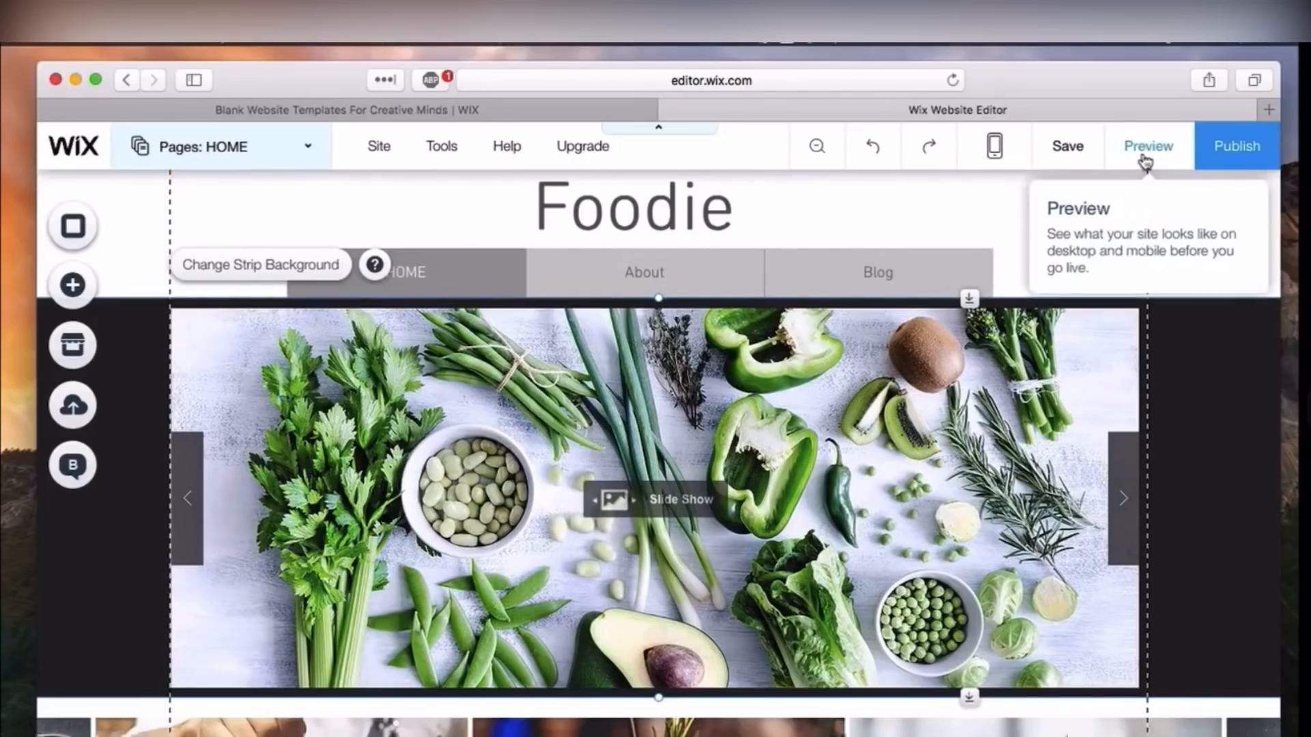
# - Preview the Foodie site and scroll down to the Contact Us! form
pyautogui.click(1147, 146)
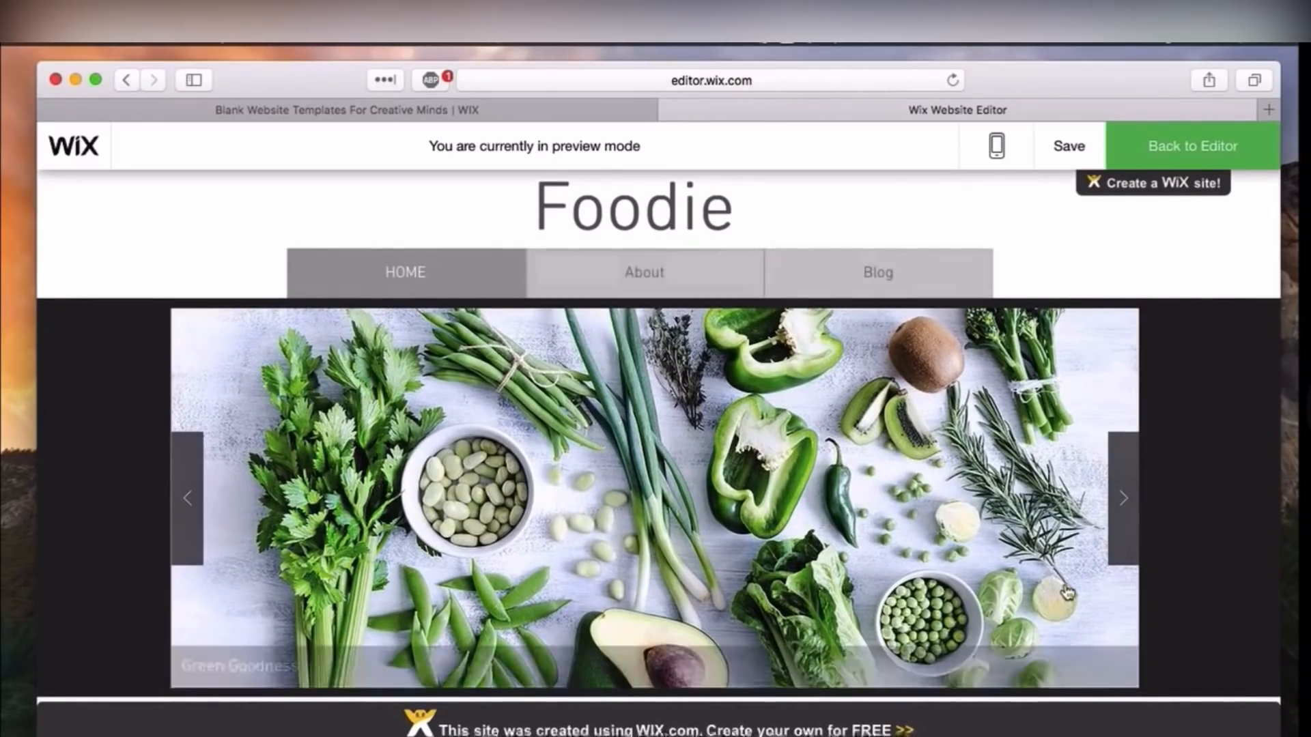
pyautogui.scroll(-3)
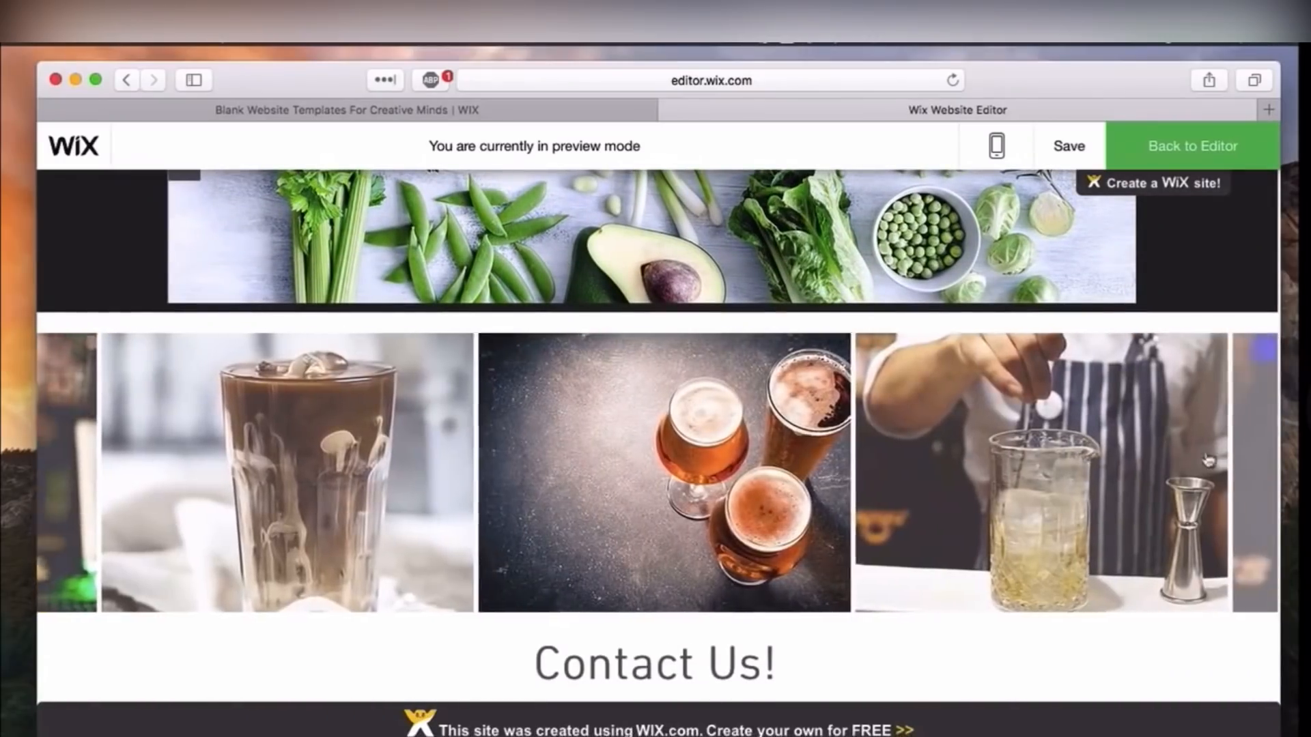
pyautogui.scroll(-3)
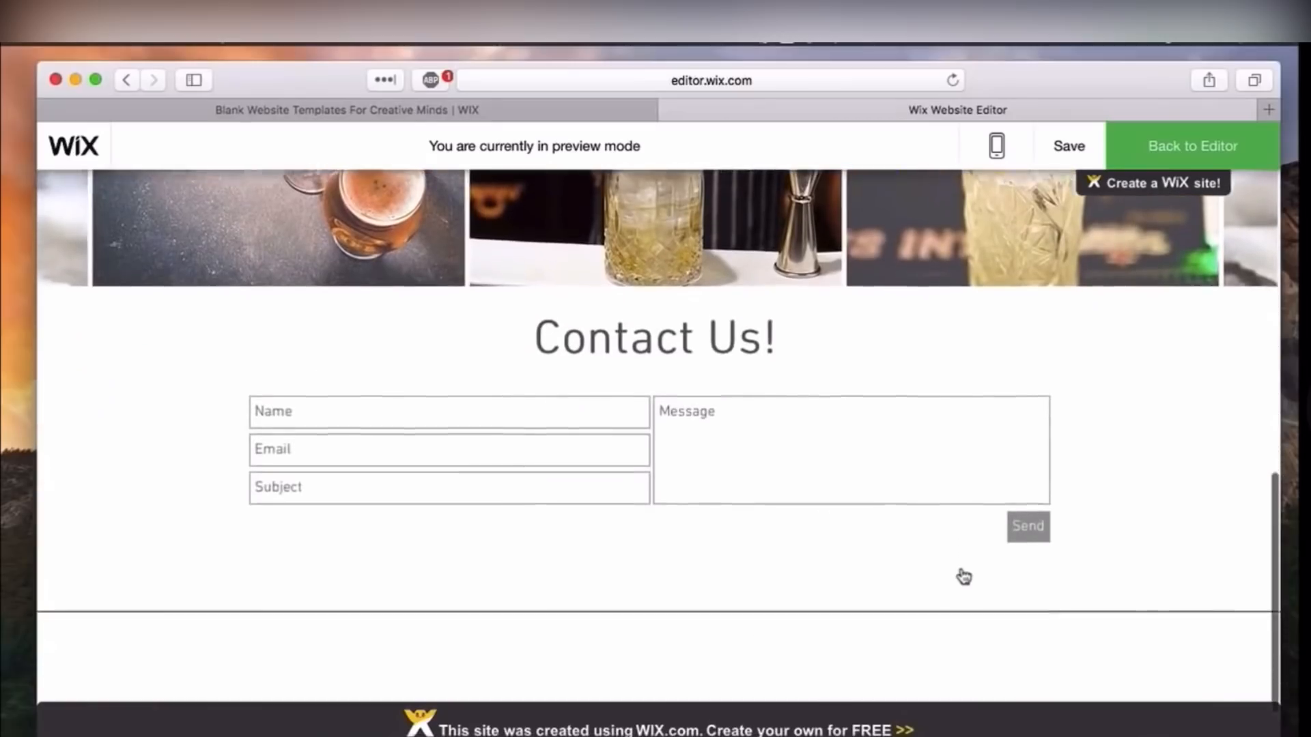
pyautogui.scroll(-3)
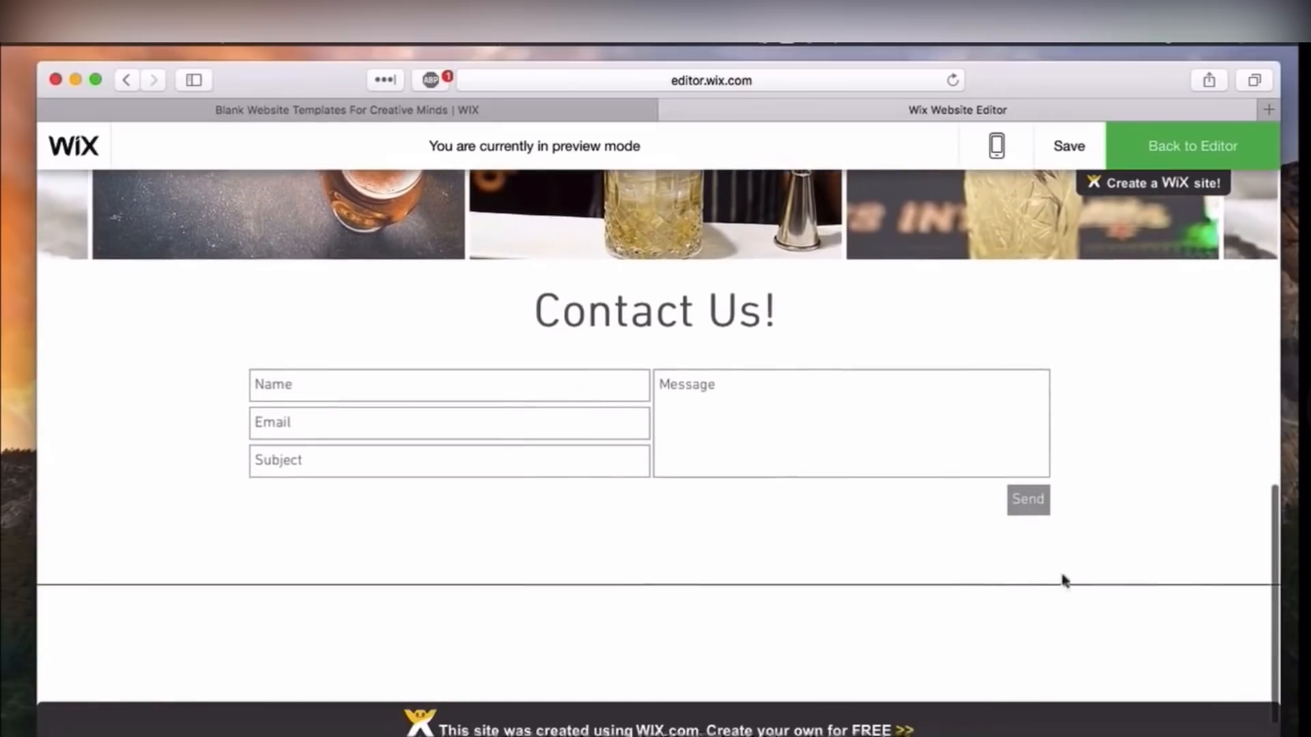